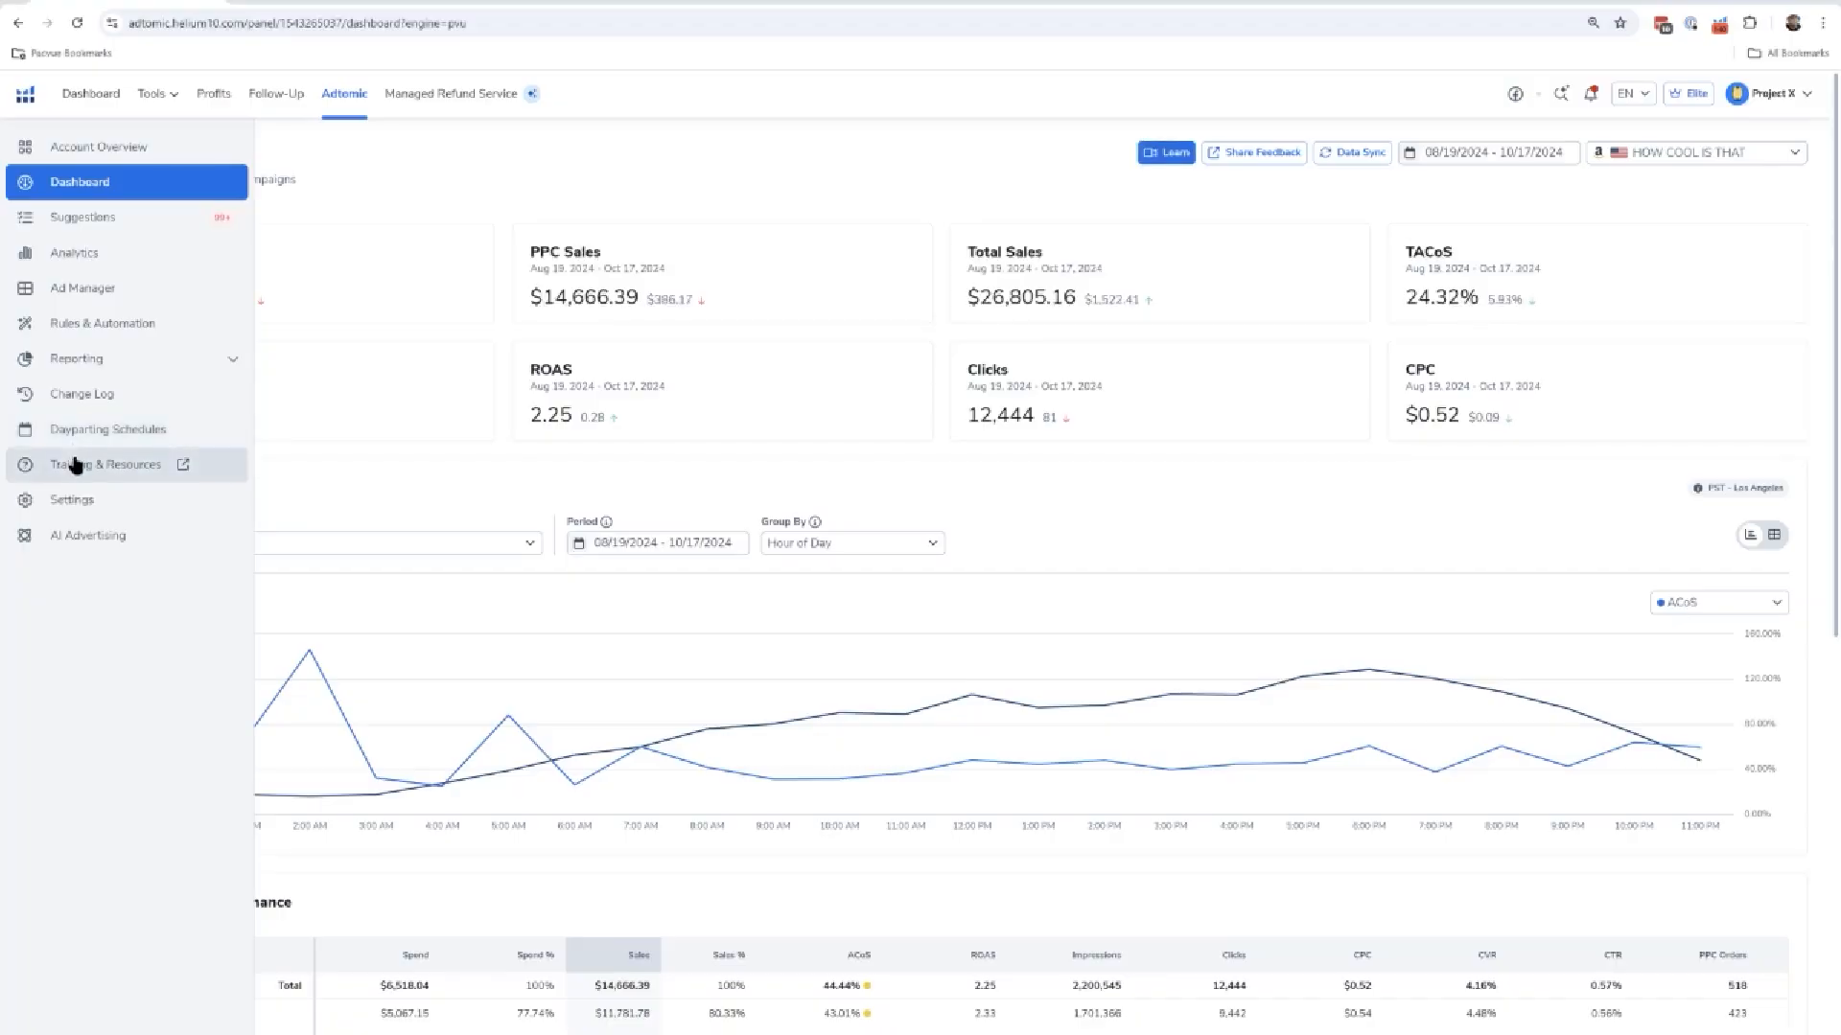
mouse_move(111, 569)
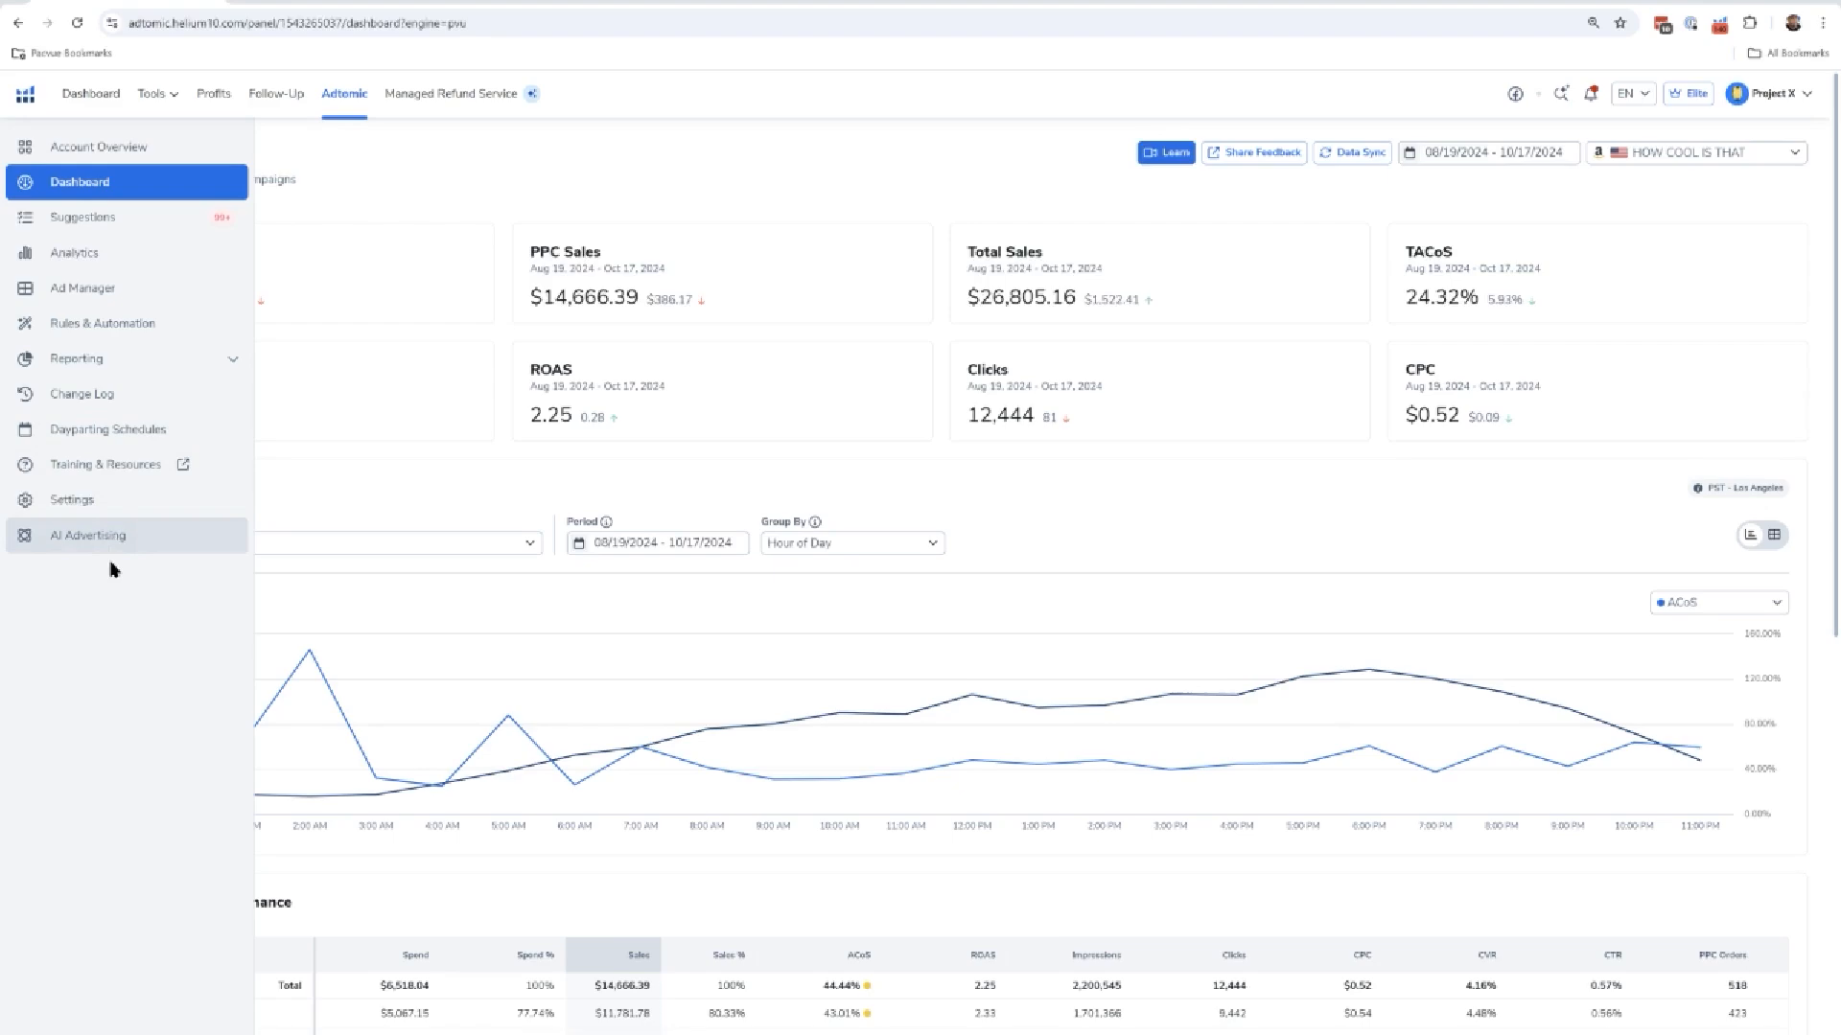
mouse_move(136, 544)
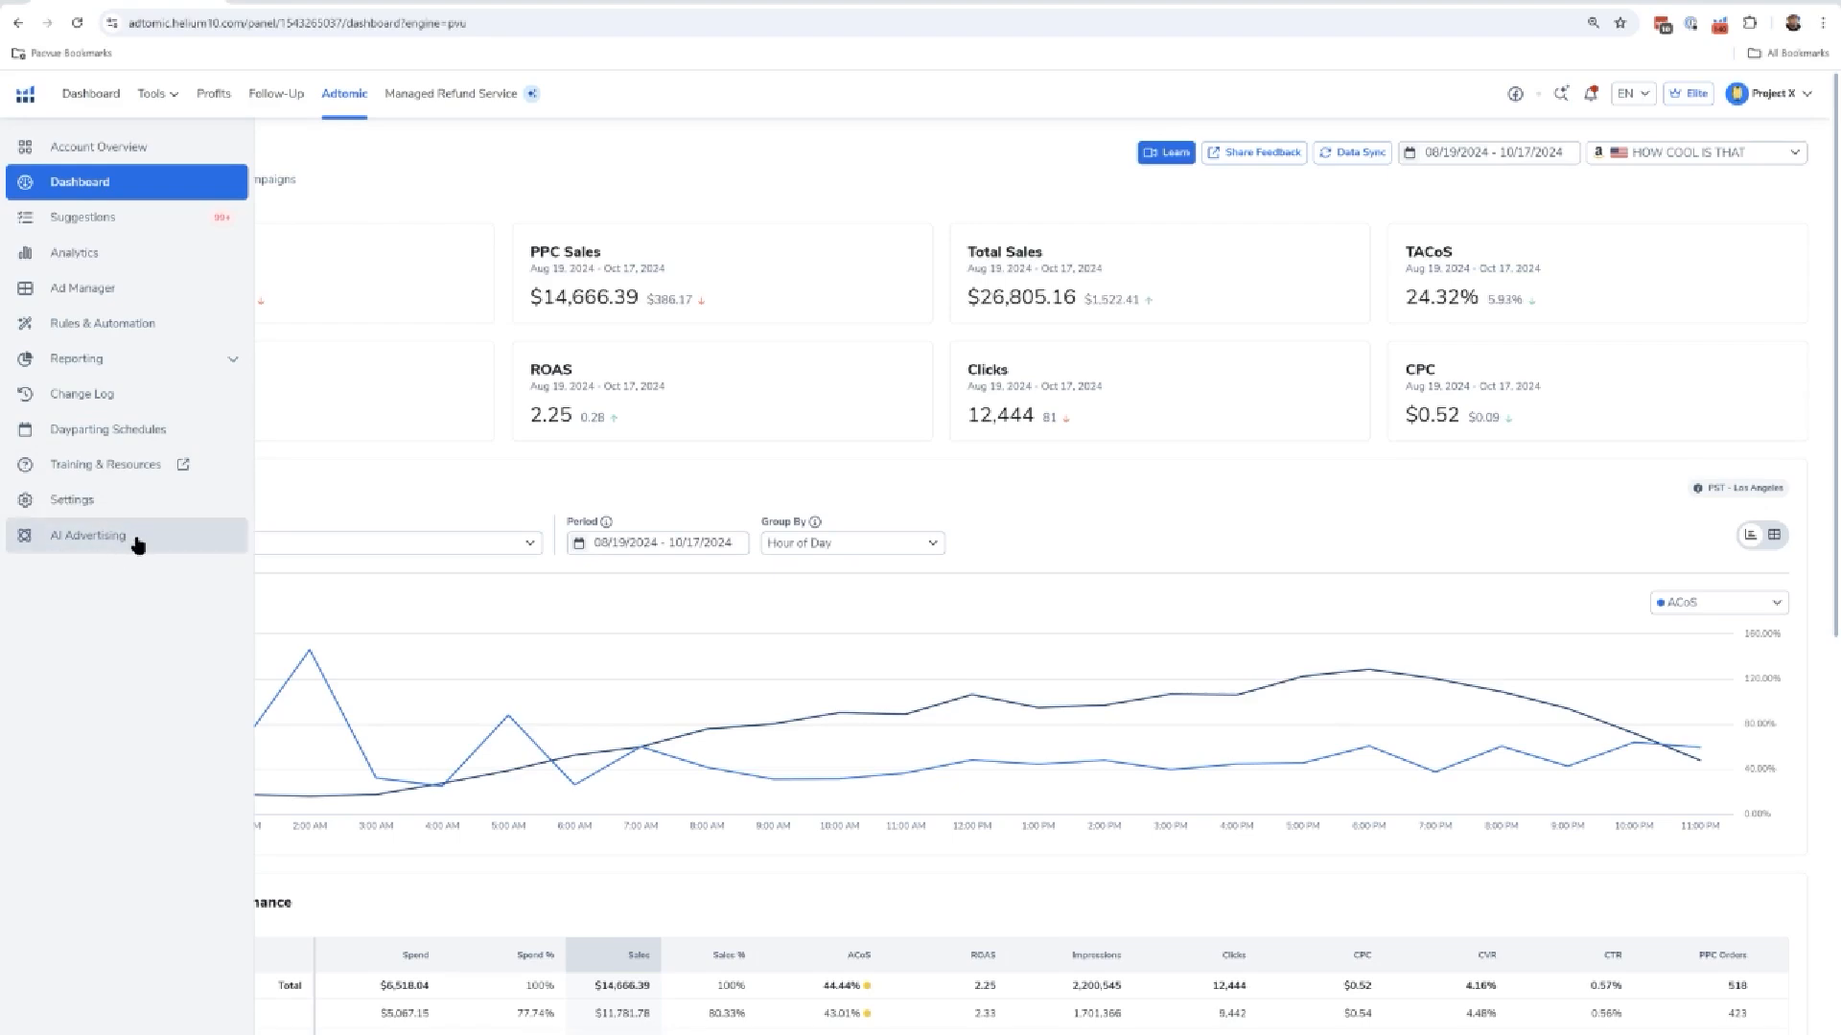
Go to the AI Advertising section from the Adtomic sidebar.
click(87, 535)
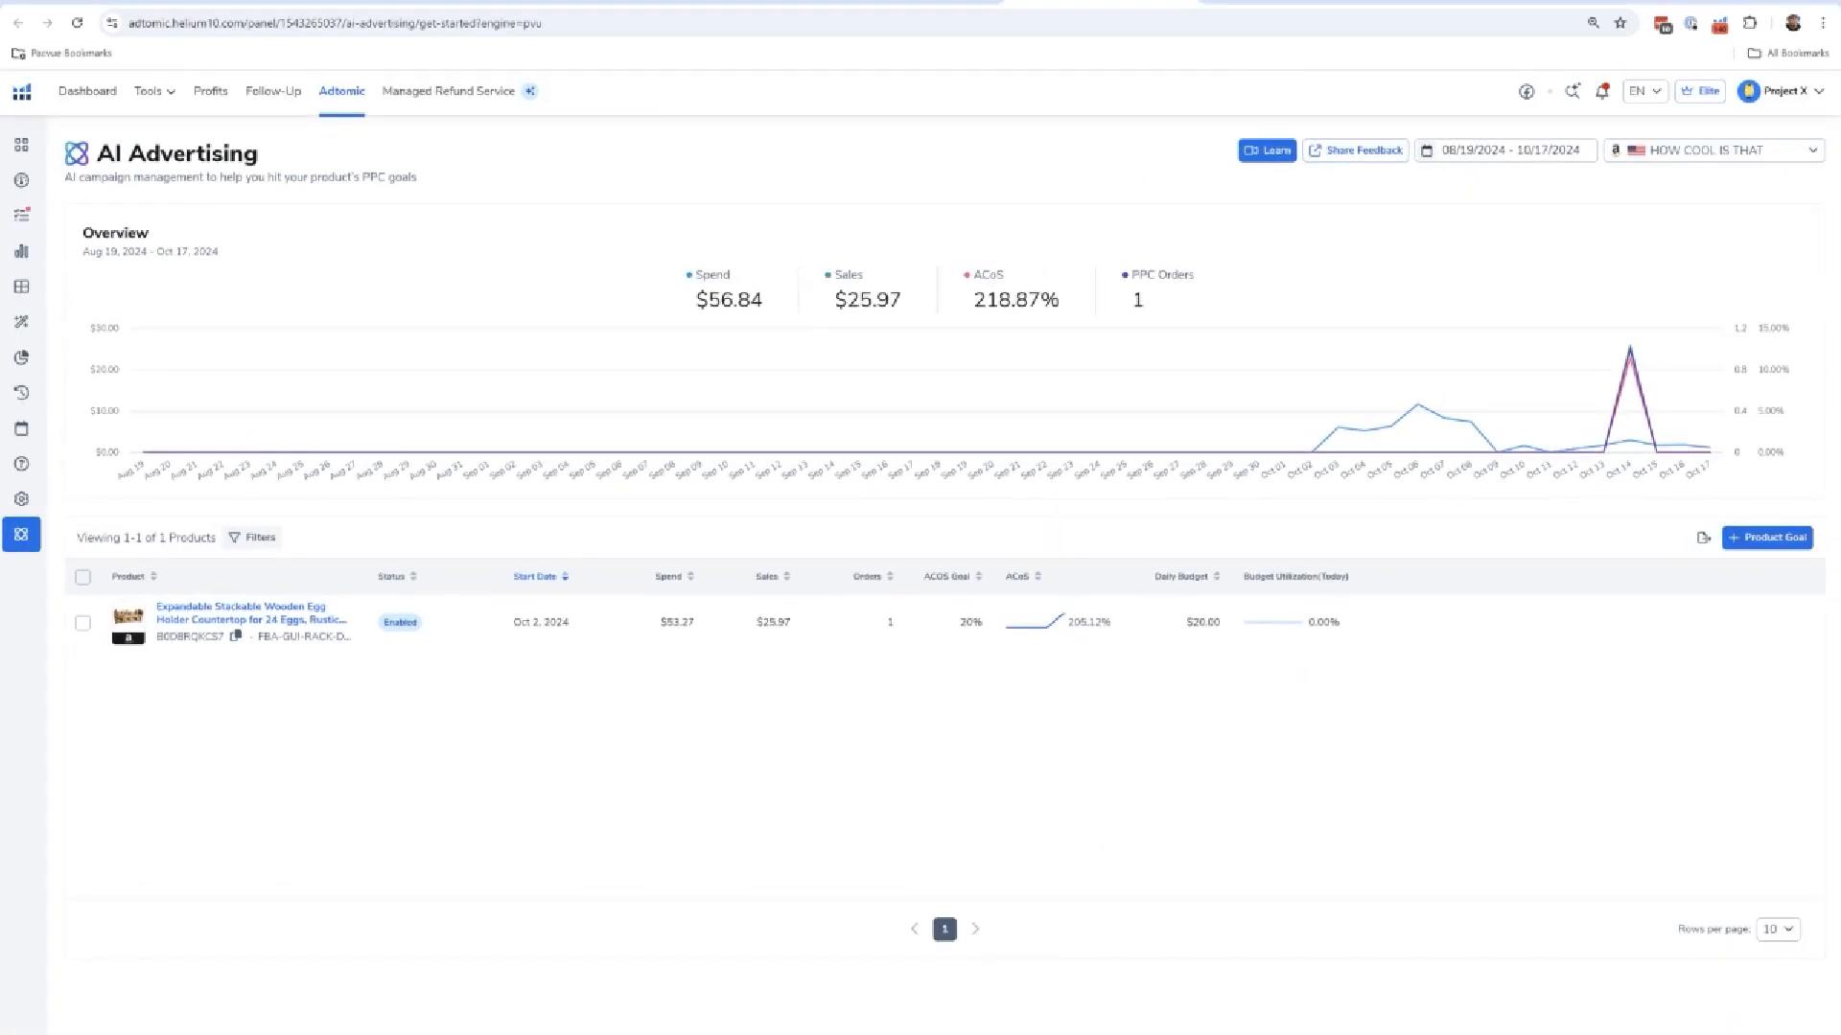
mouse_move(1277, 459)
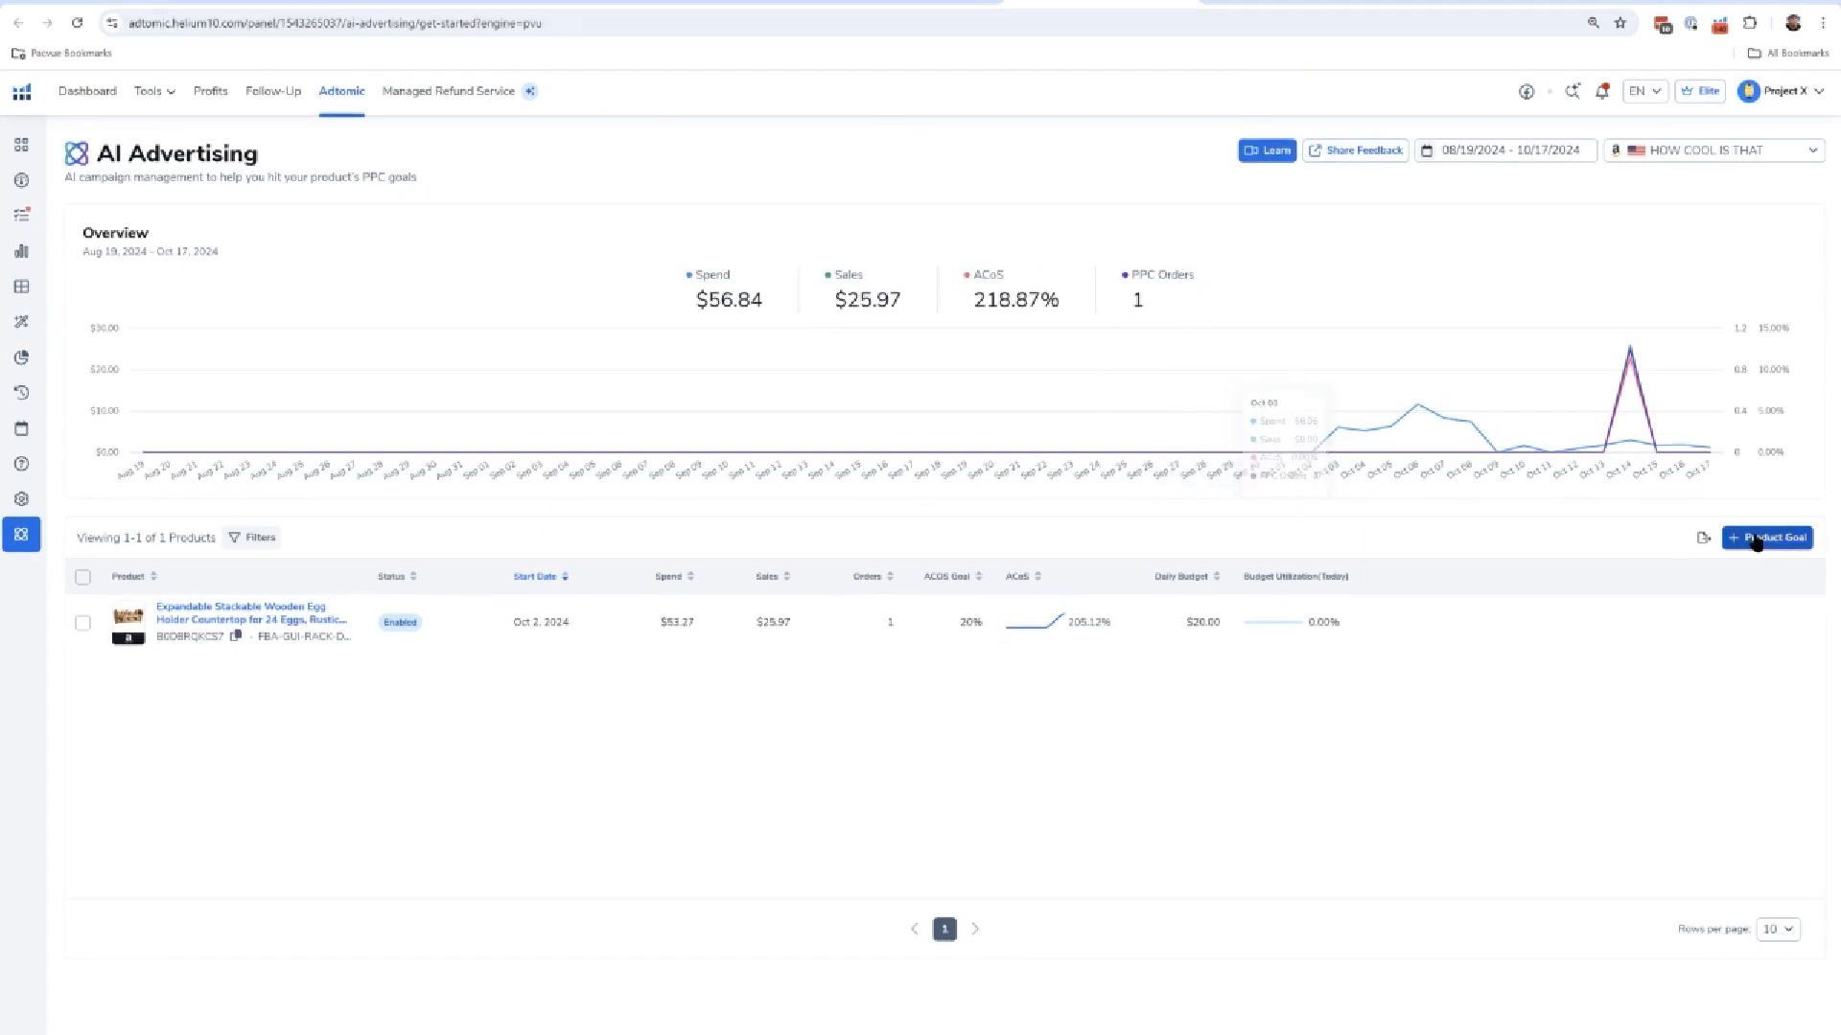
Start a new product goal and select the Macrame Stuffed Animal Hammock product.
click(1766, 537)
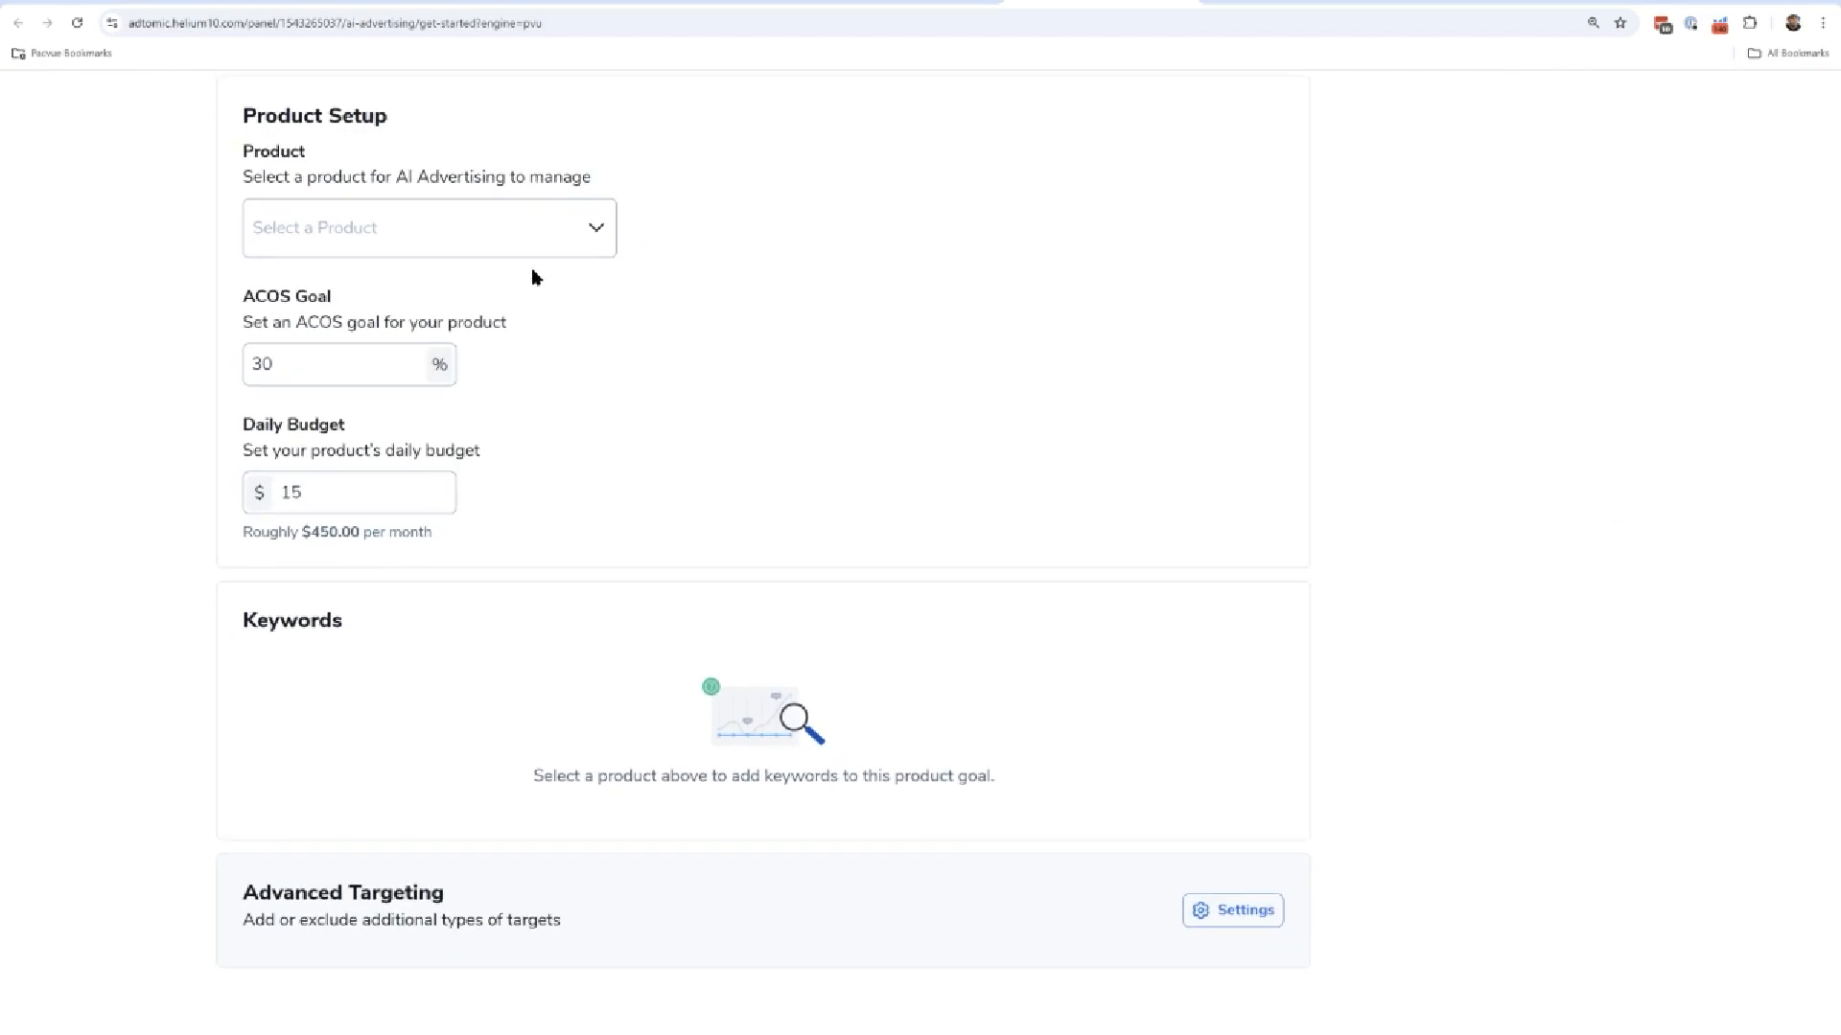
mouse_move(519, 242)
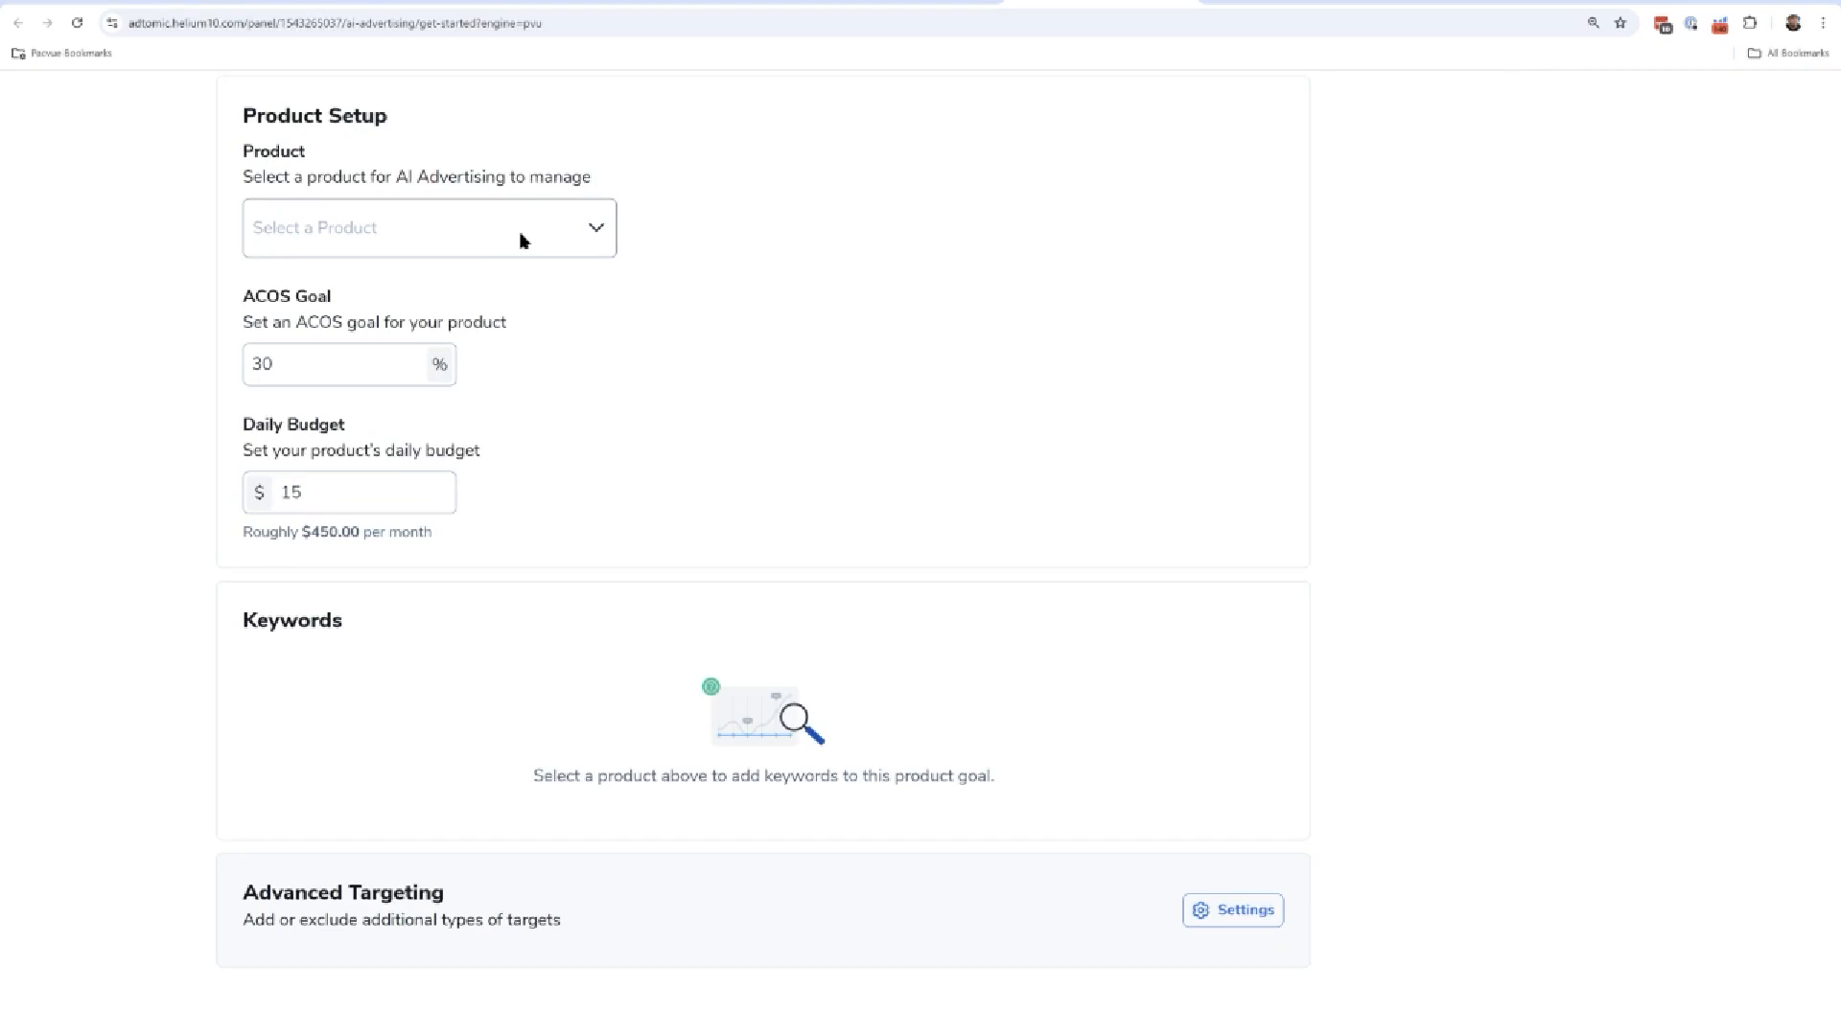
click(428, 228)
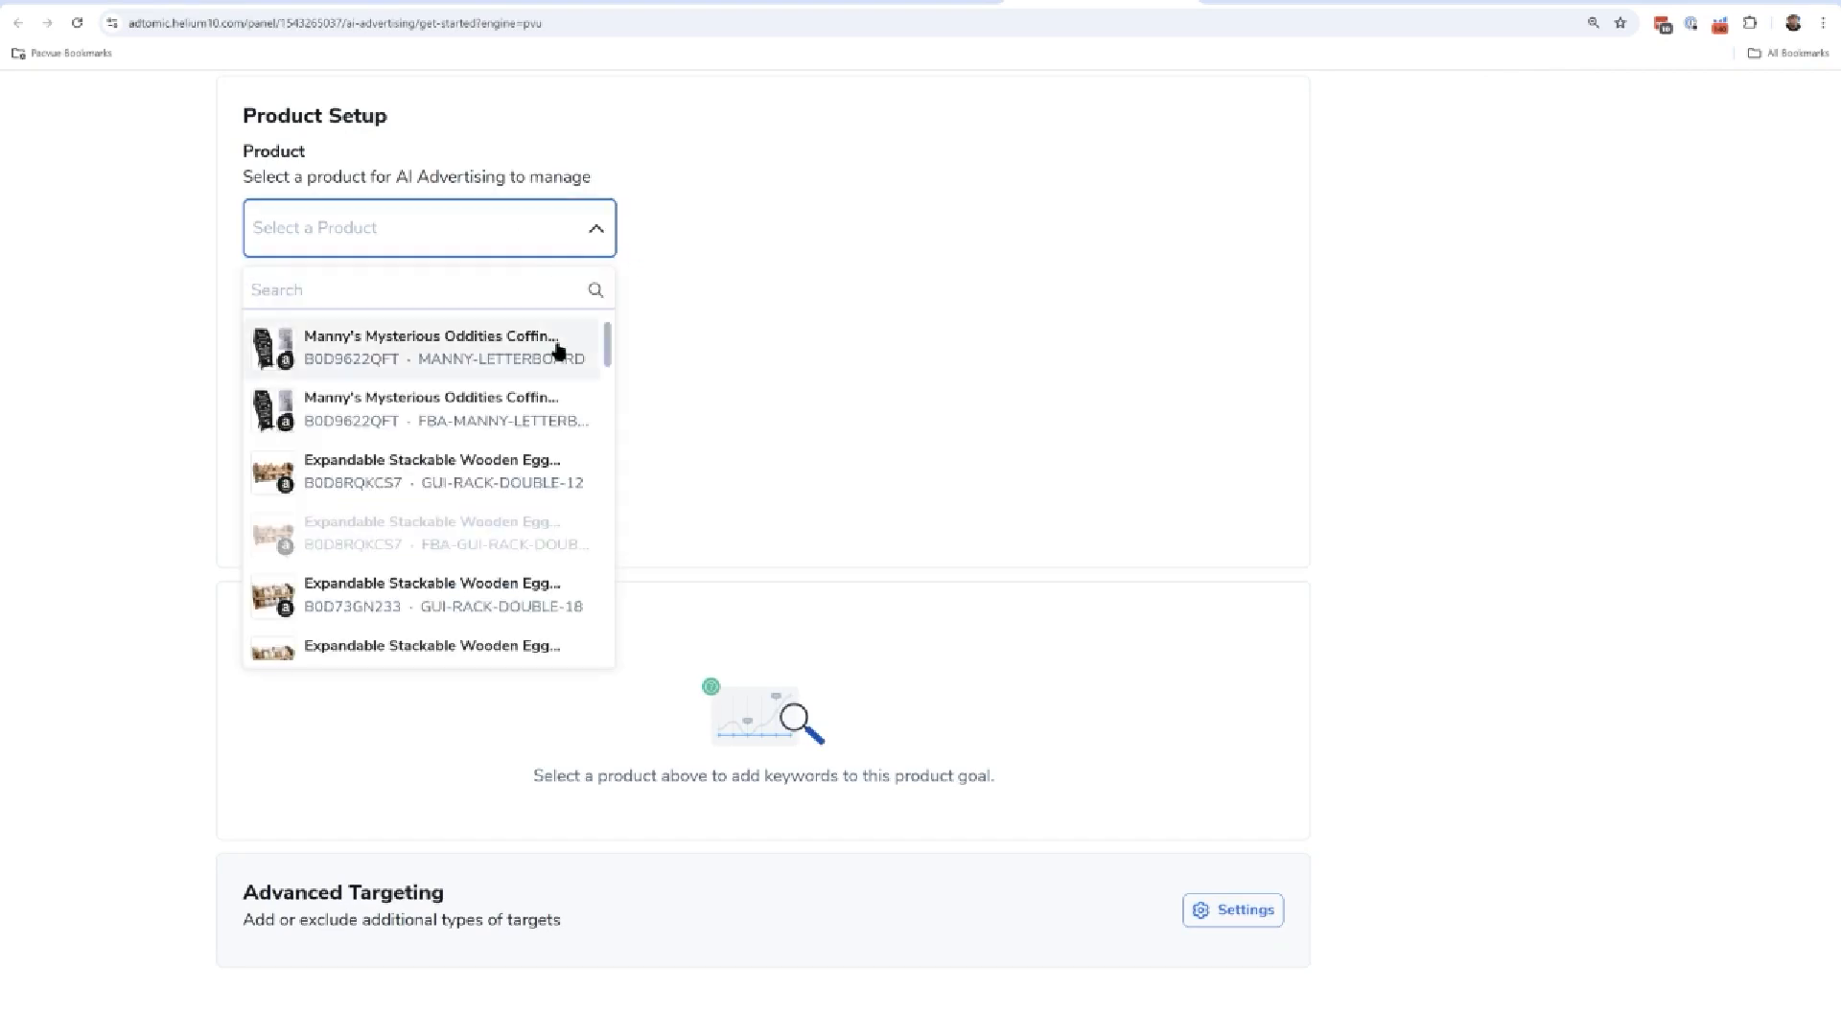
scroll(down, 3)
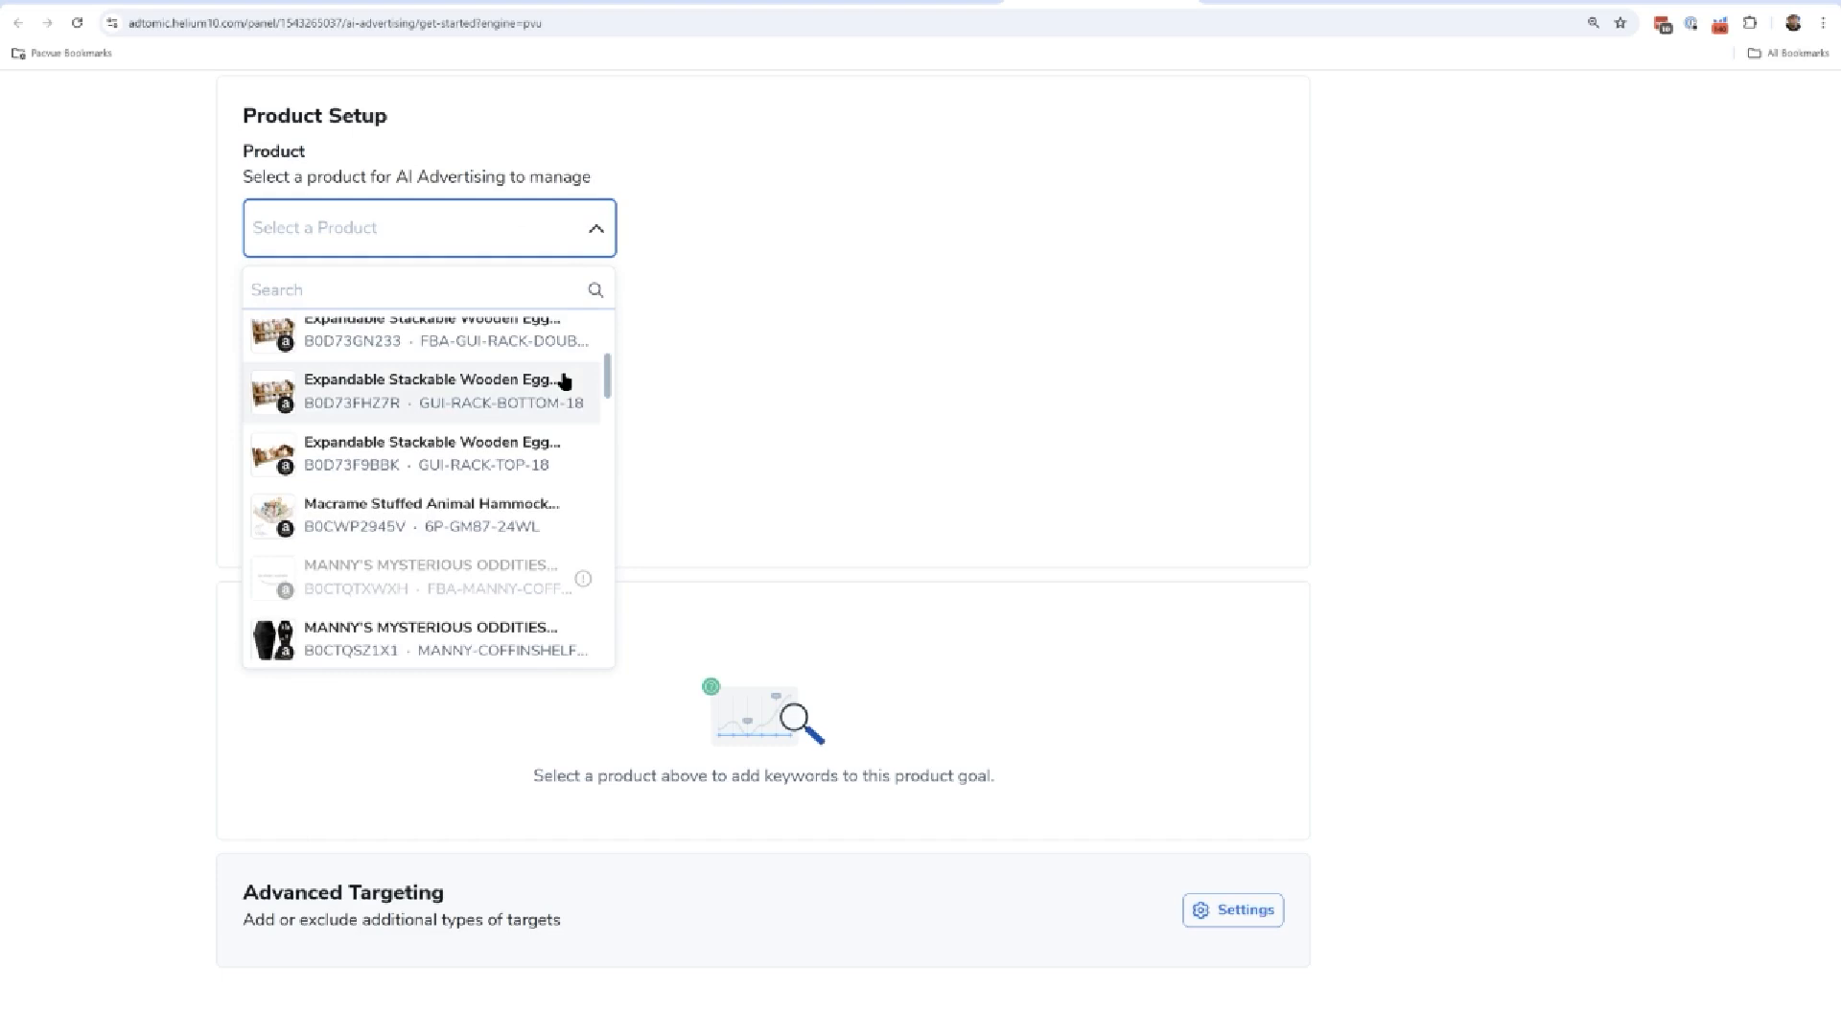
scroll(down, 3)
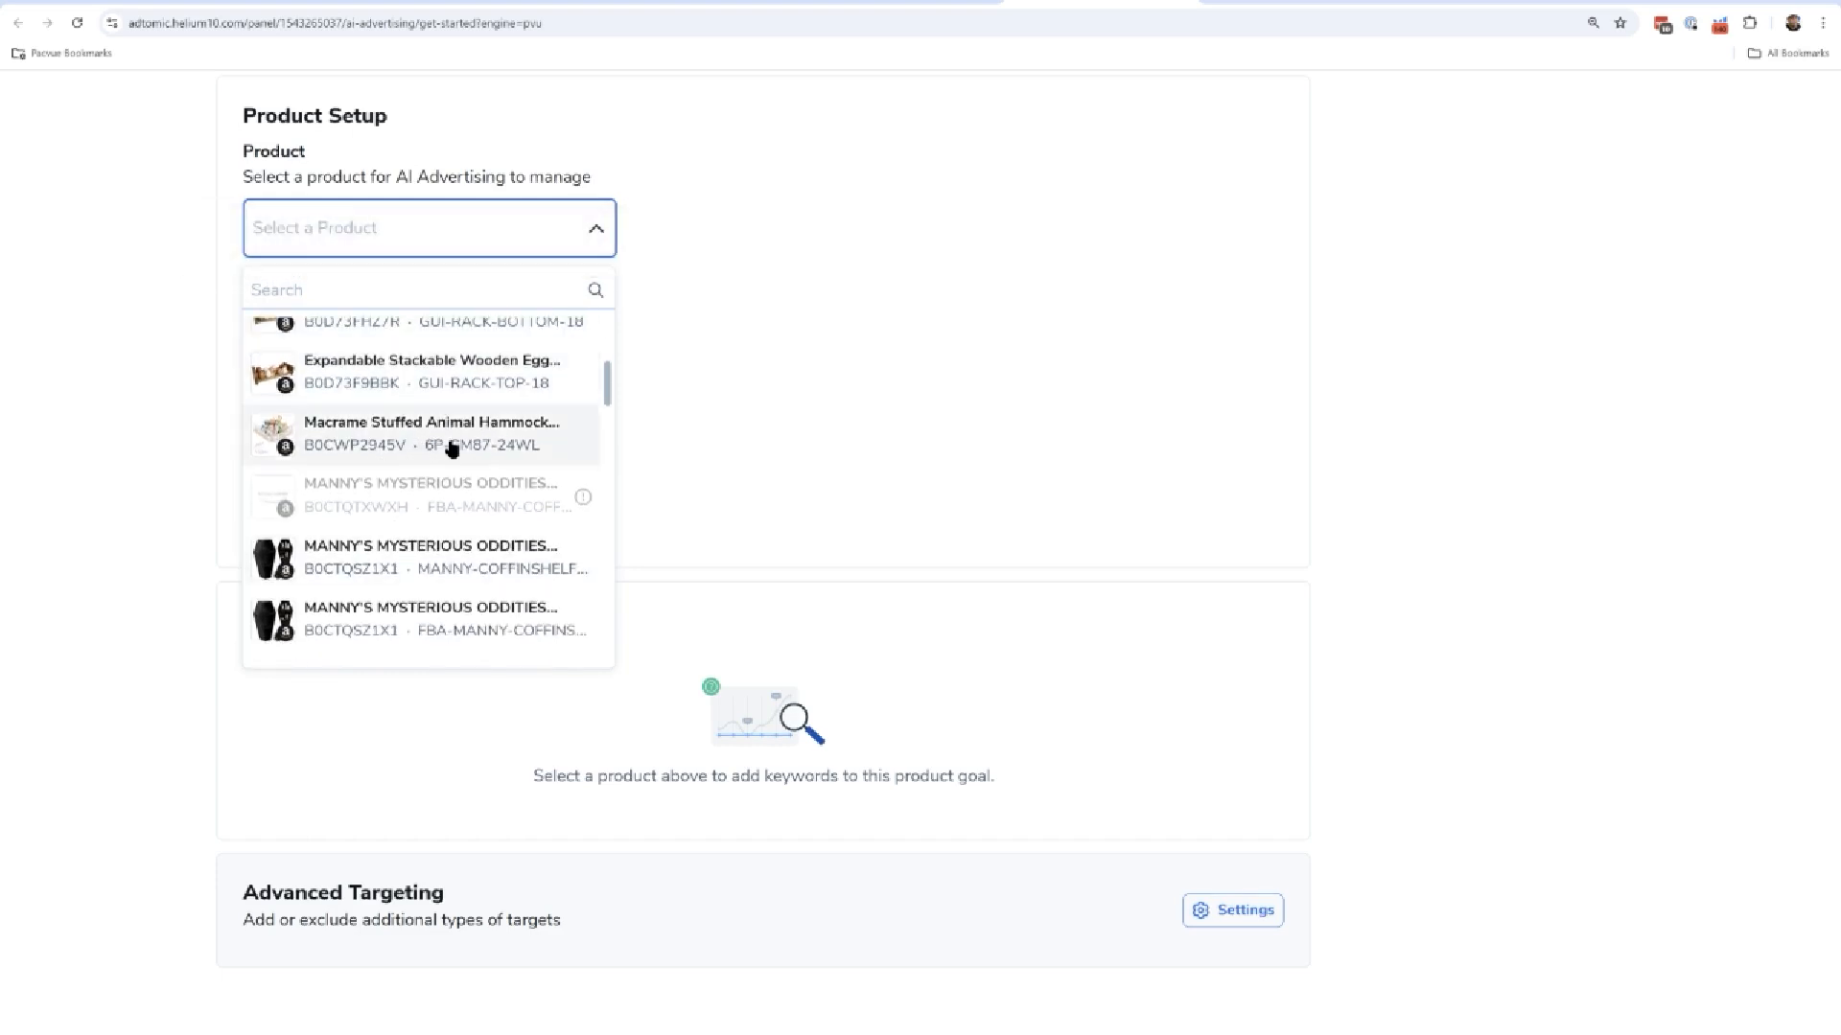
click(431, 433)
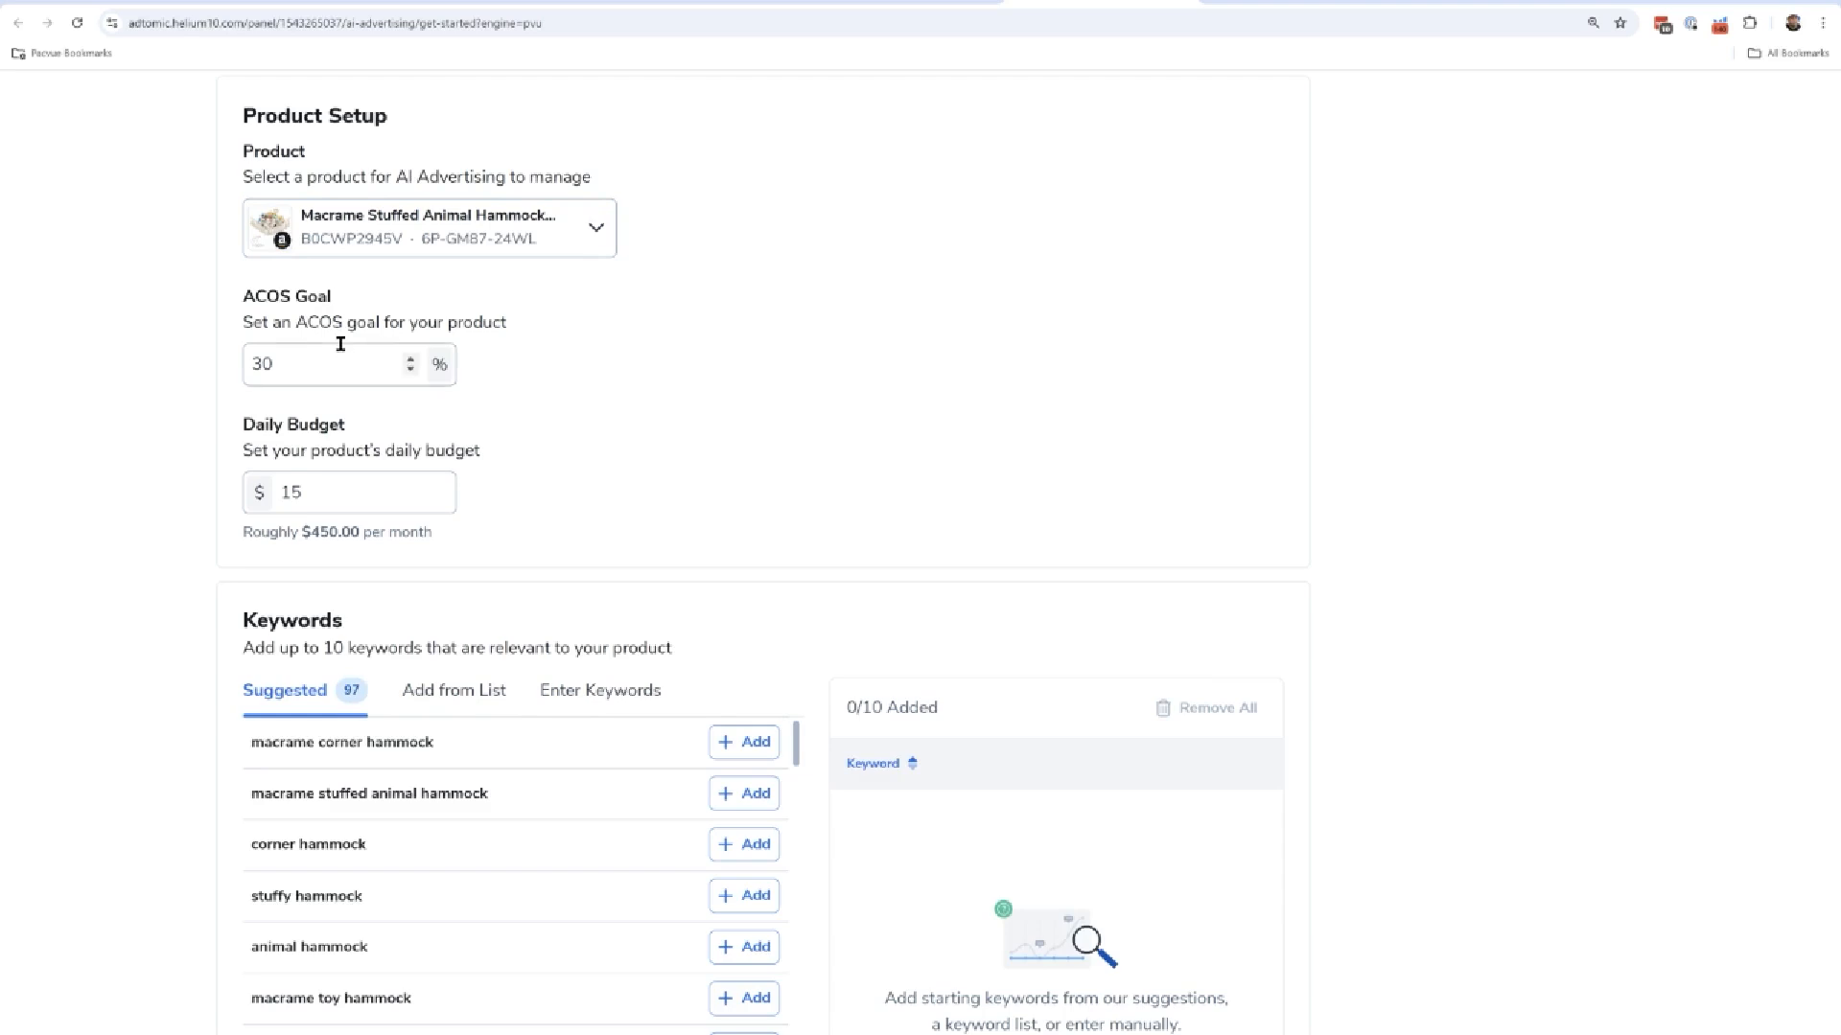
Change the ACOS goal from 30% to 25%, leaving the daily budget at $15.
triple_click(327, 365)
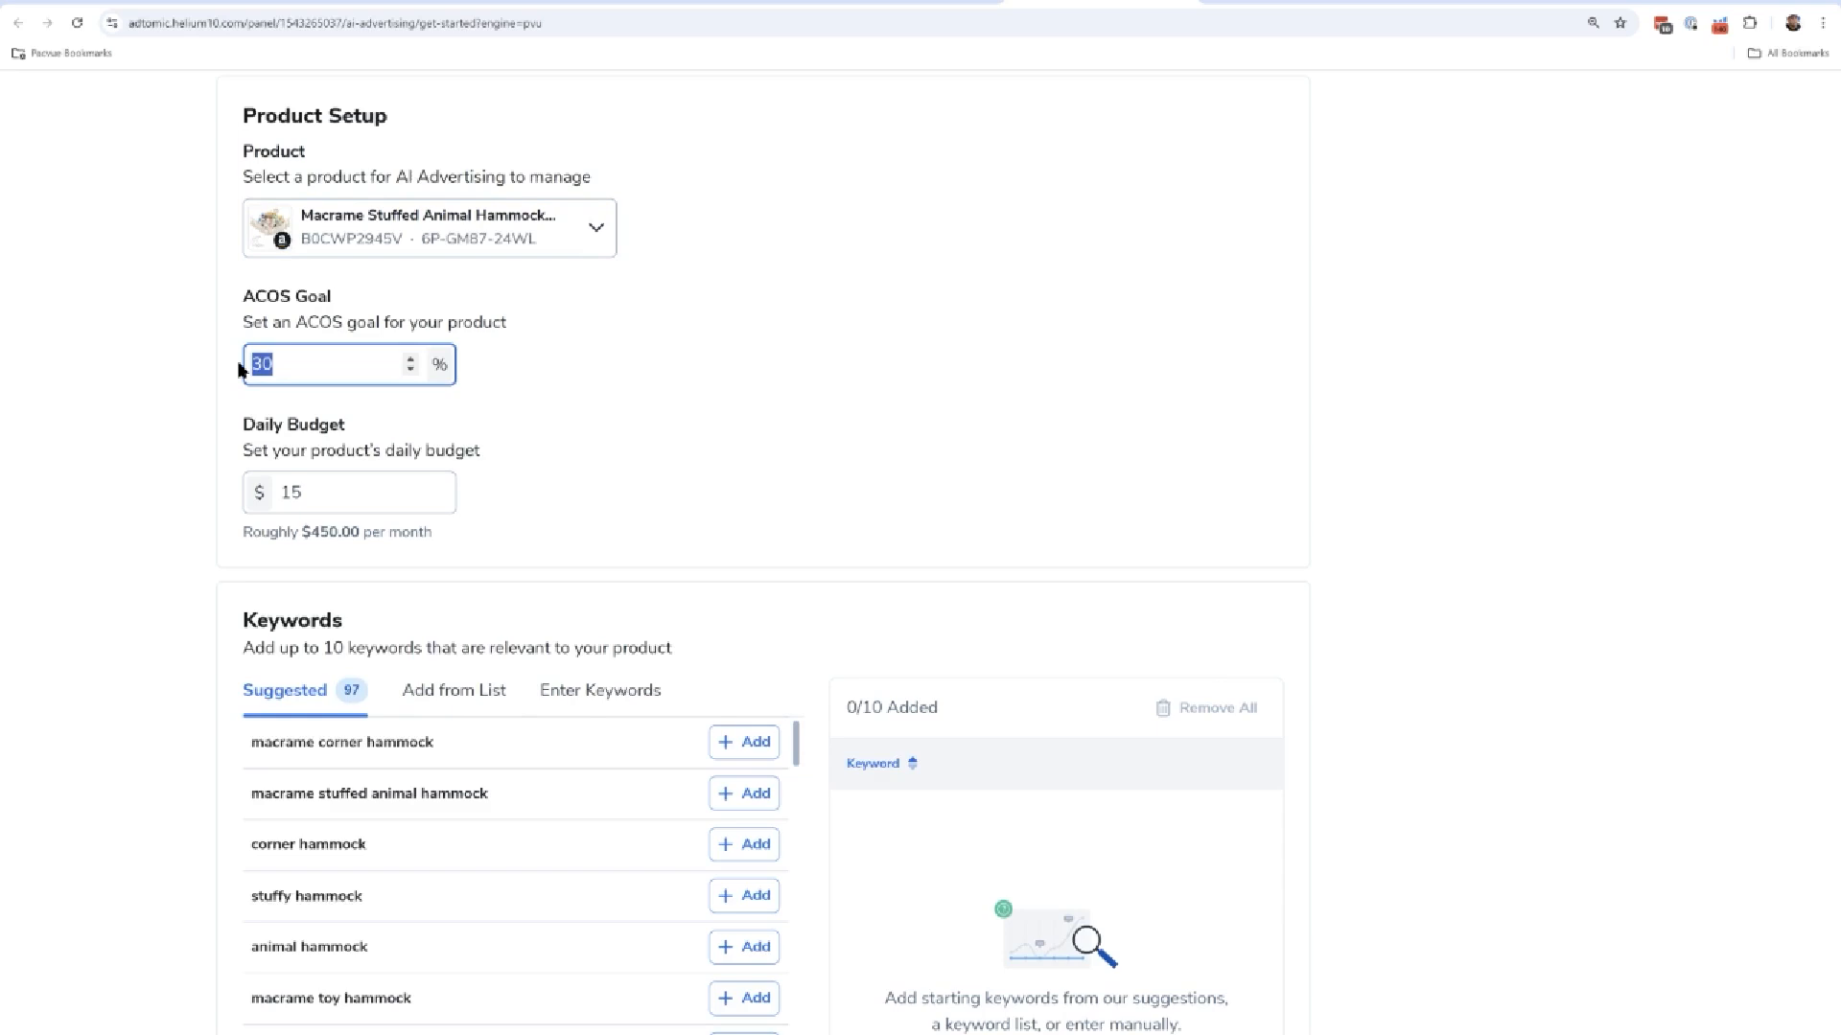
text(5)
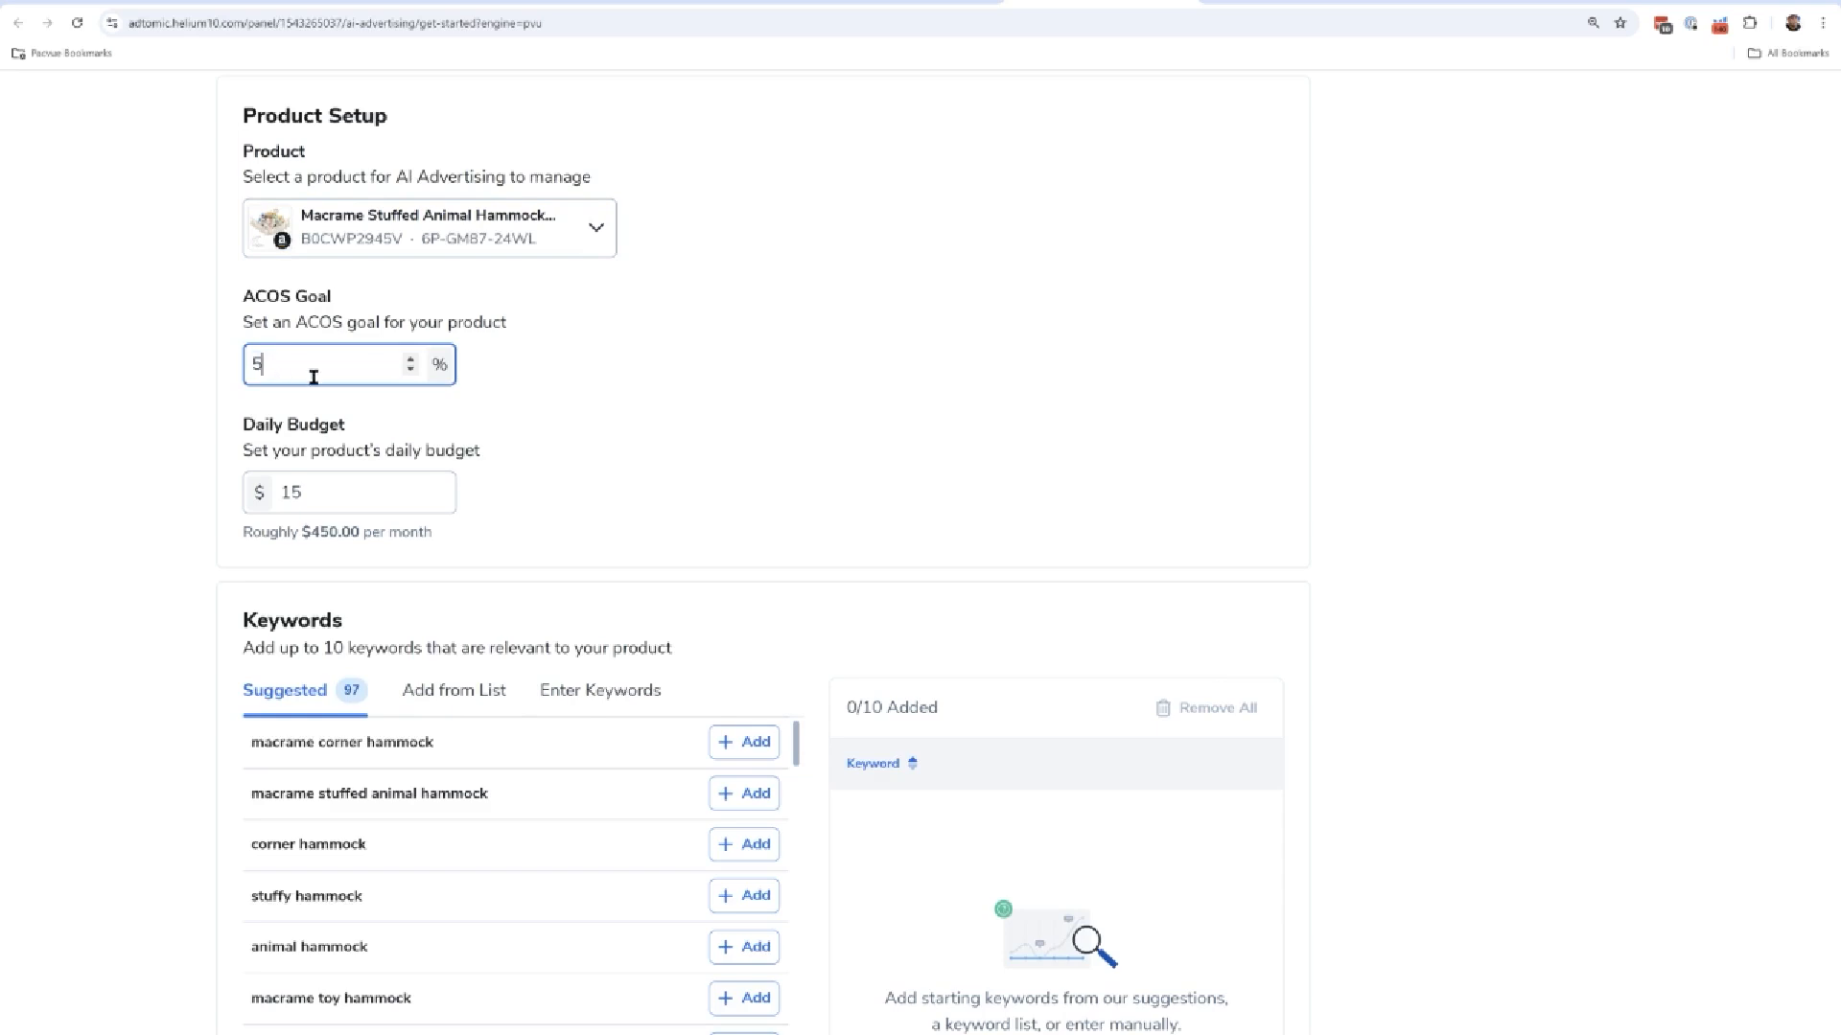
text(25)
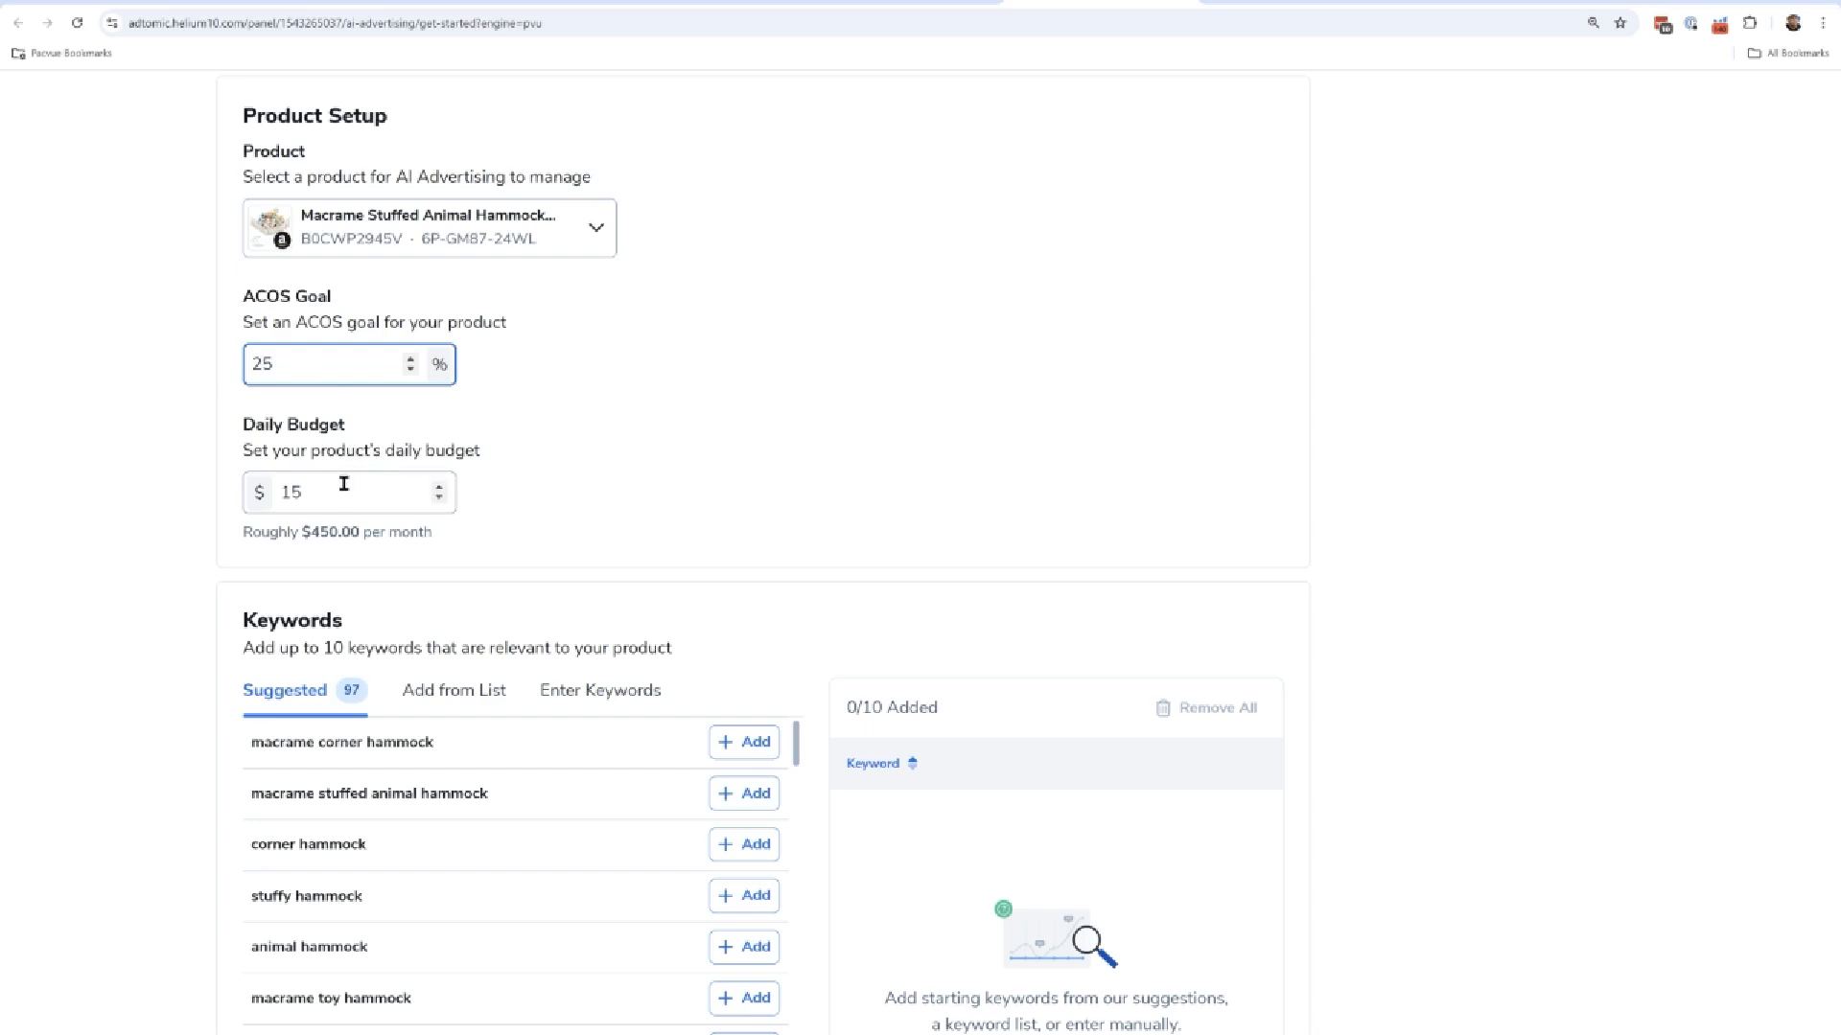
mouse_move(411, 428)
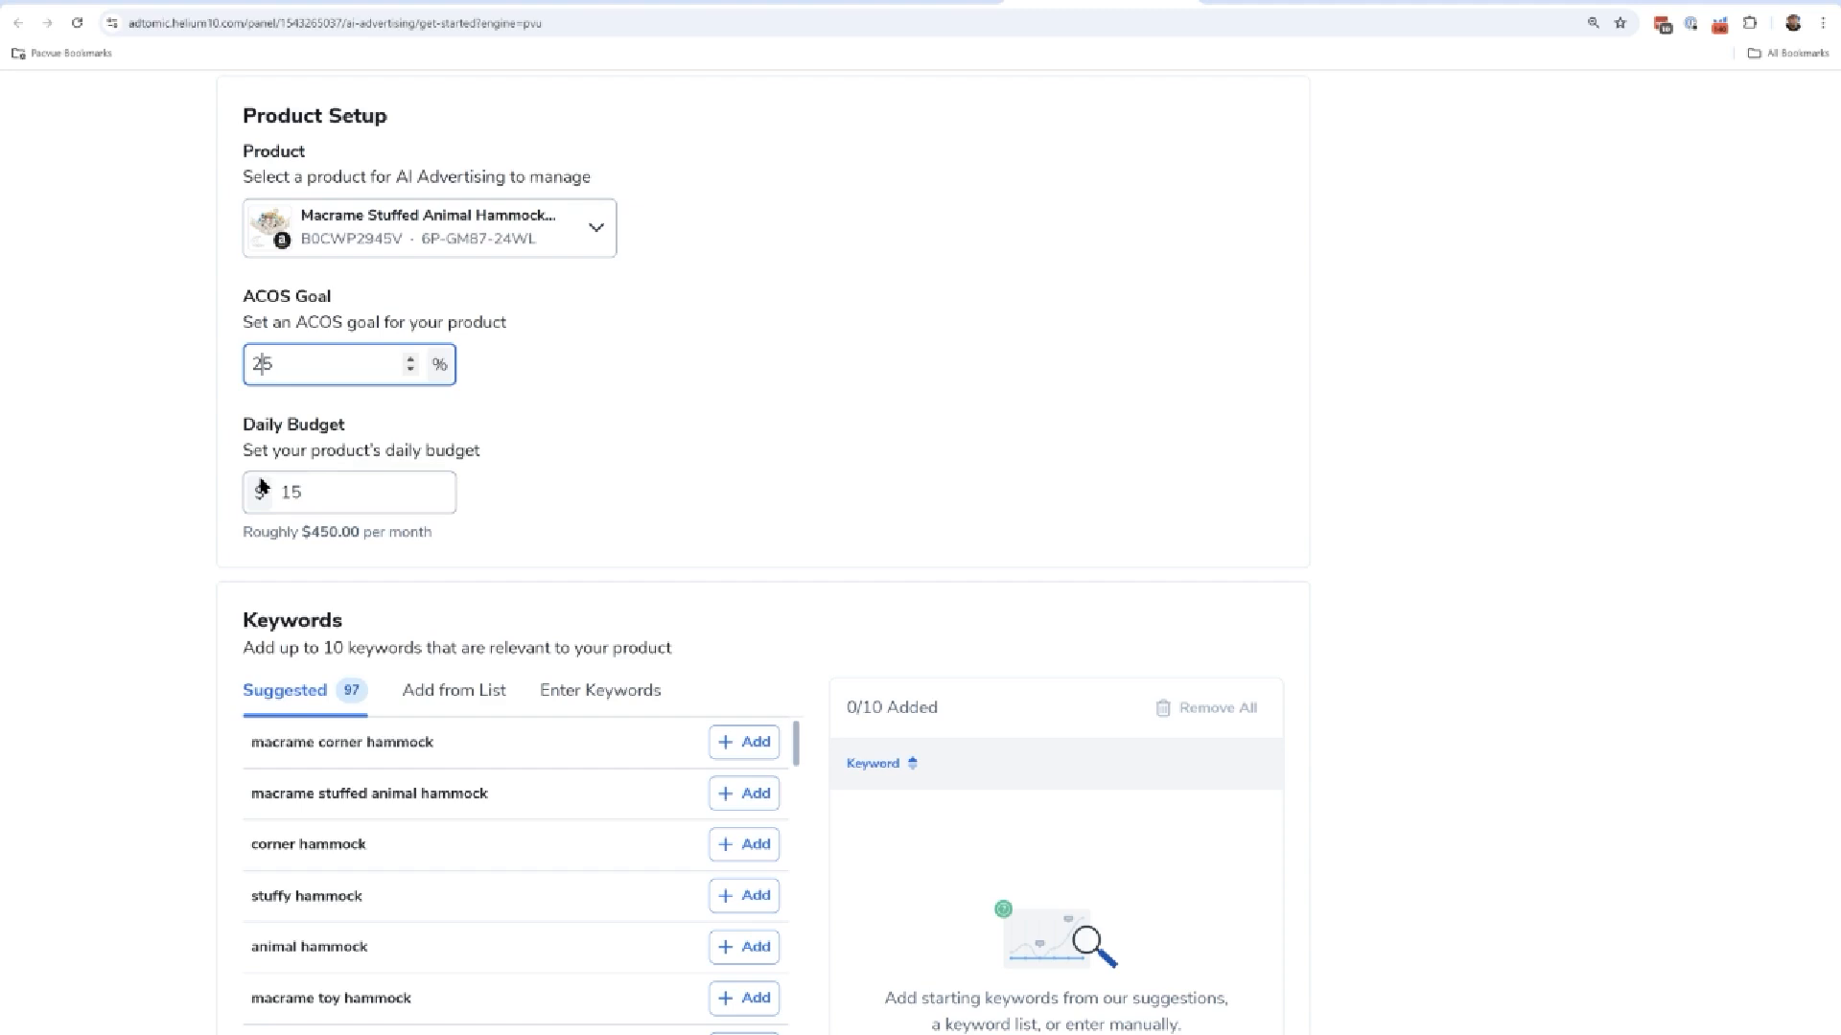
click(347, 493)
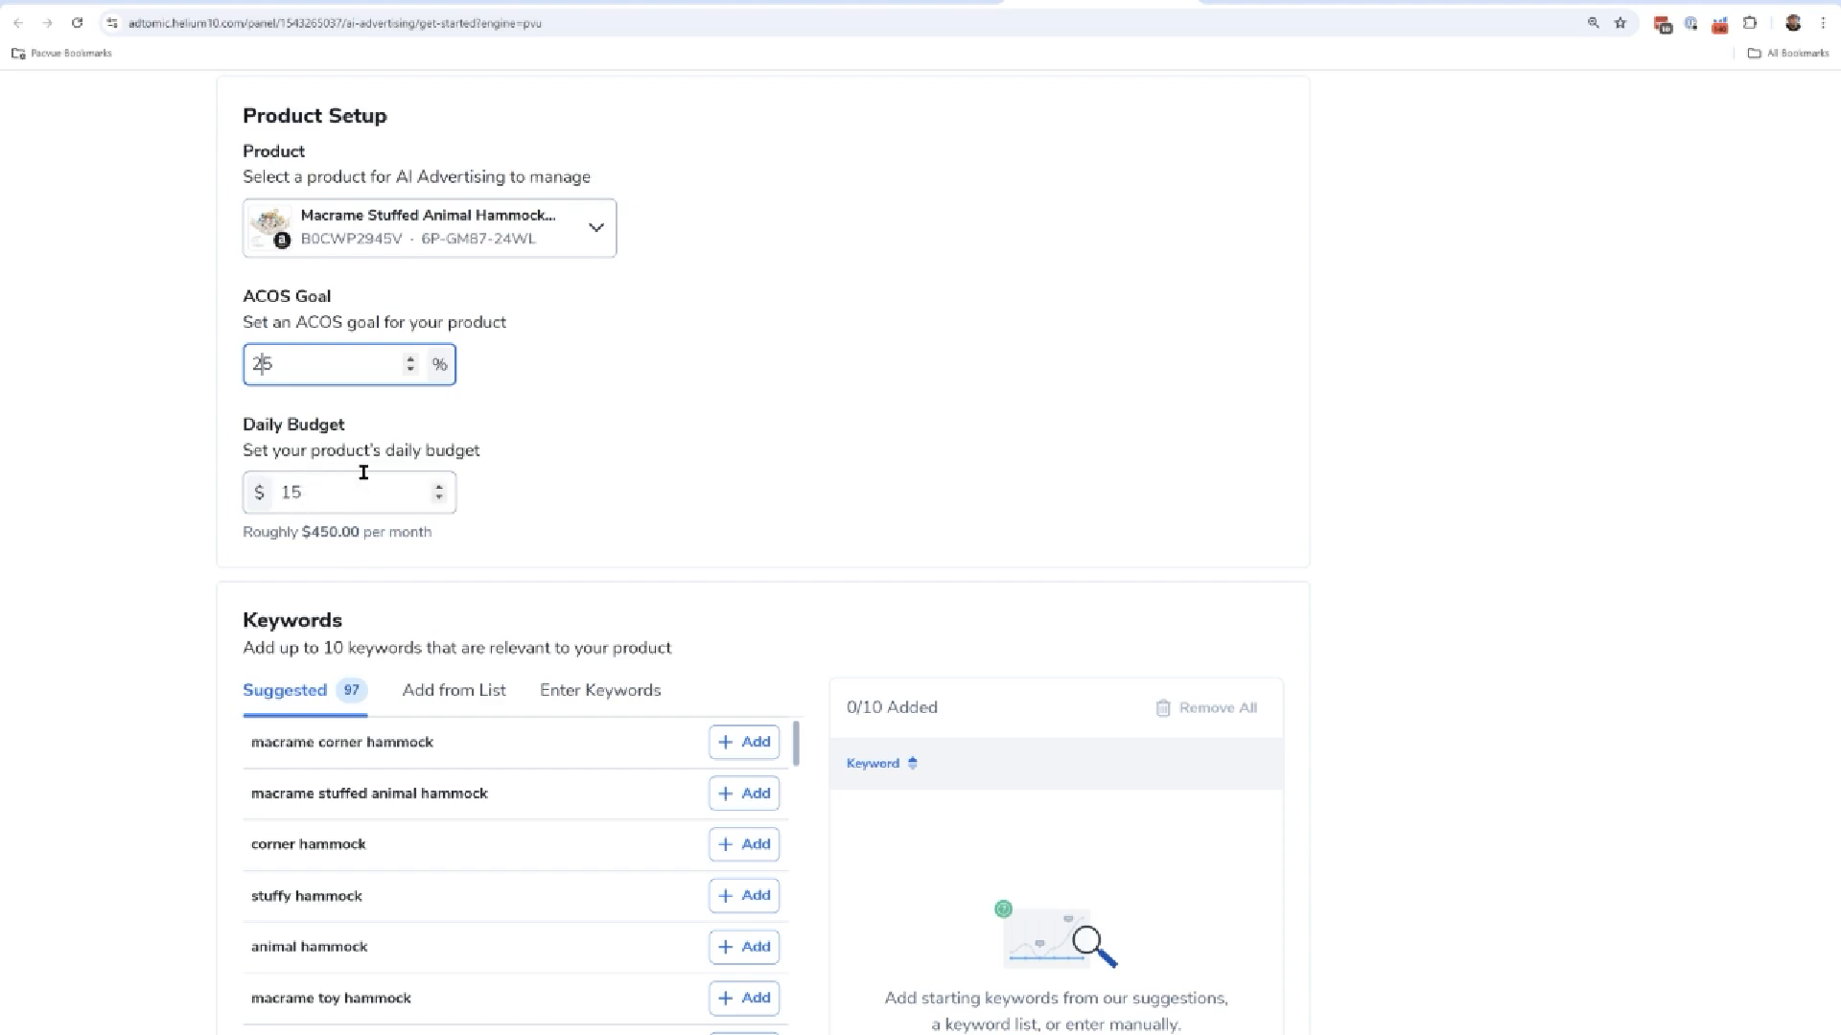
mouse_move(294, 443)
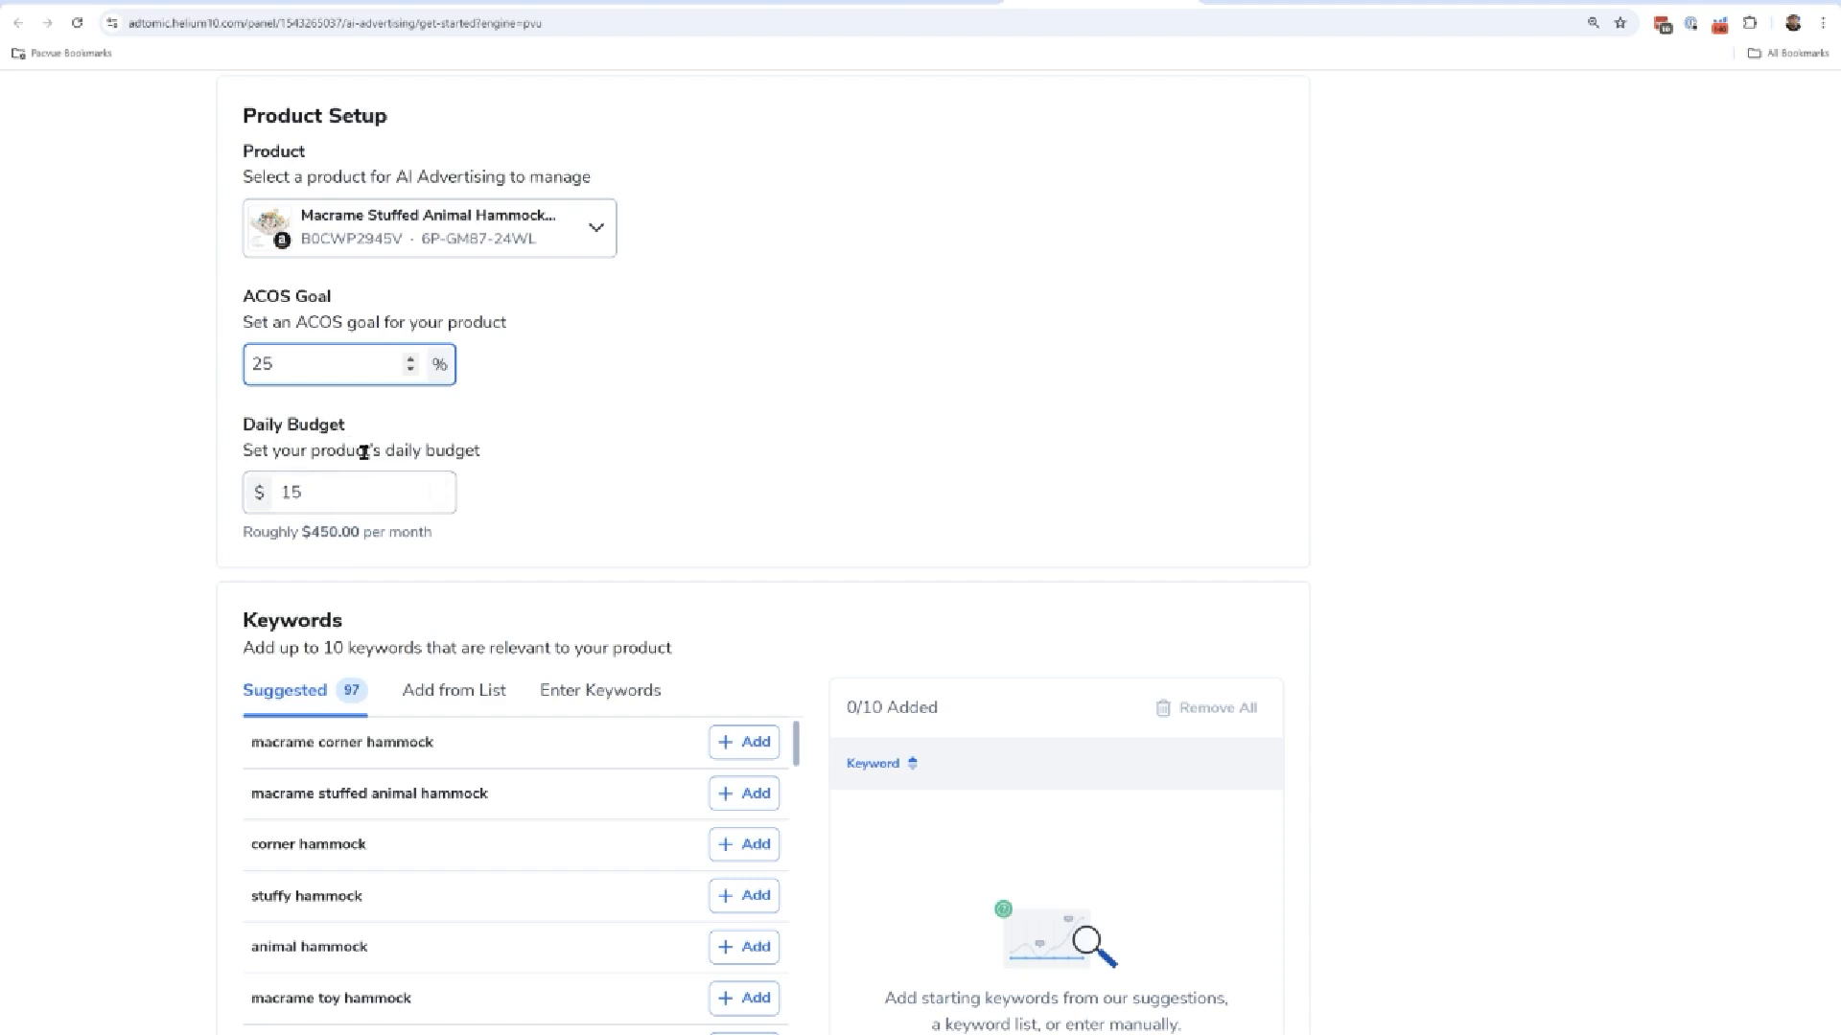
mouse_move(343, 218)
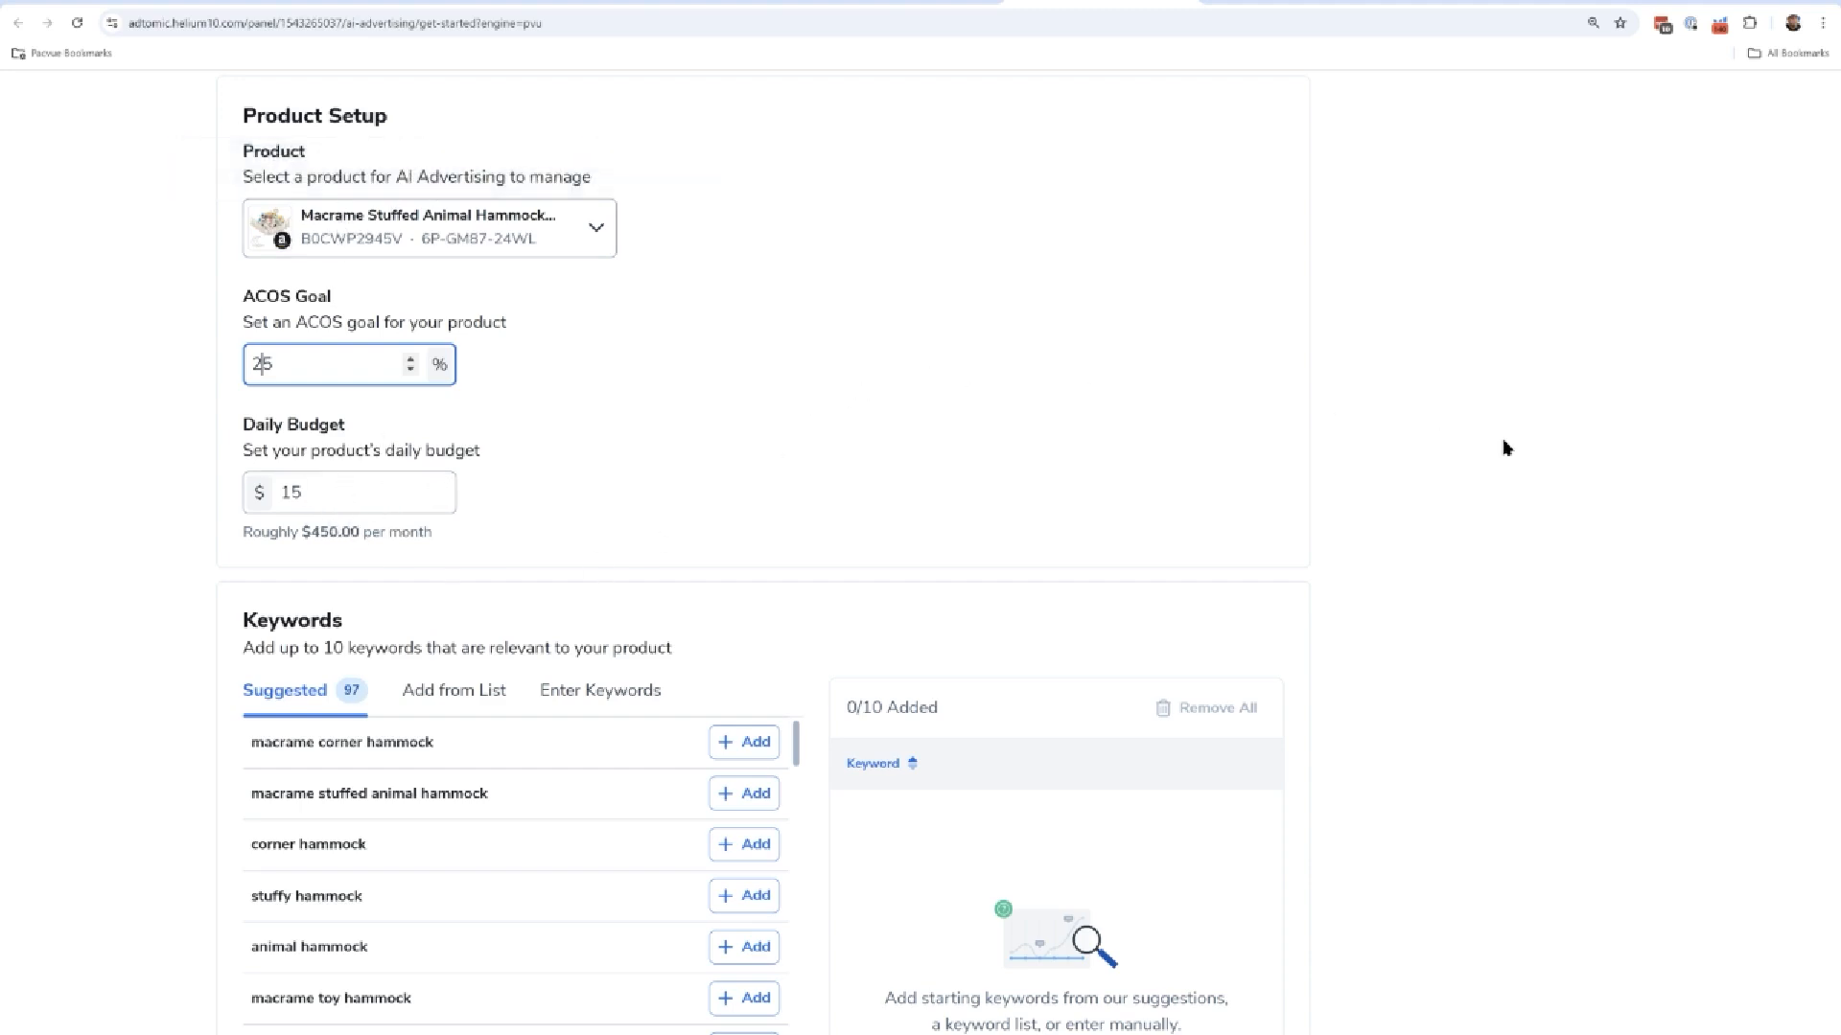
scroll(down, 3)
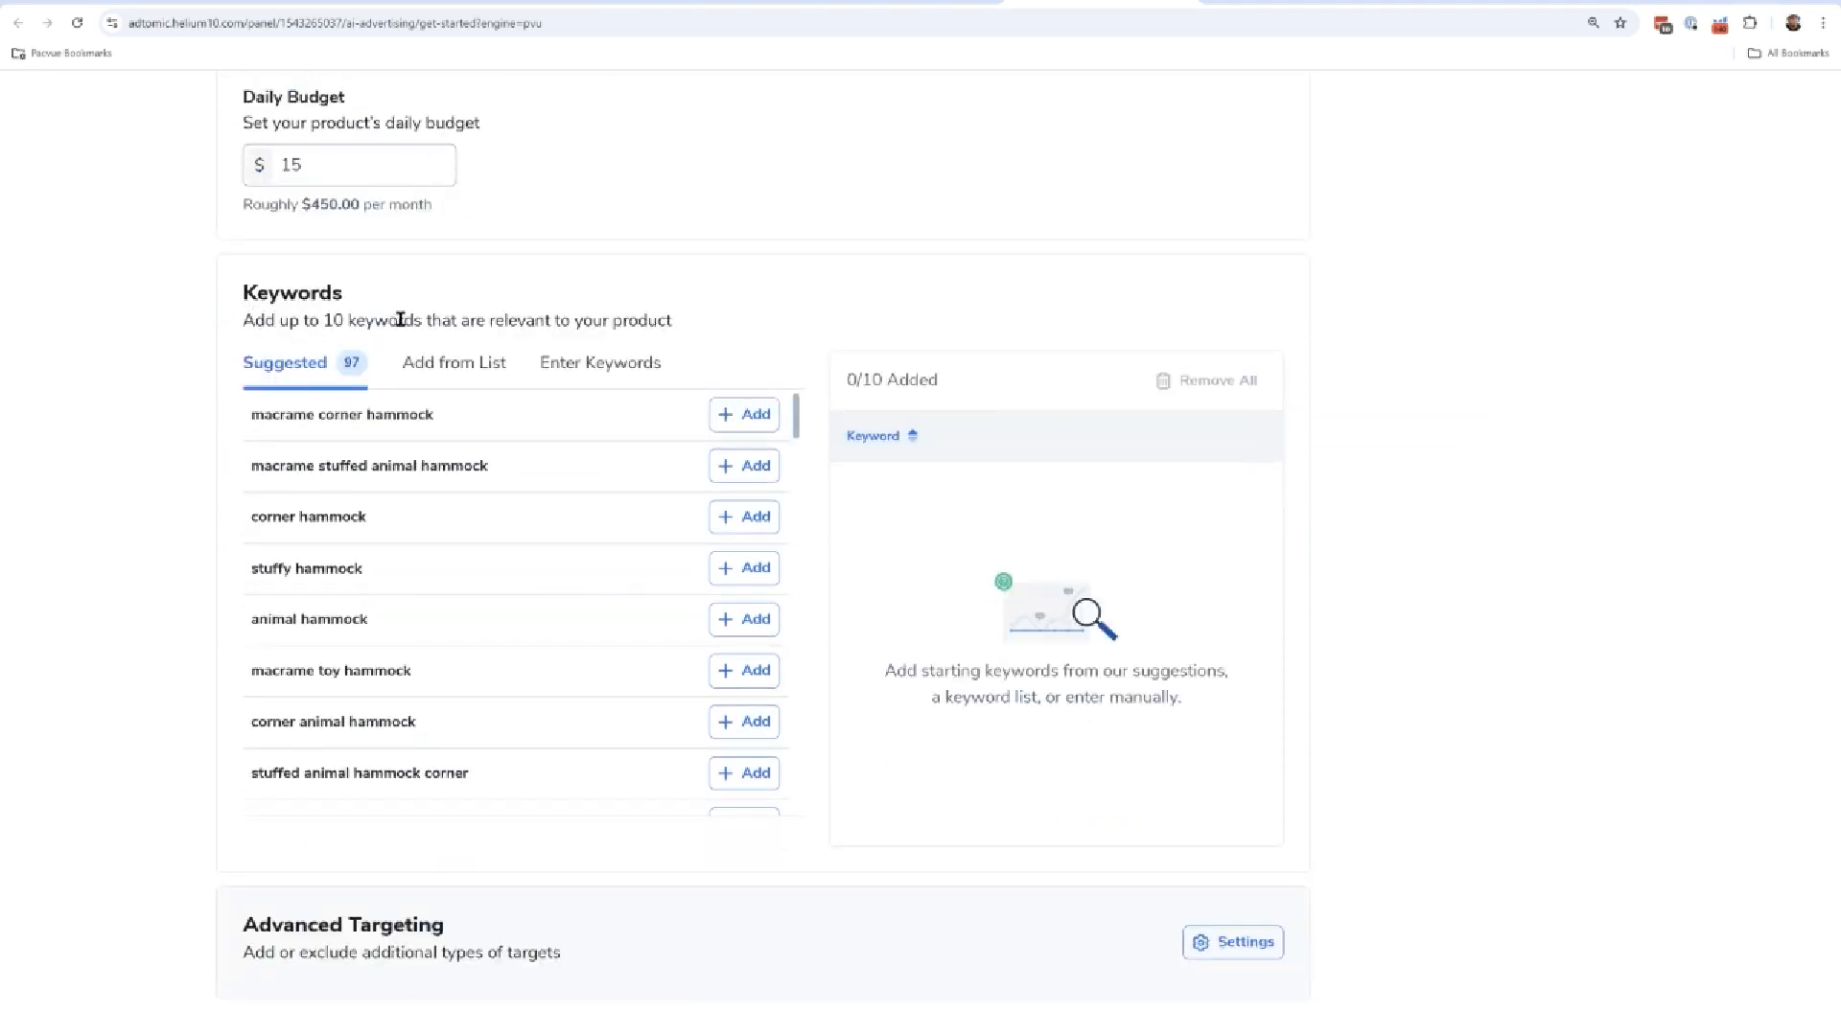
mouse_move(347, 403)
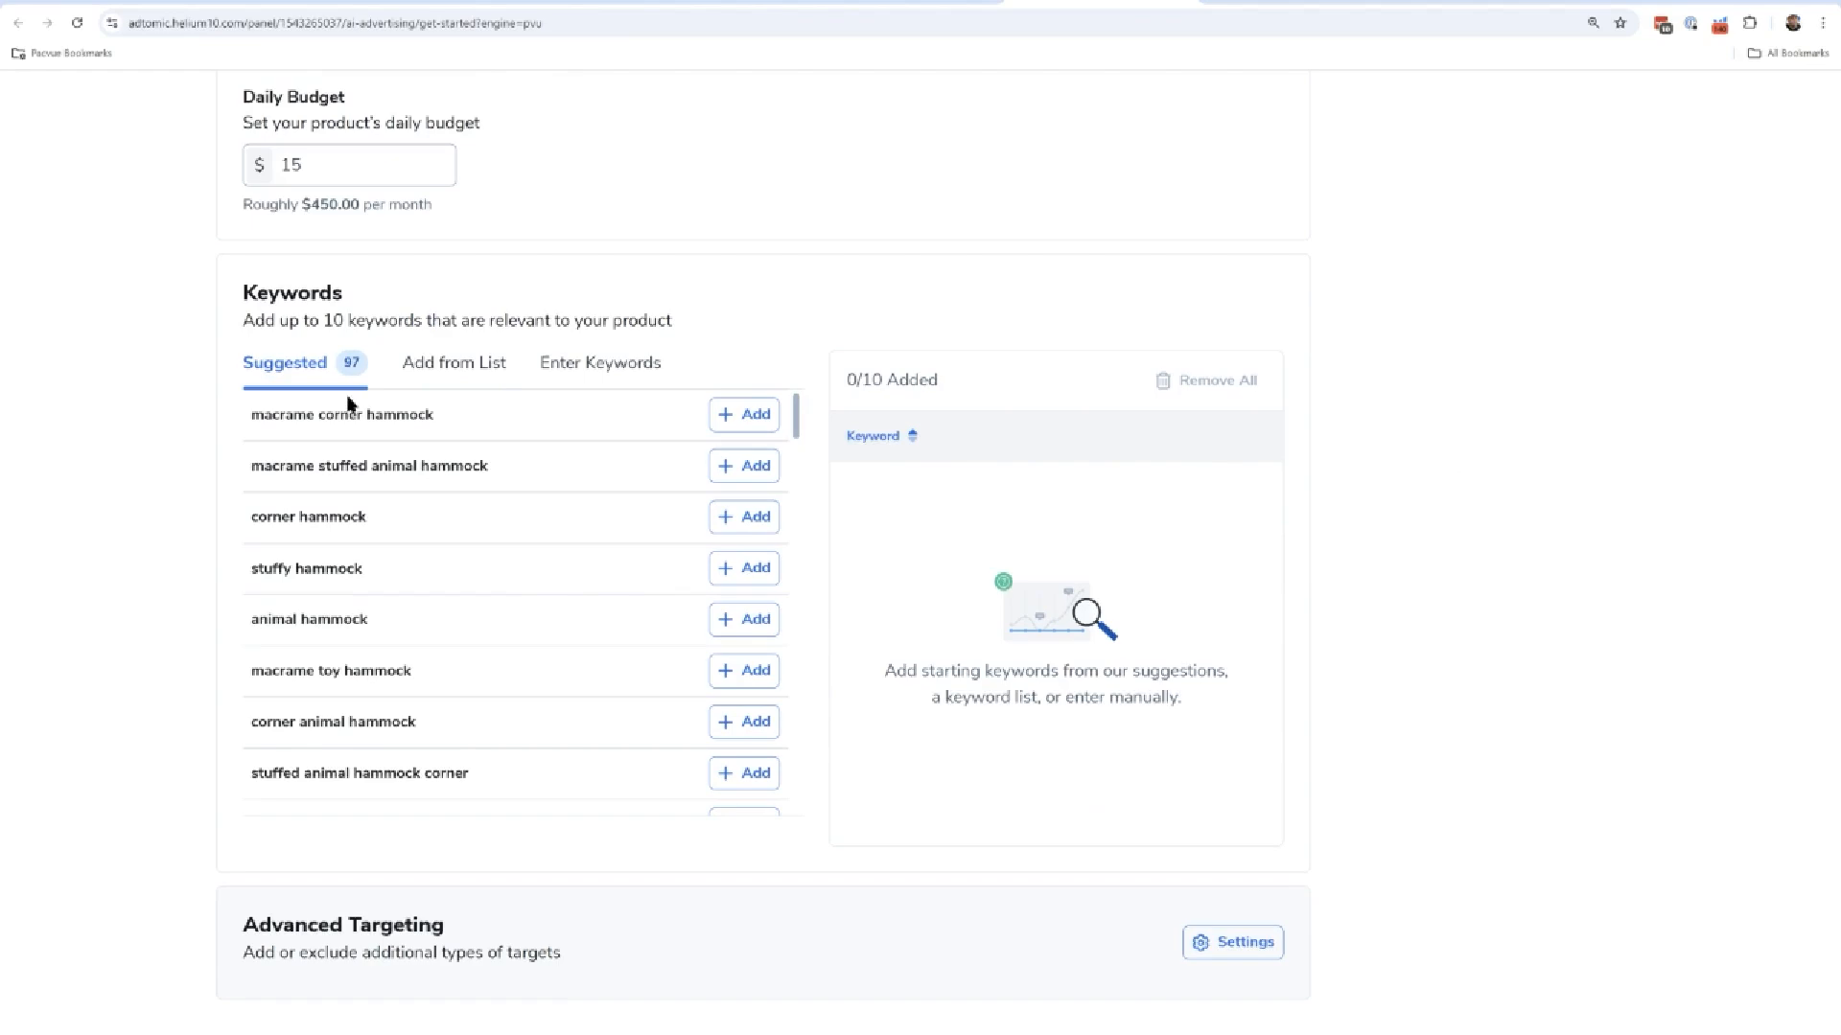
Switch keyword entry to manual Enter Keywords and bring up Advanced Targeting settings.
scroll(up, 3)
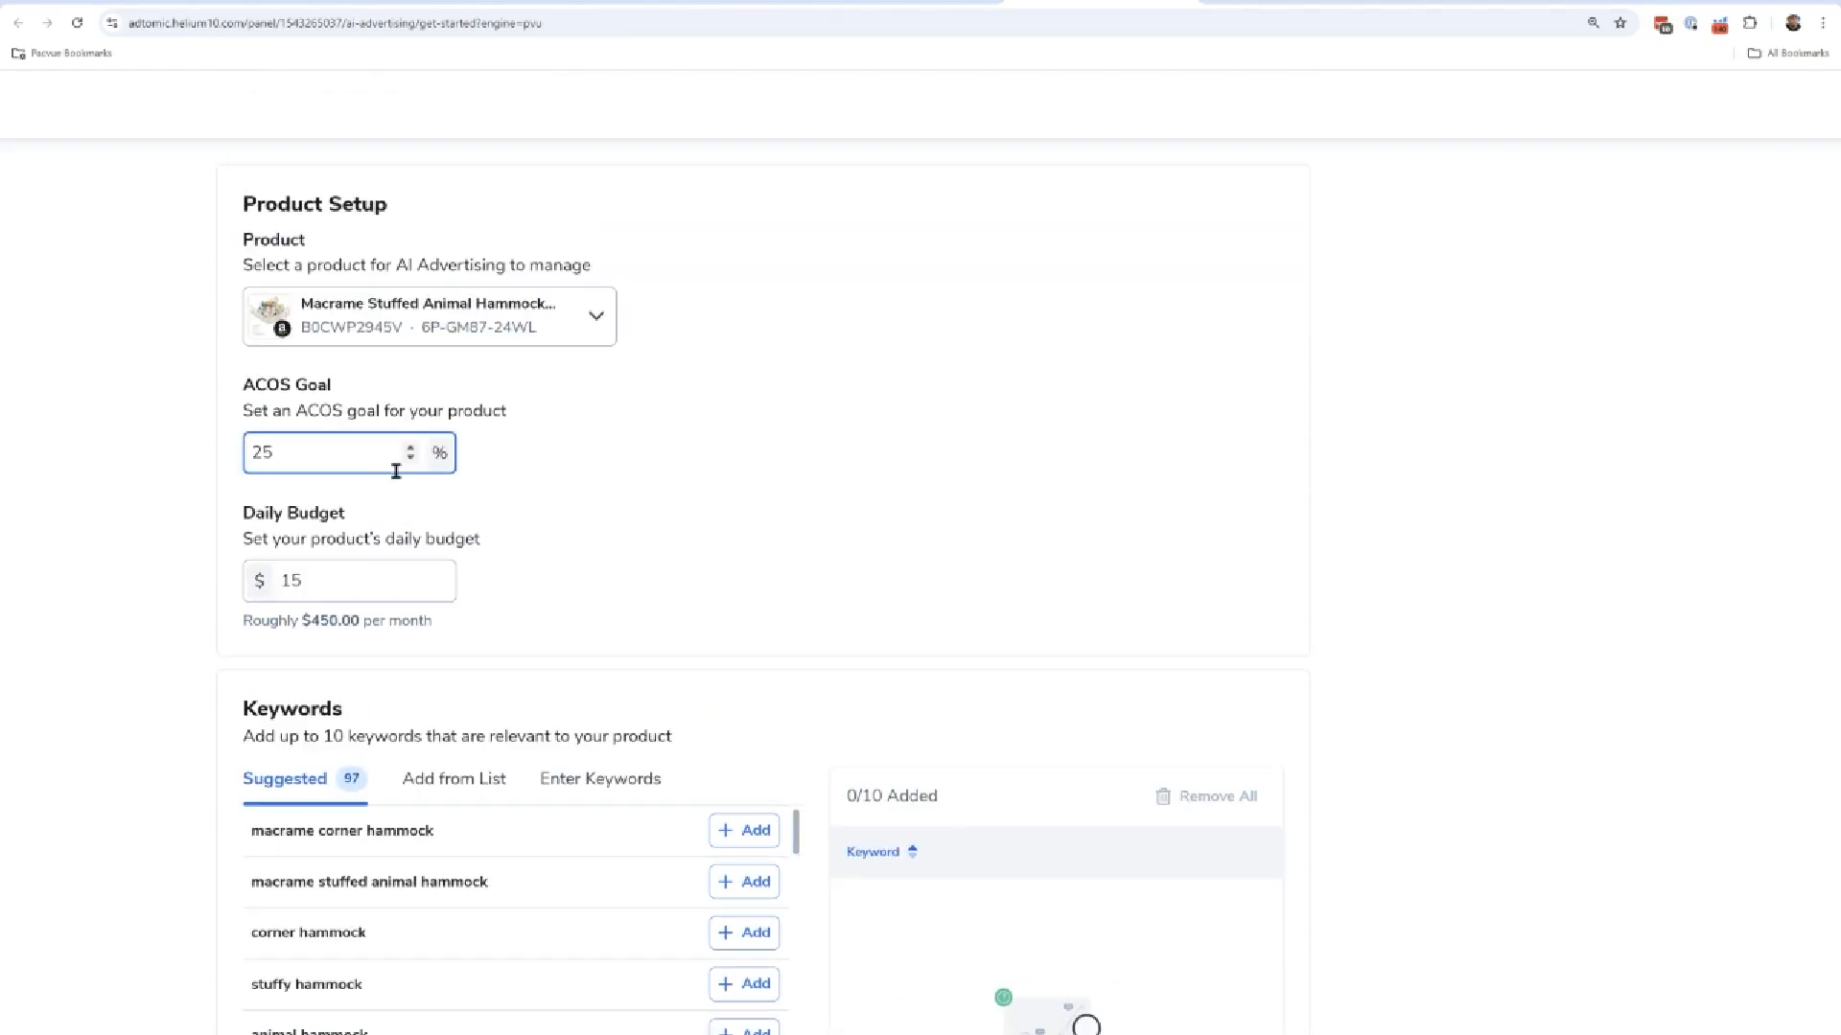
scroll(down, 3)
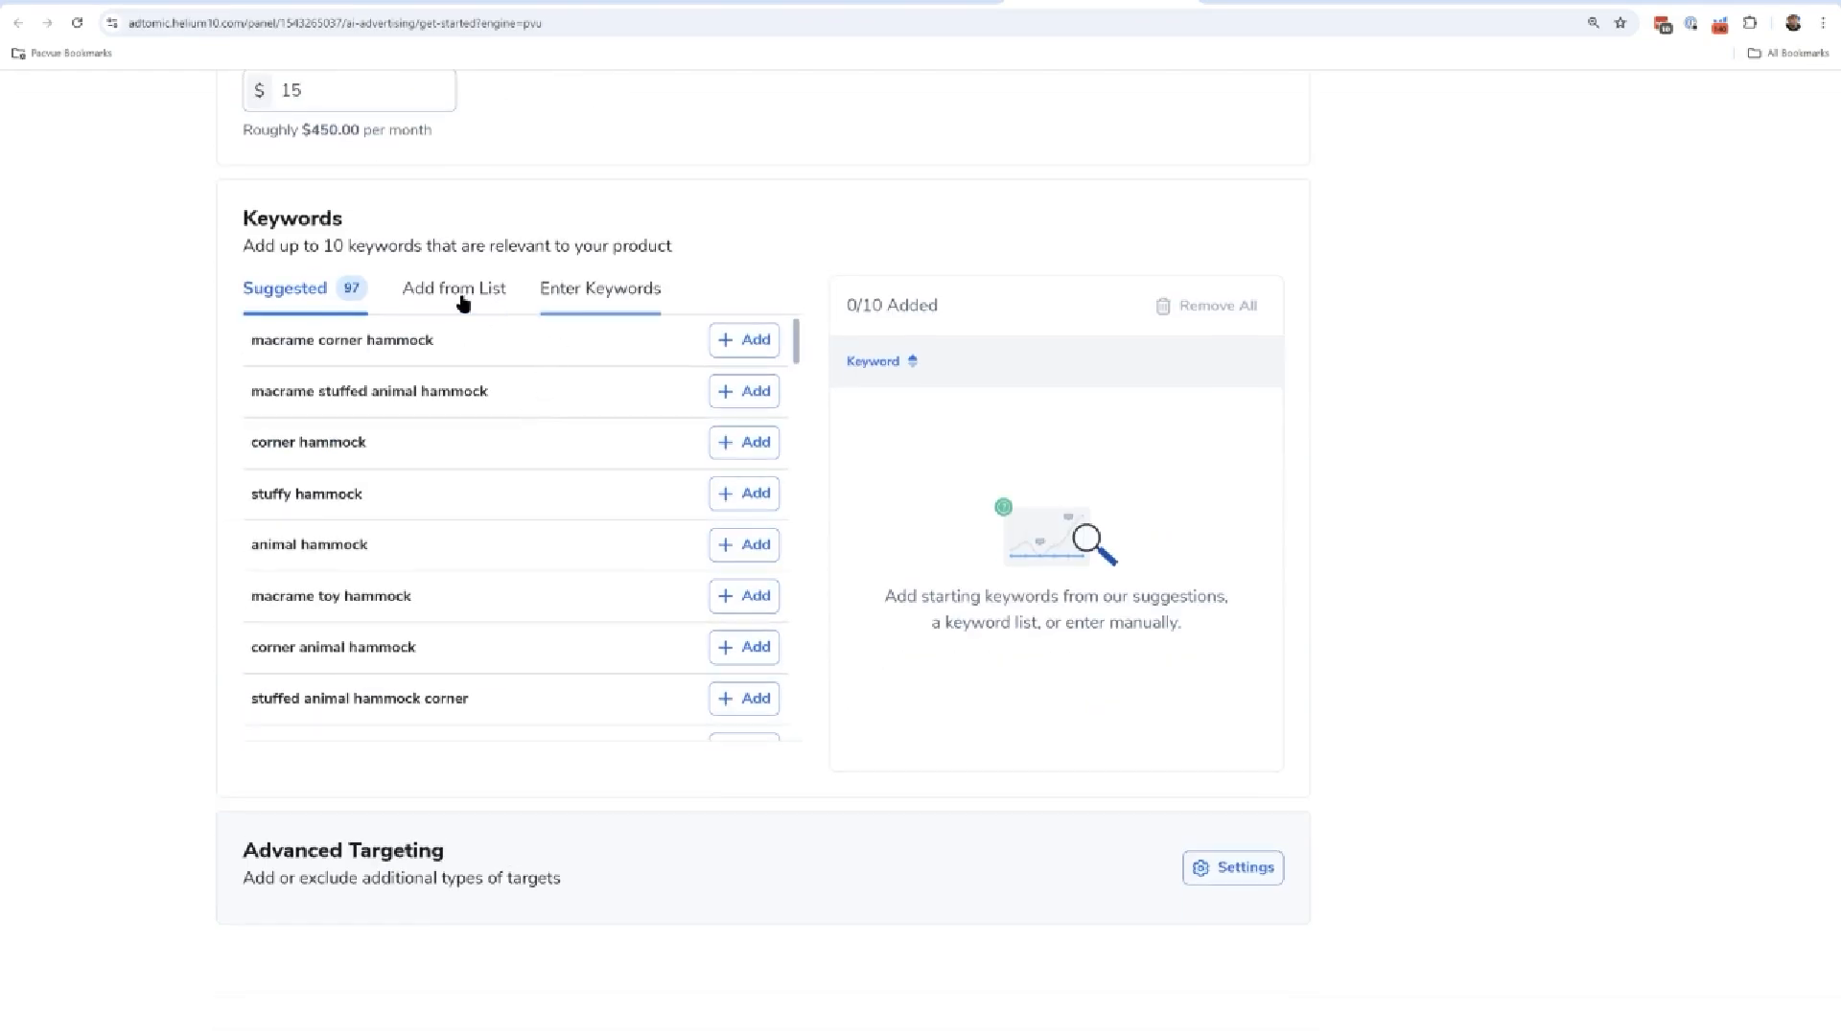
click(453, 290)
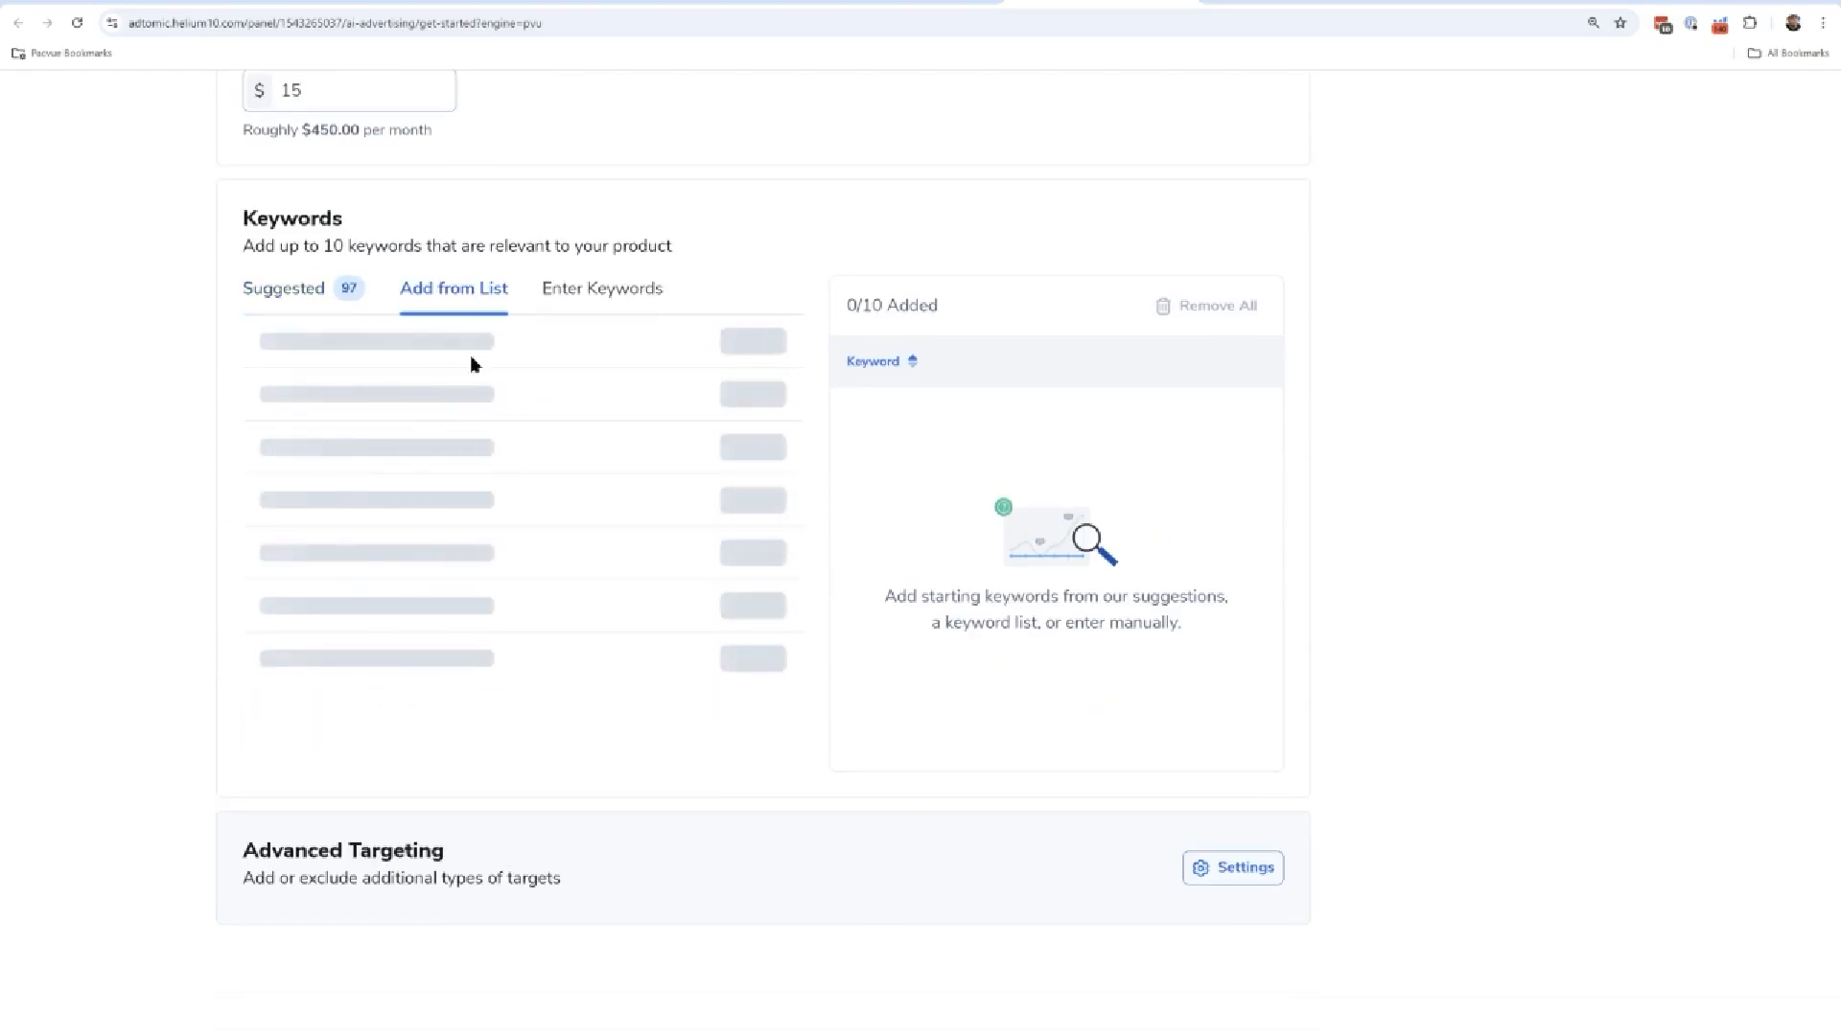
click(600, 288)
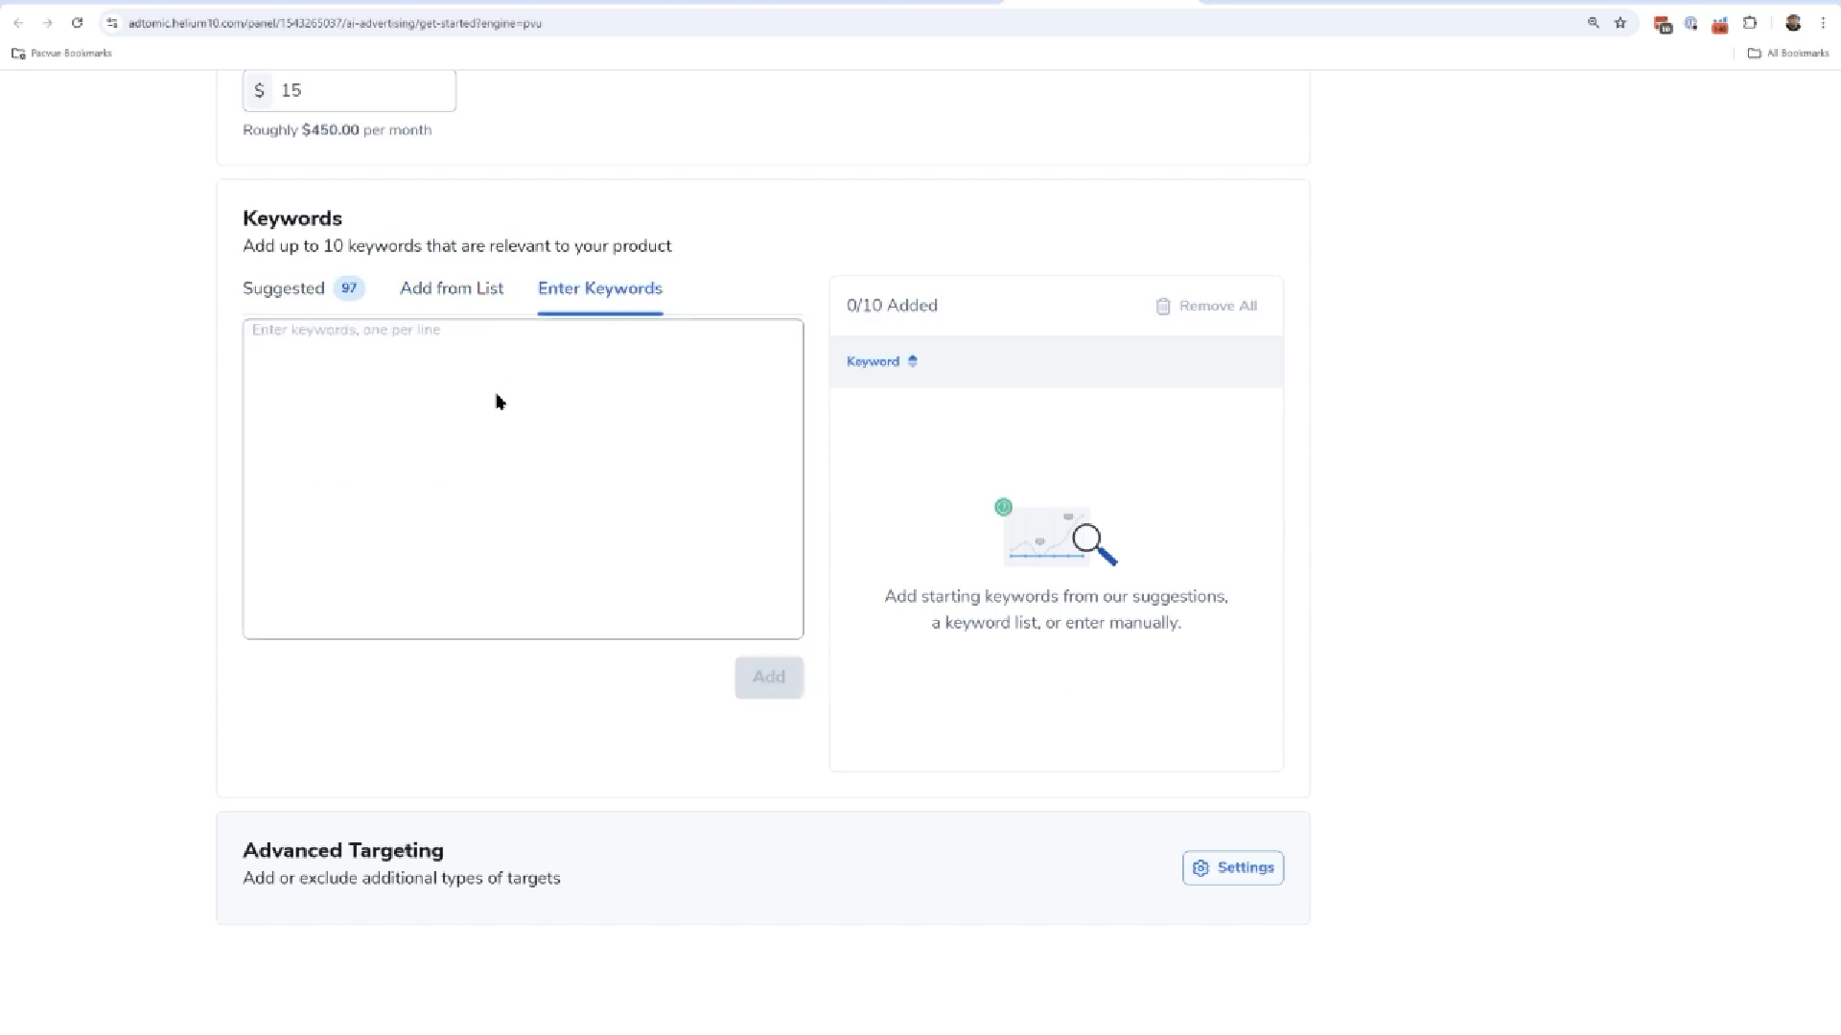
scroll(up, 3)
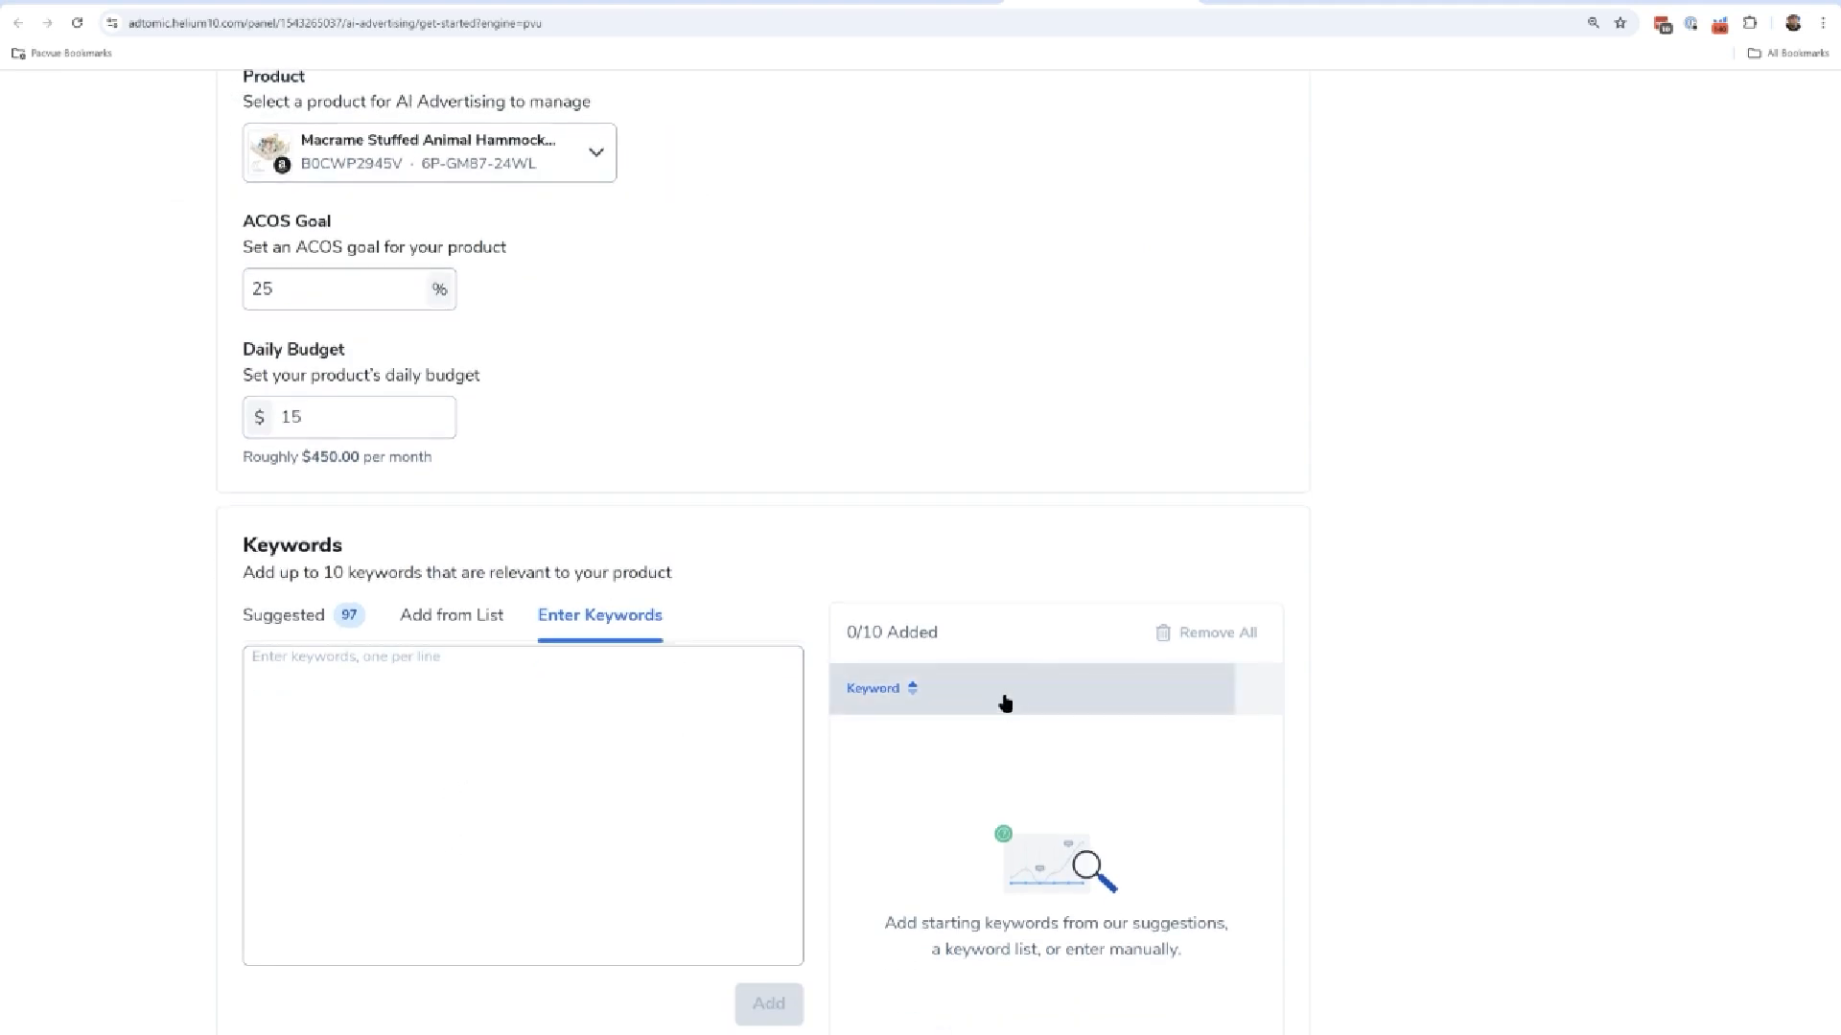
mouse_move(765, 732)
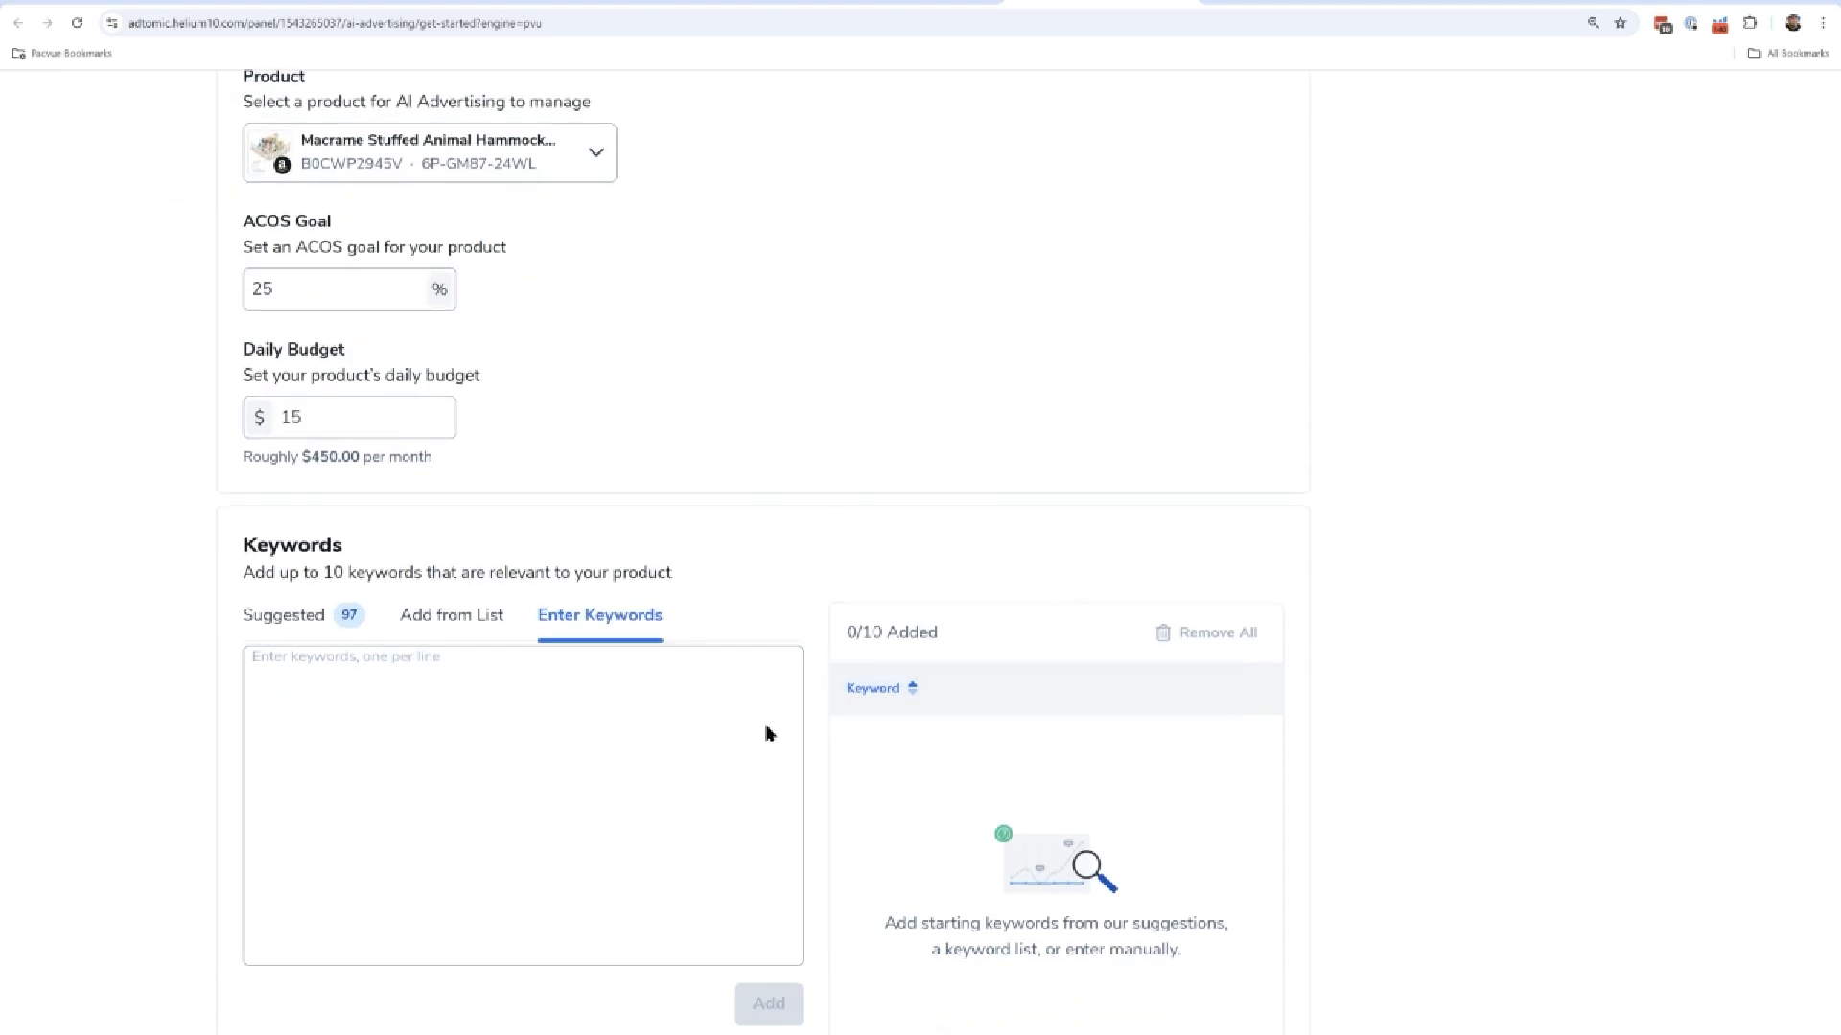
scroll(down, 3)
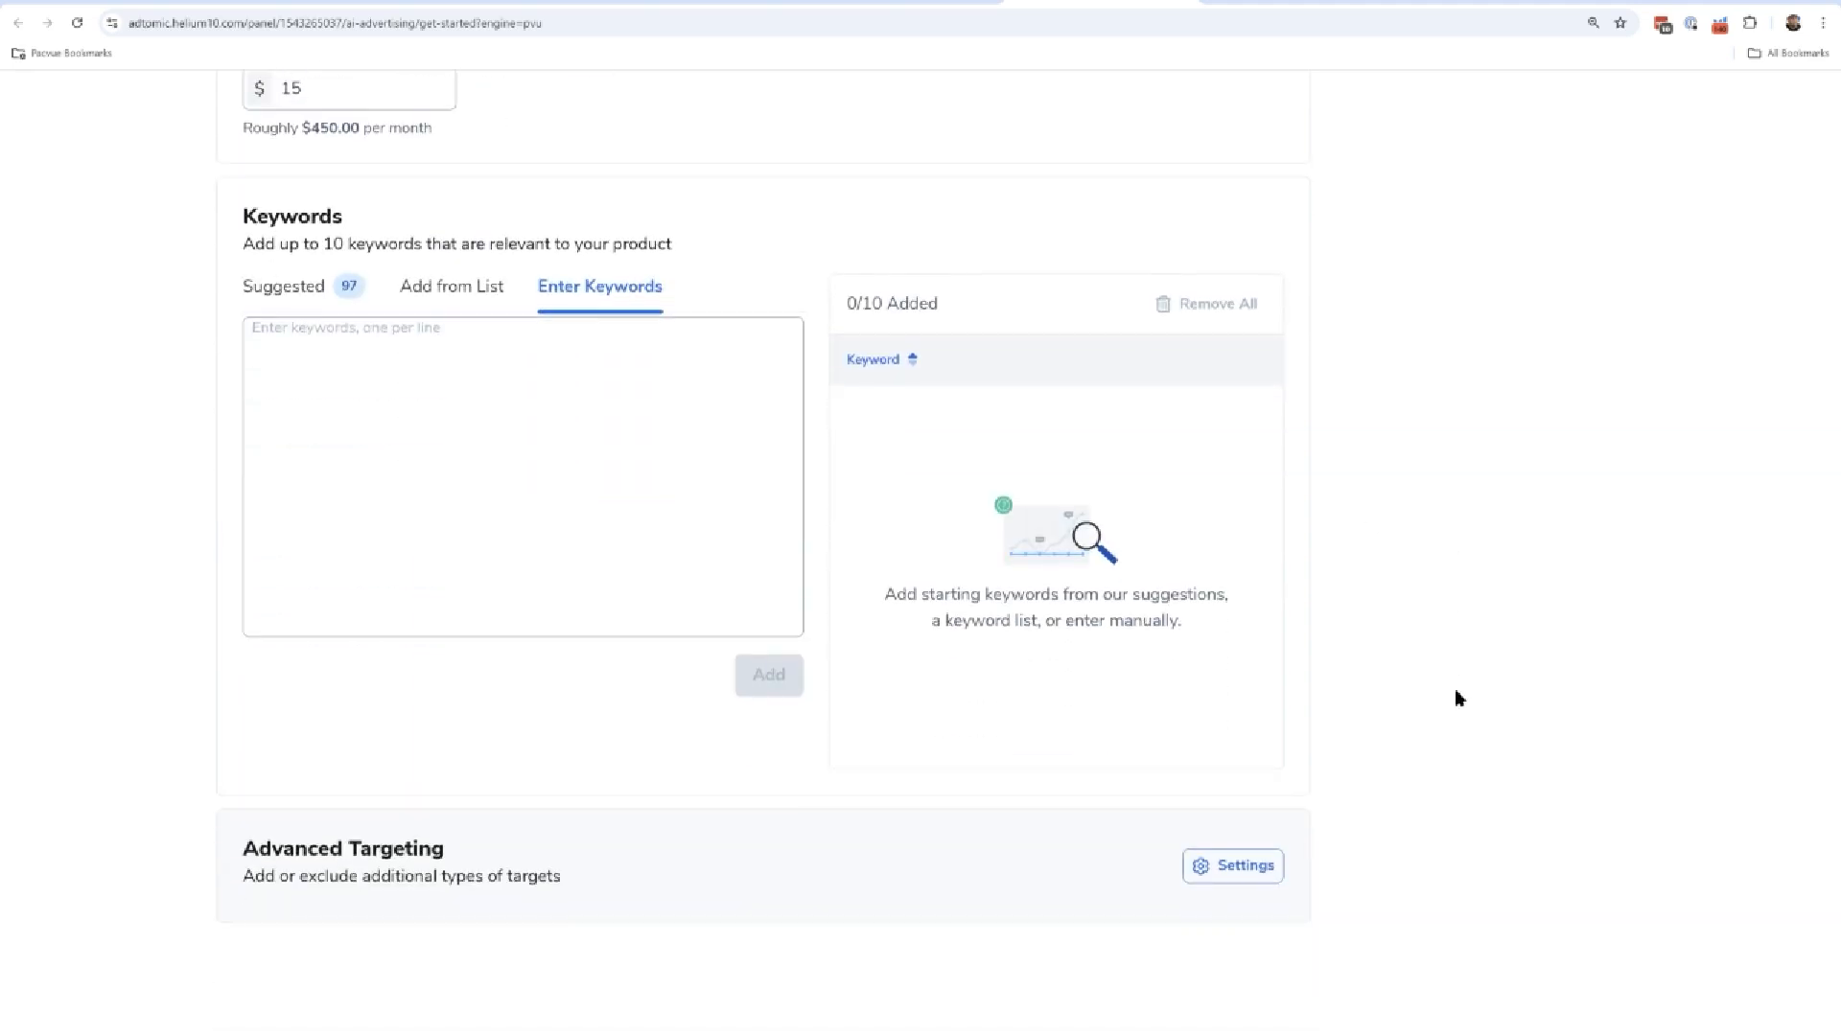
mouse_move(1415, 730)
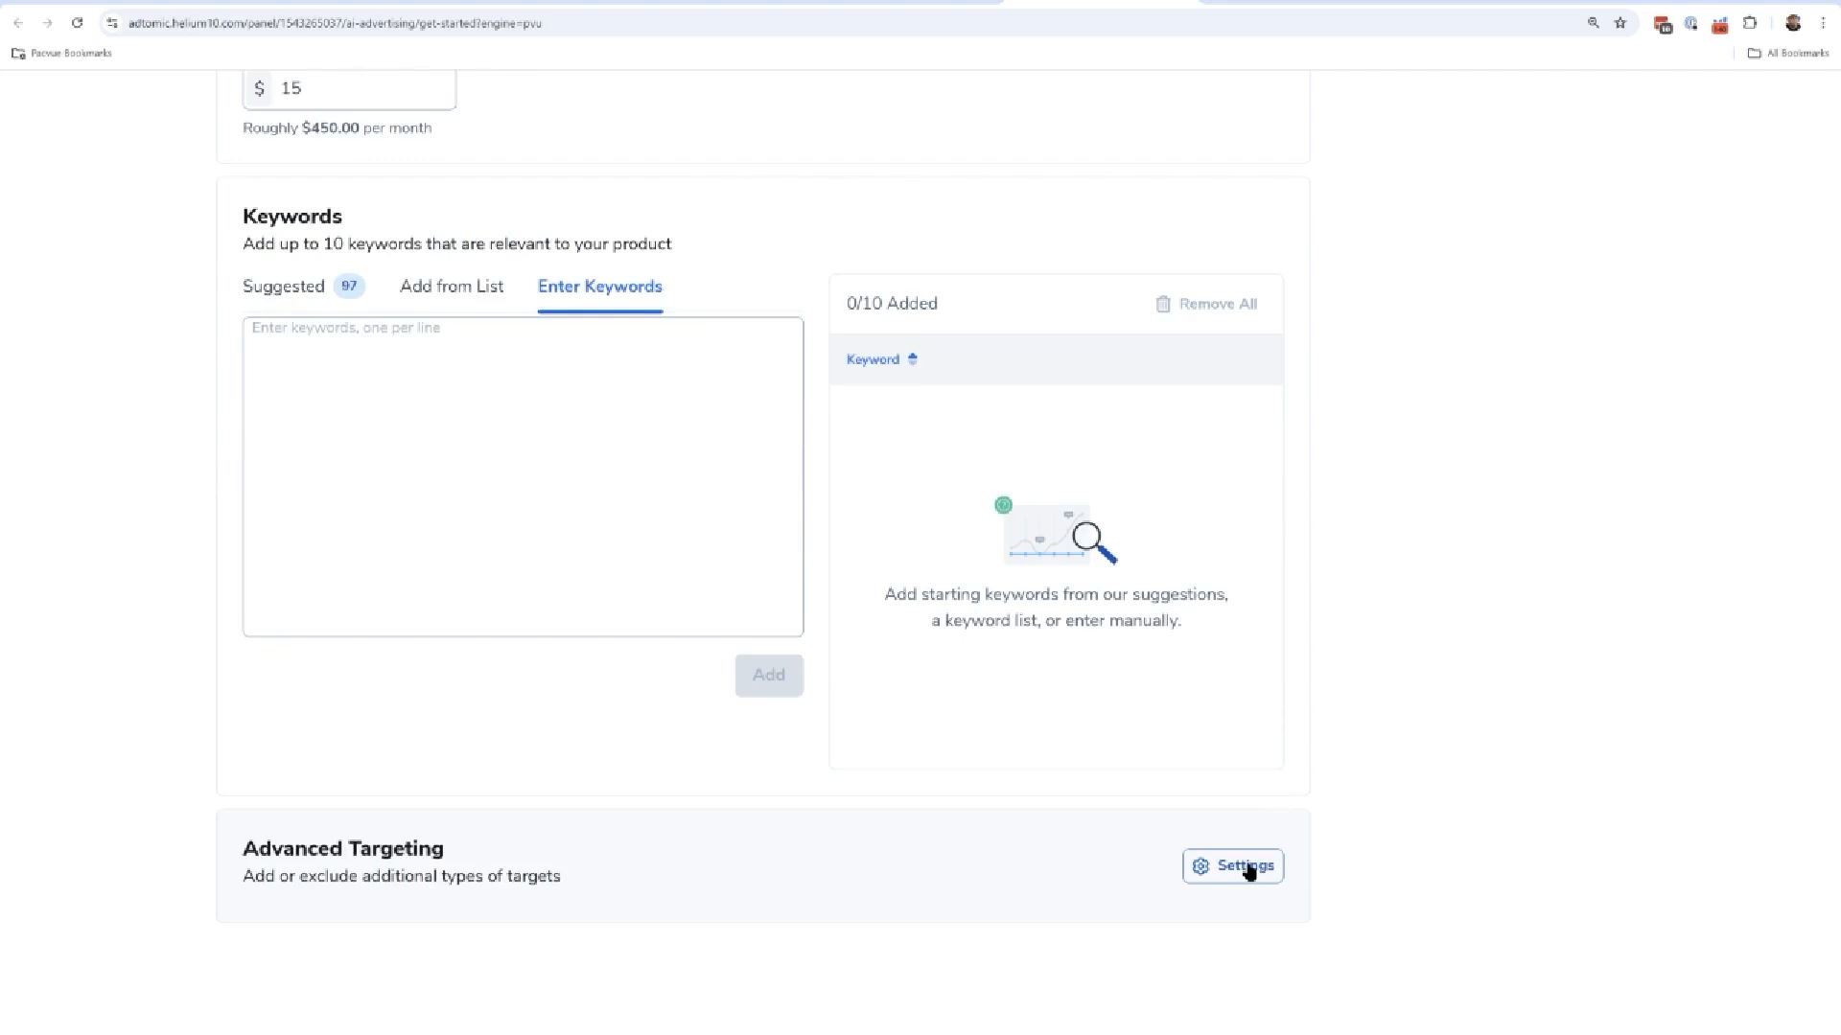
click(1230, 865)
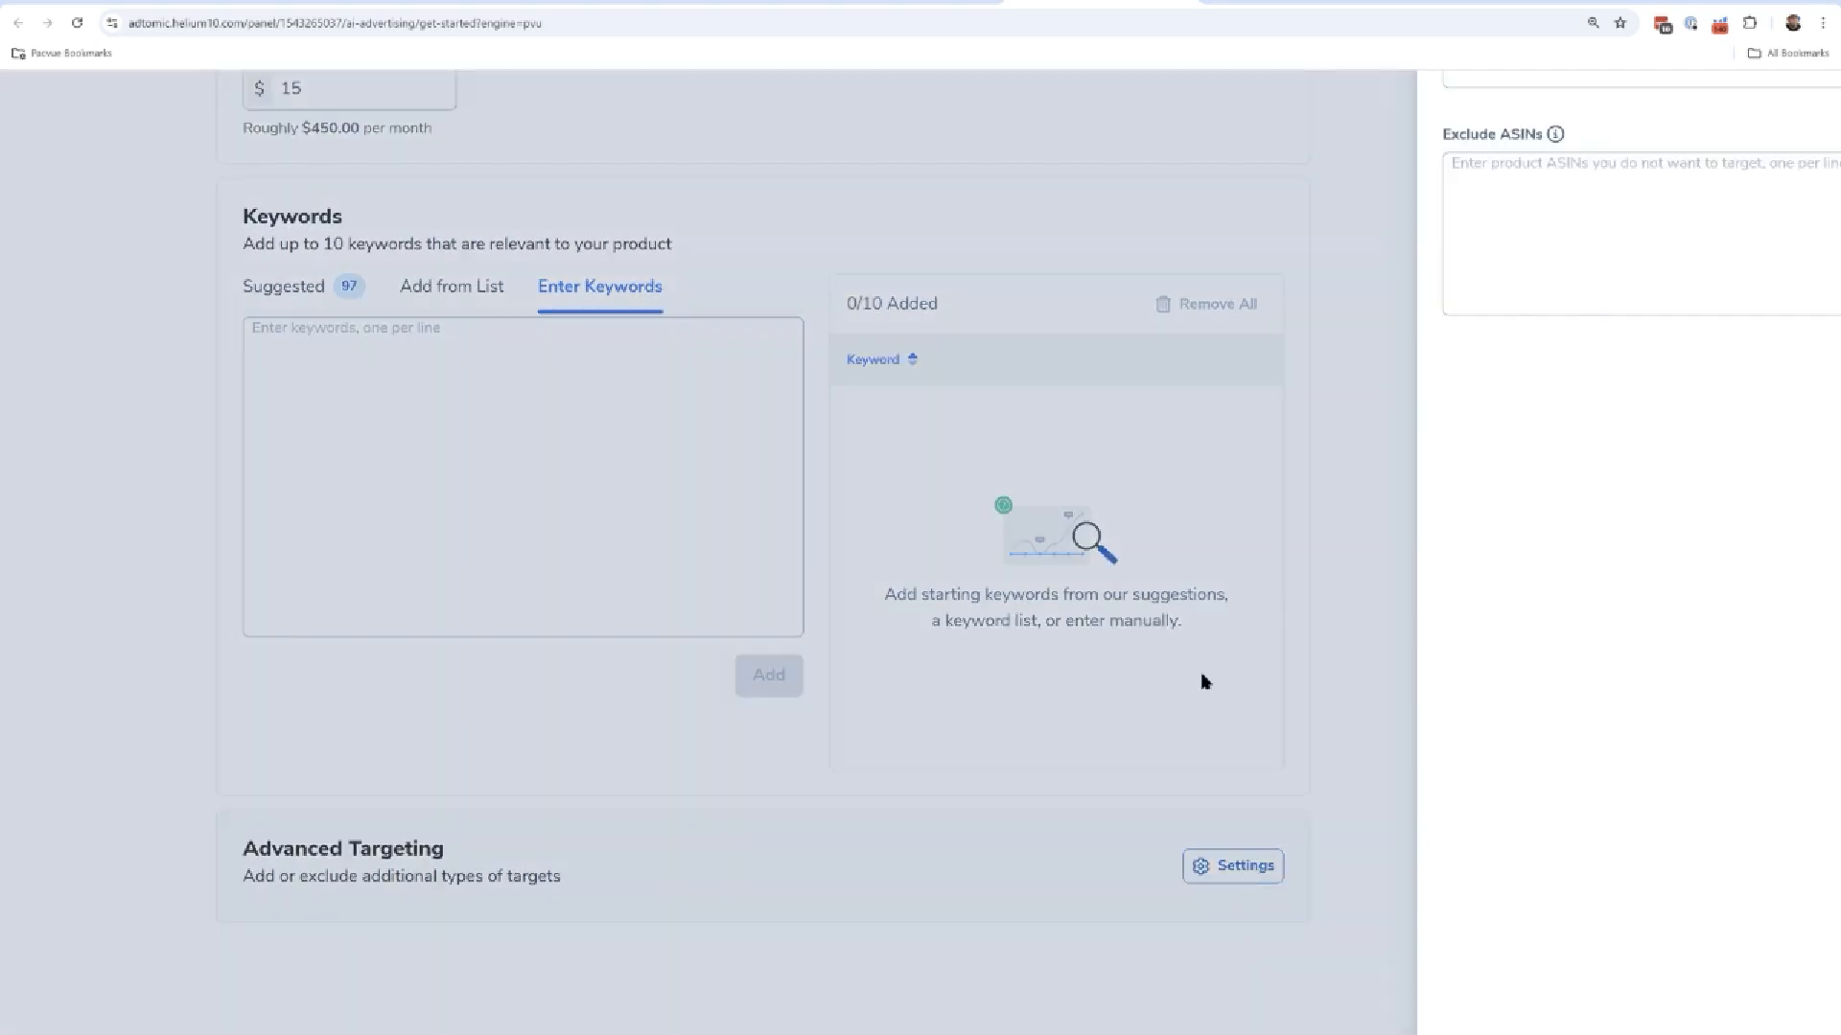
Review the Advanced Targeting panel with empty targets and exclusion fields.
click(1231, 865)
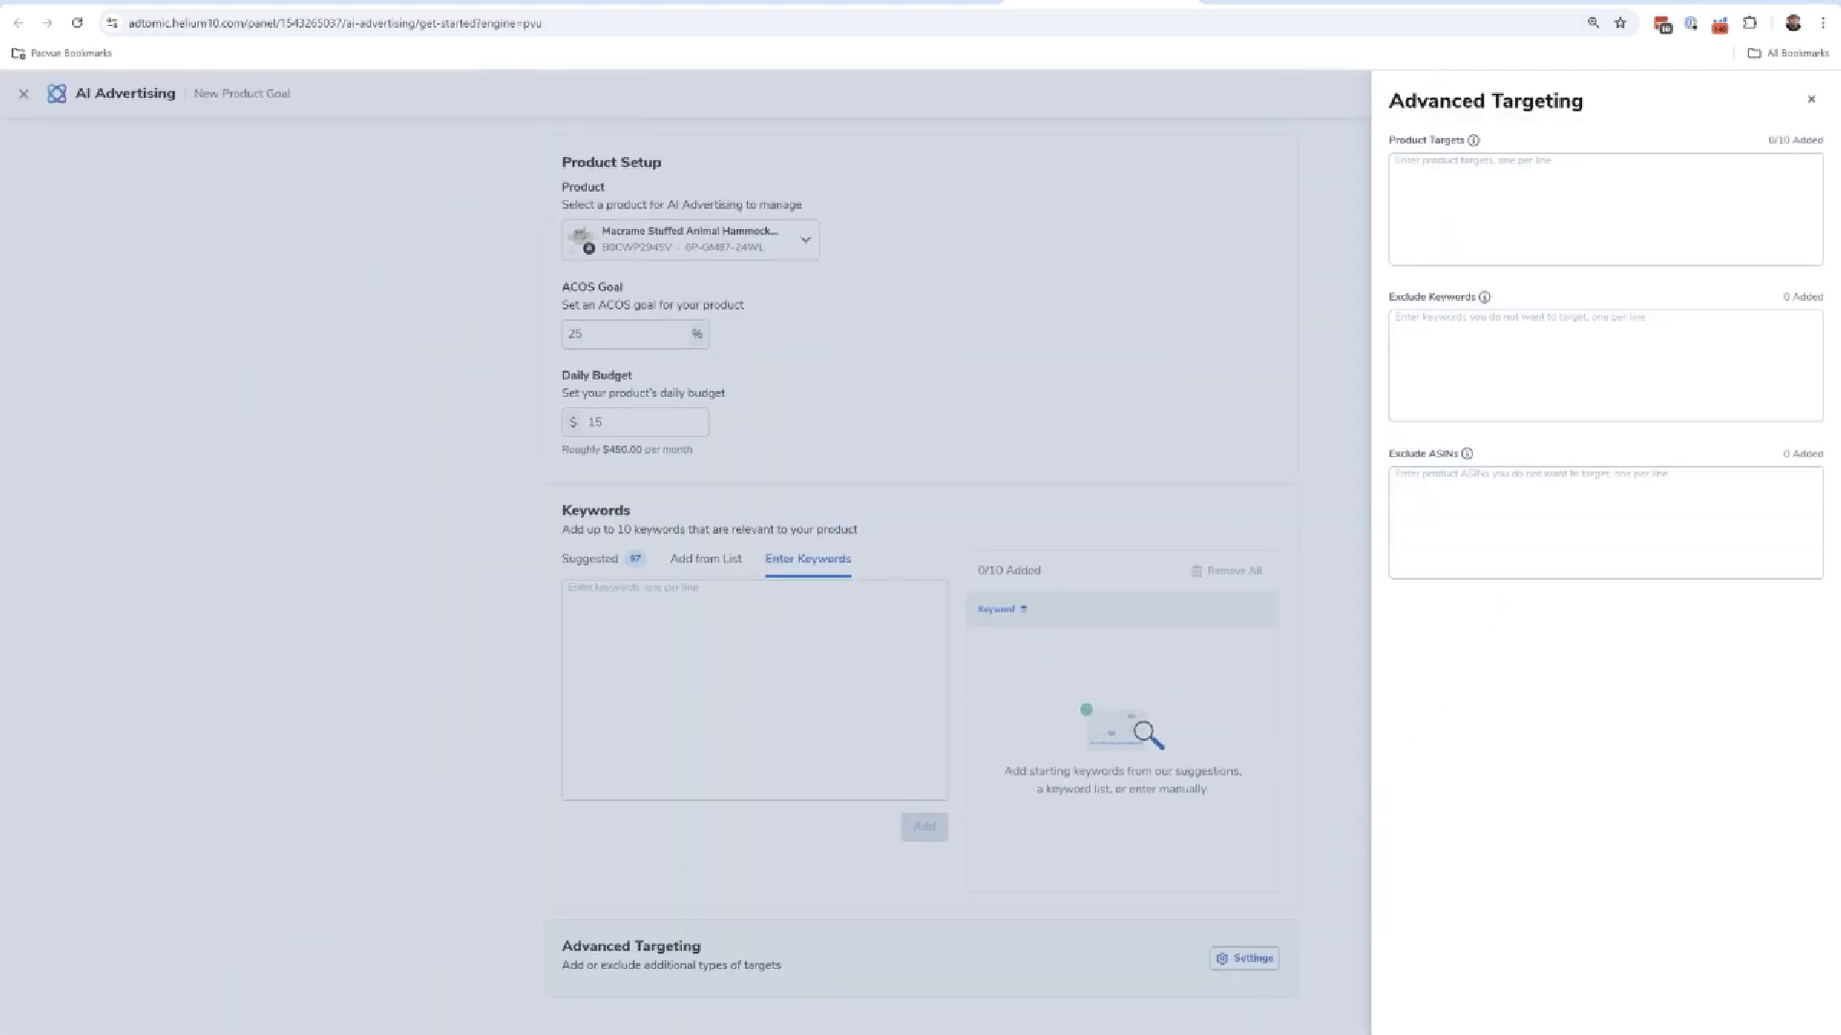
mouse_move(1453, 196)
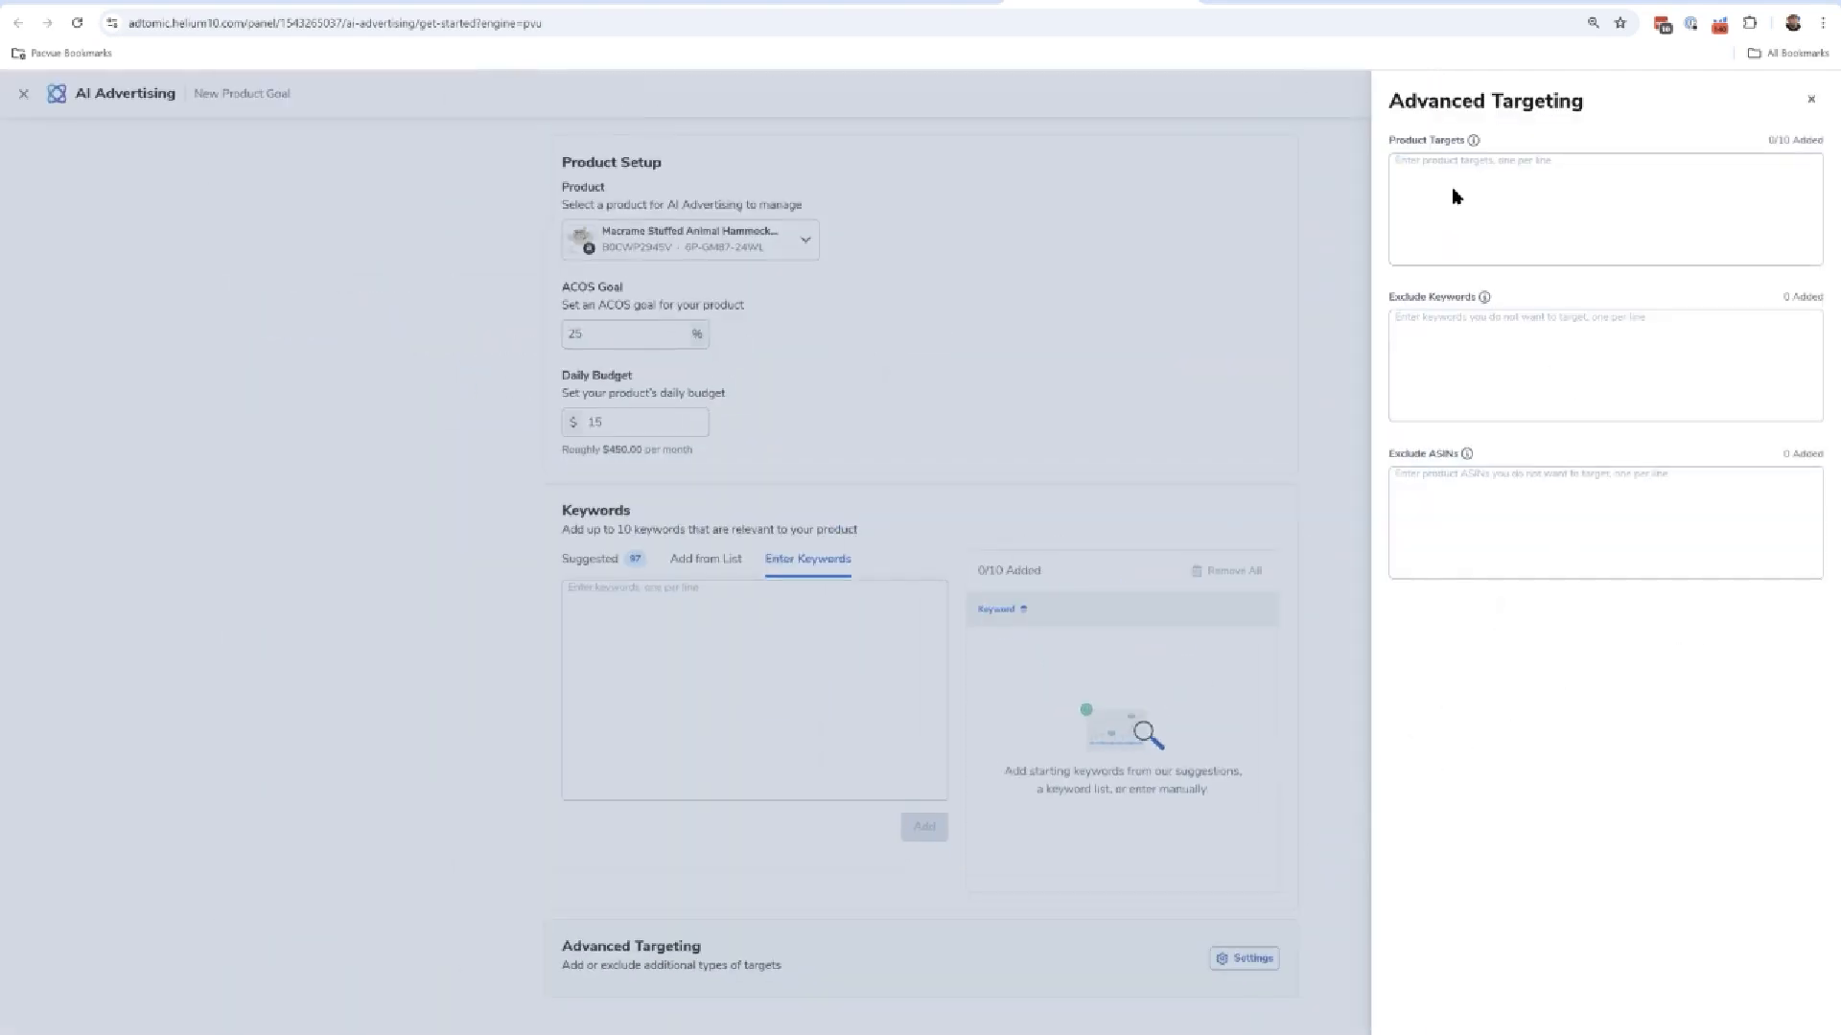
mouse_move(1500, 192)
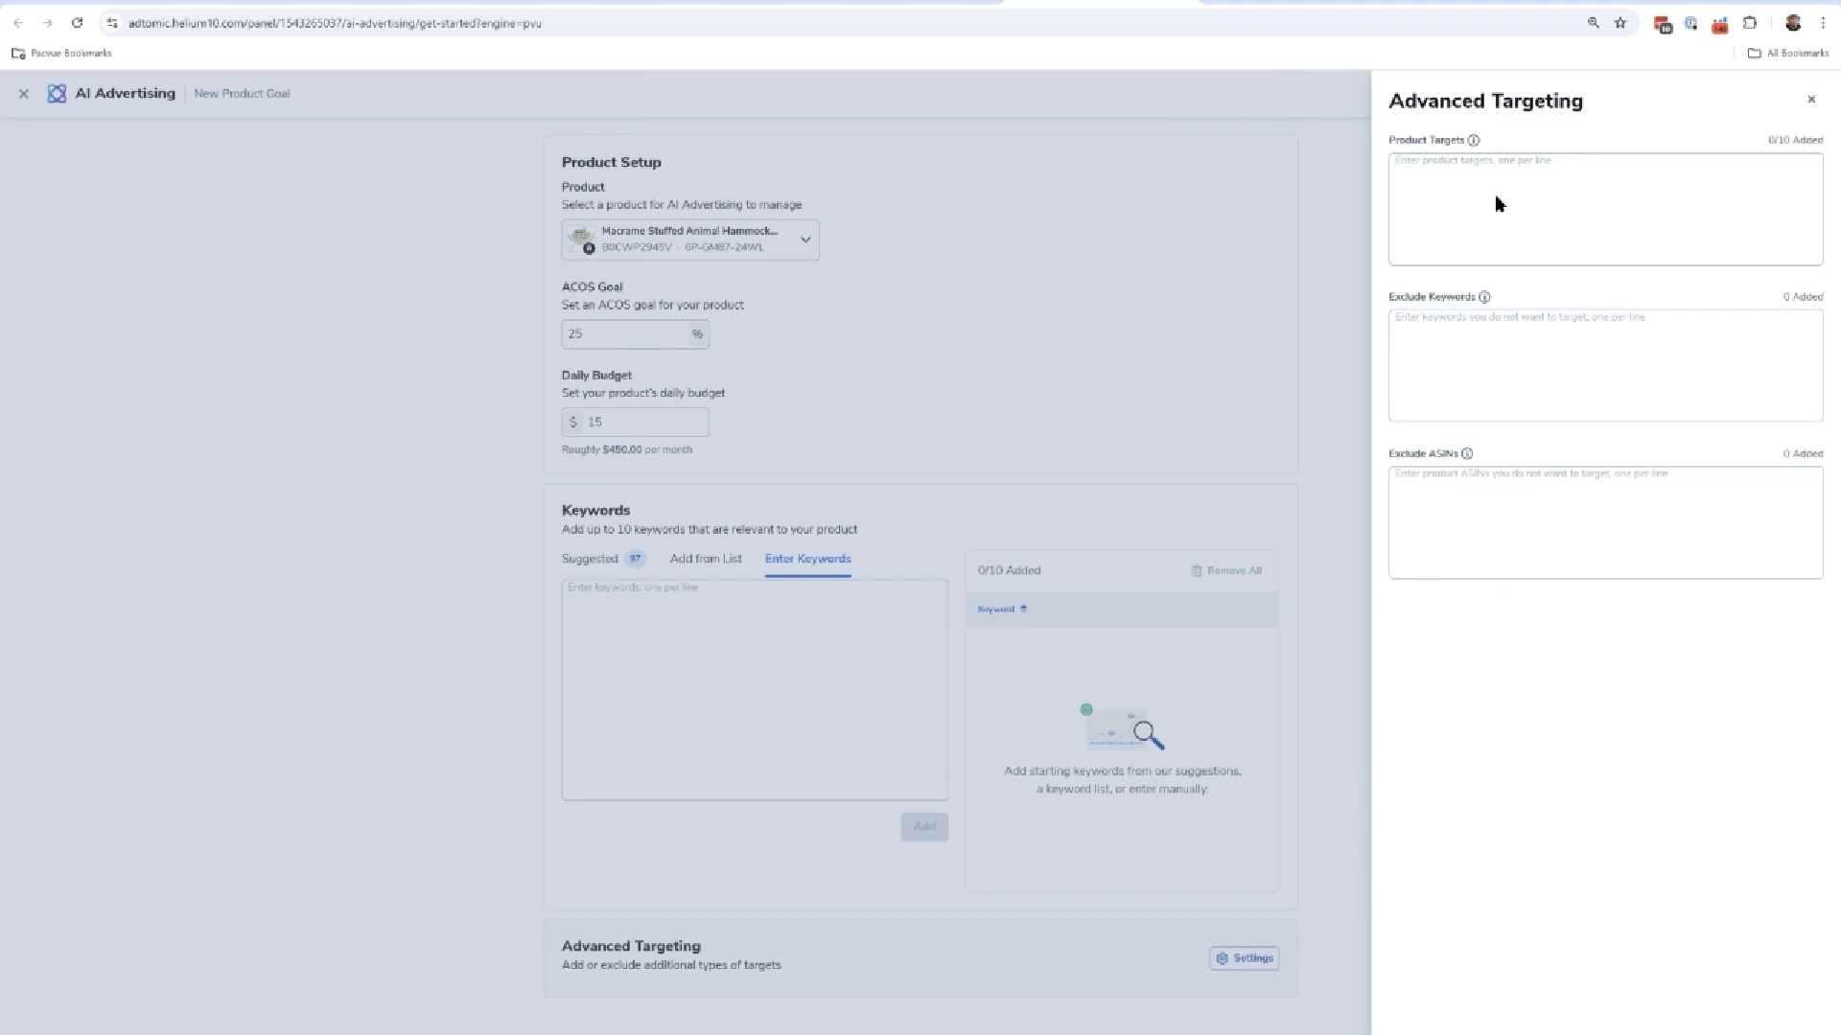
mouse_move(1515, 177)
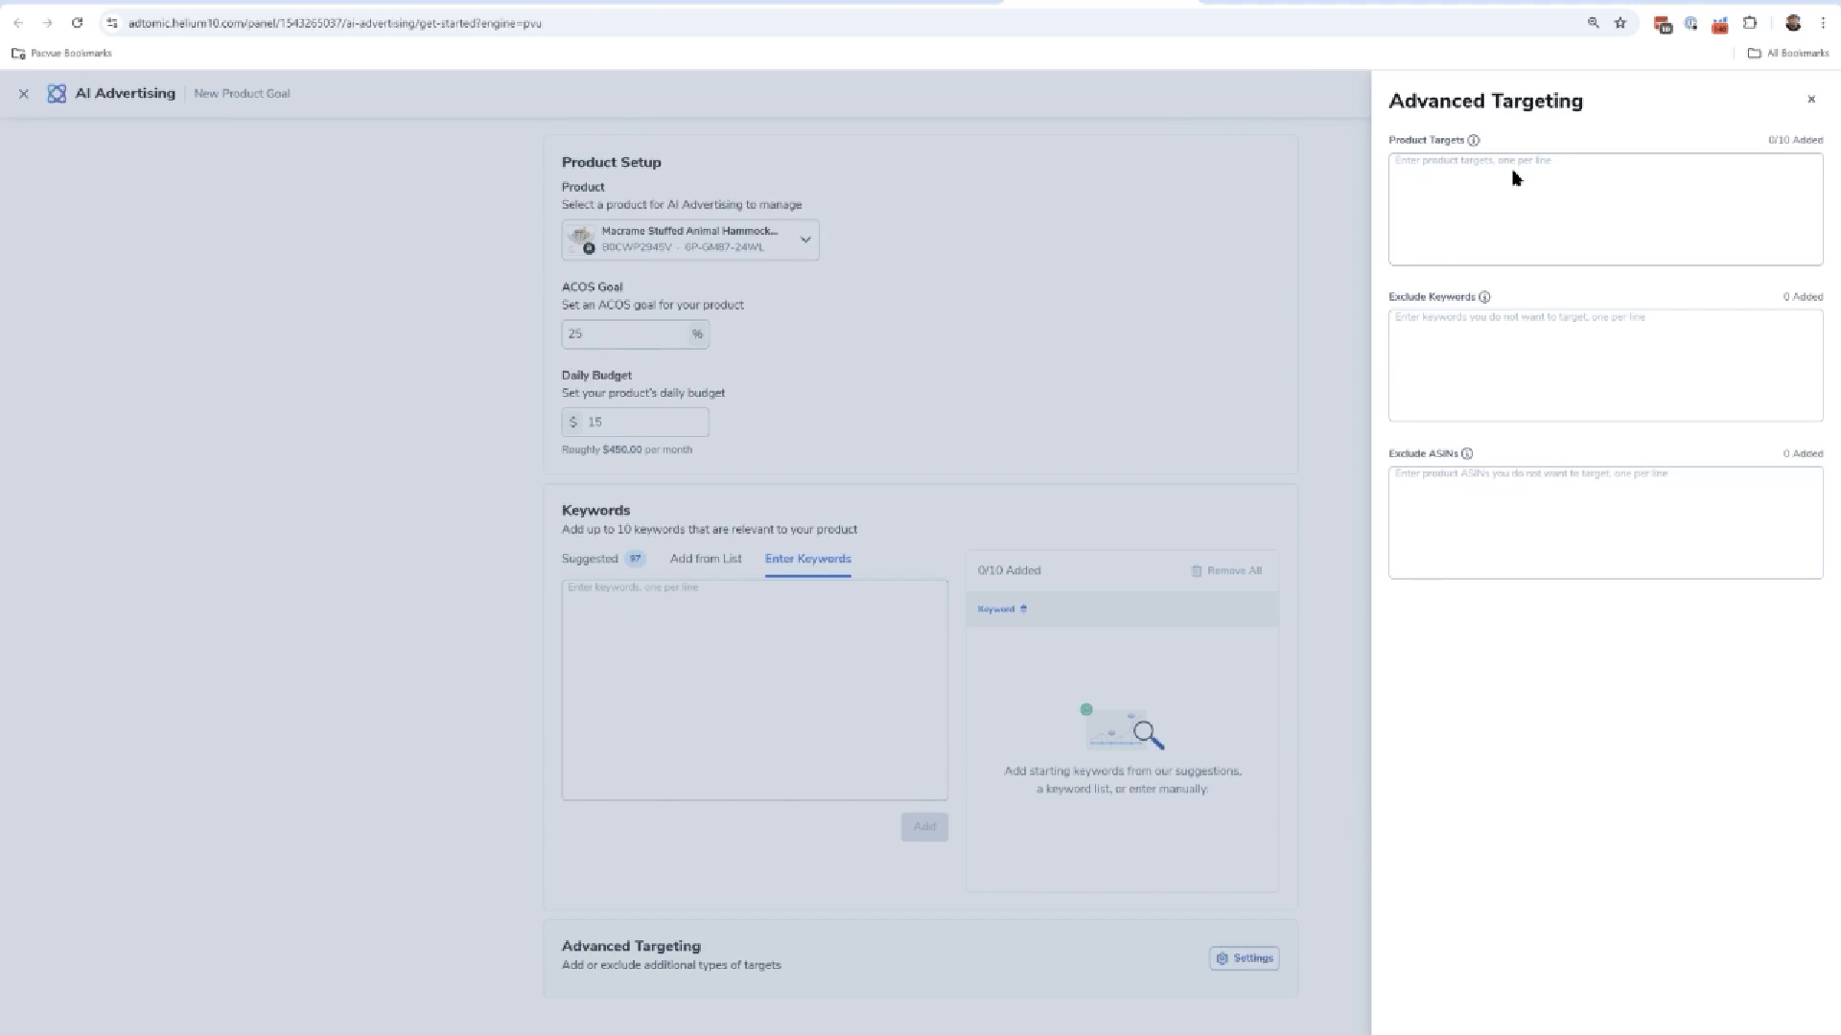
mouse_move(1513, 222)
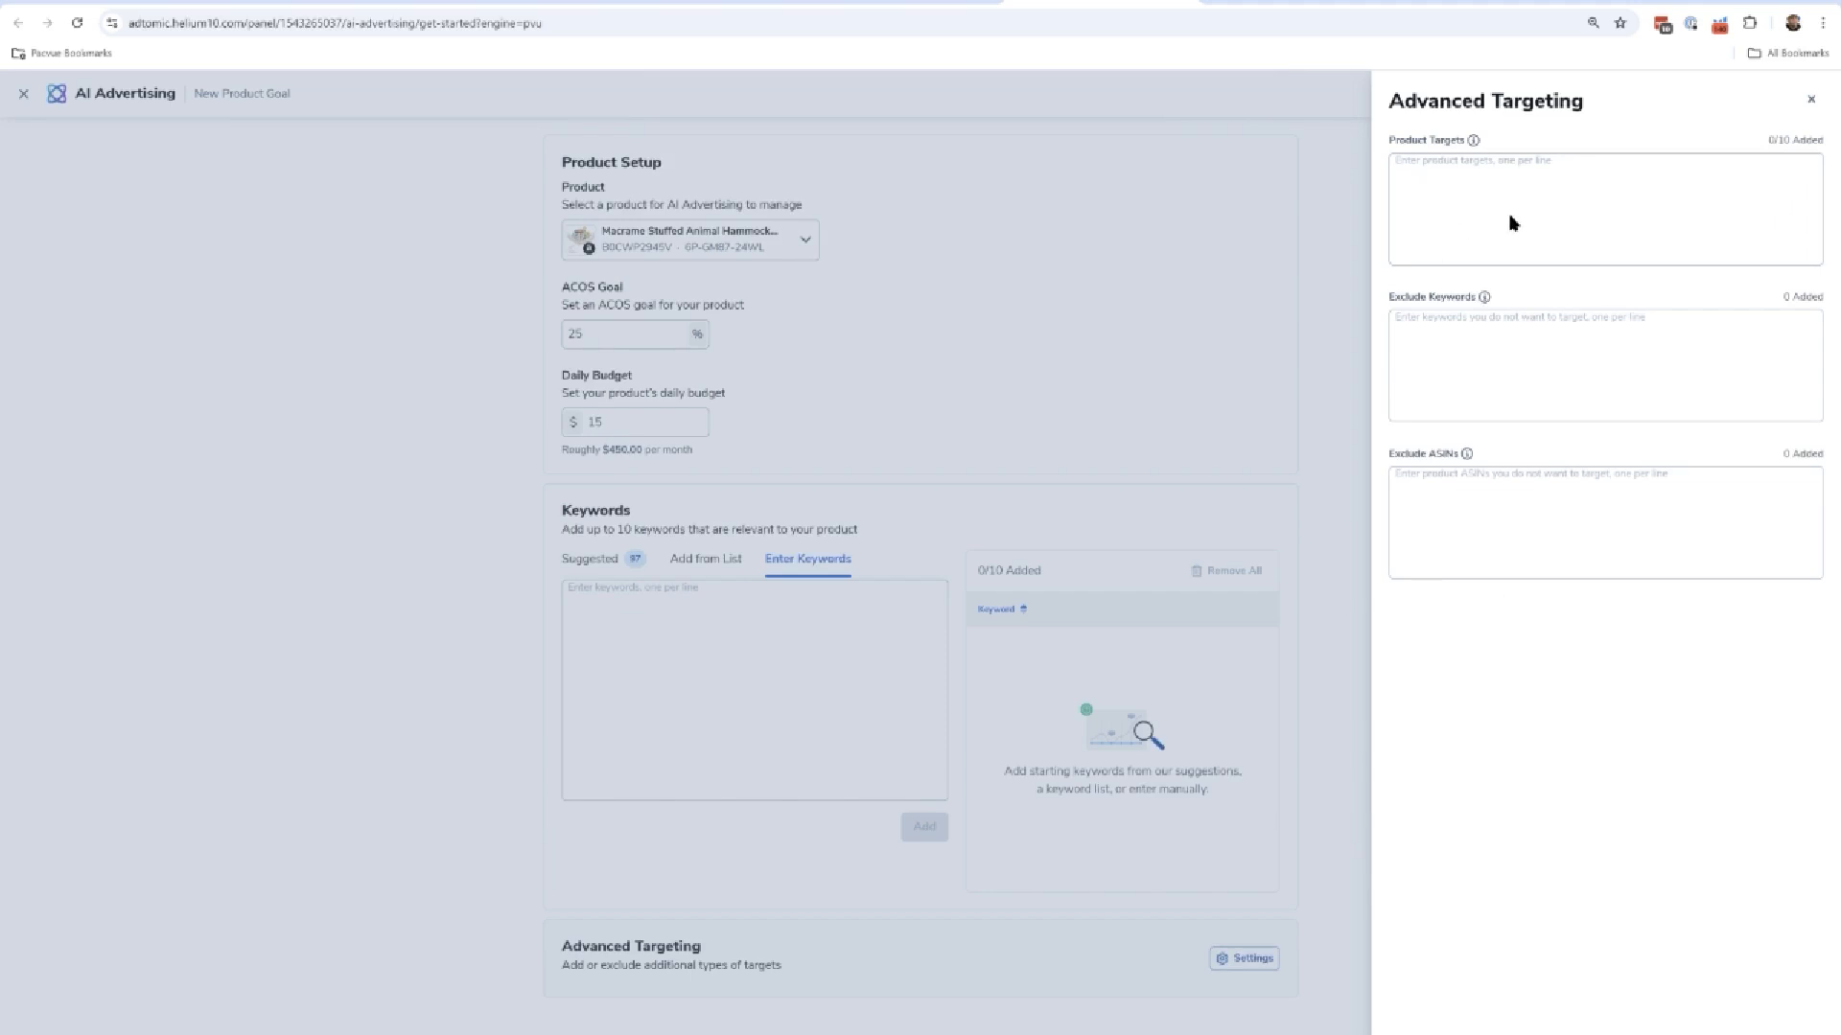
mouse_move(1655, 219)
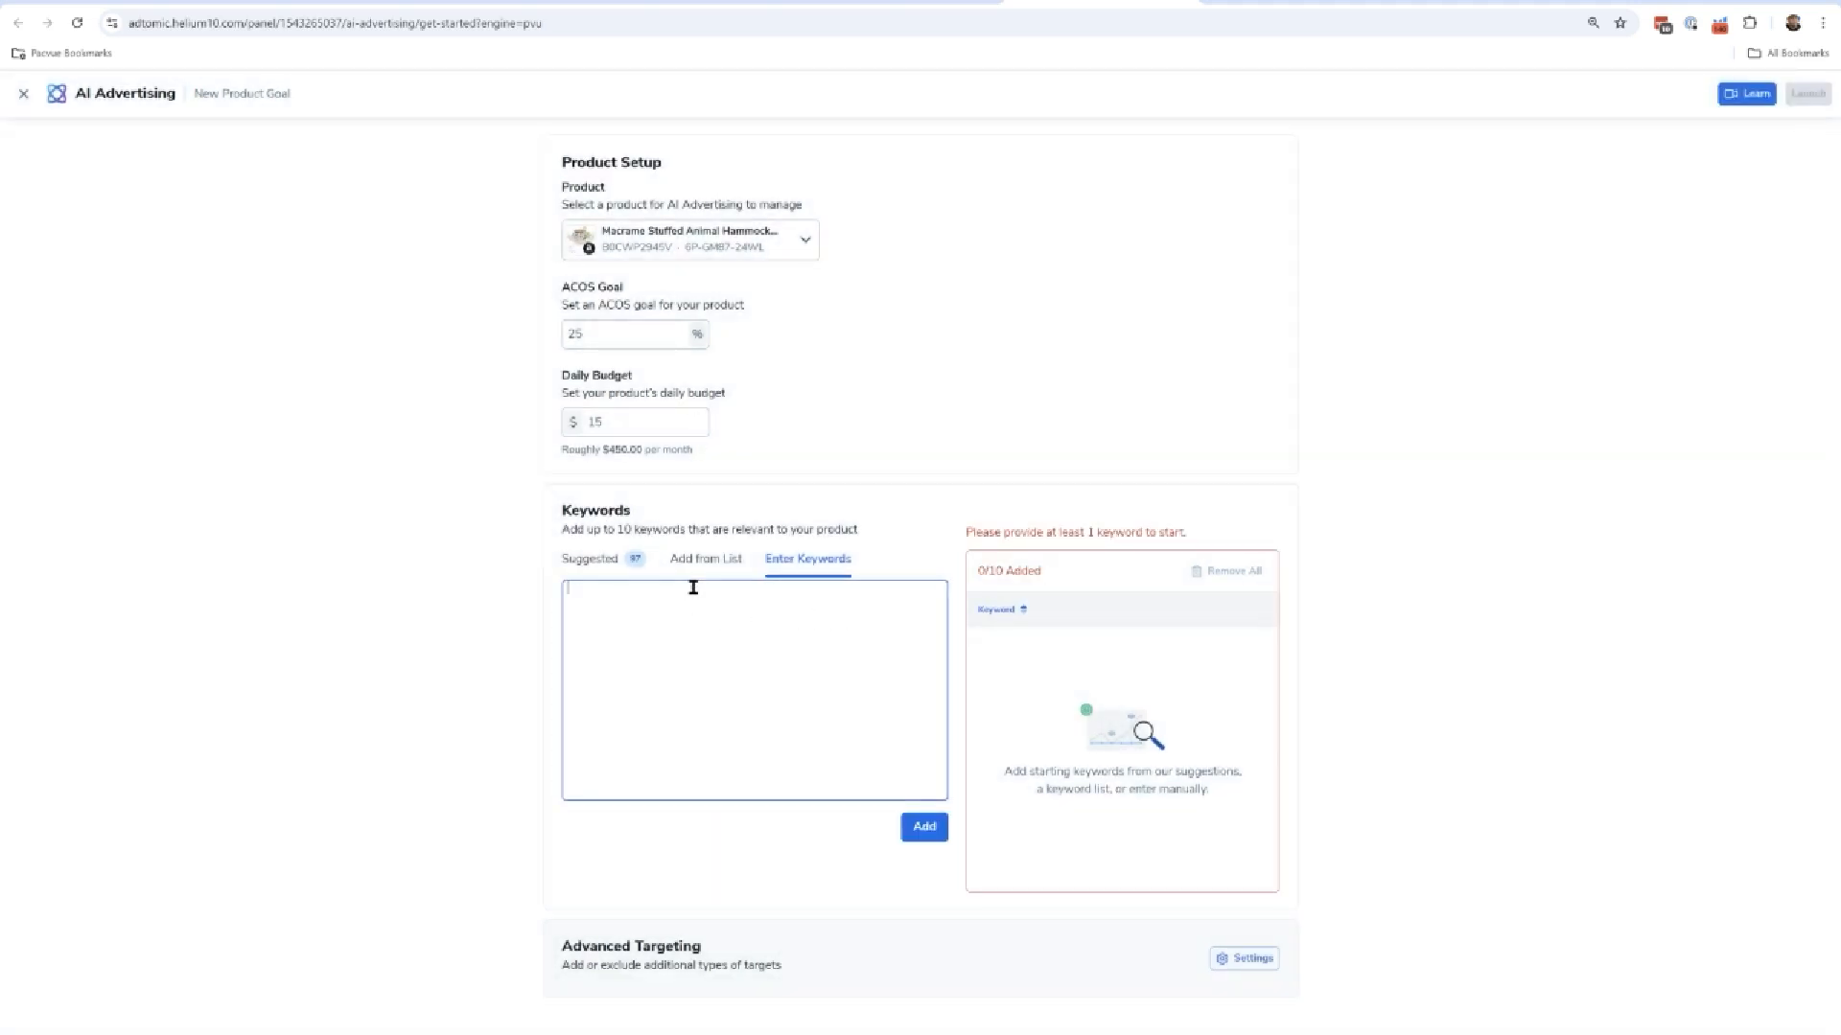
Add the keyword 'macrame stuffed animal hammock' (1/10), making the goal ready to launch.
text(ma)
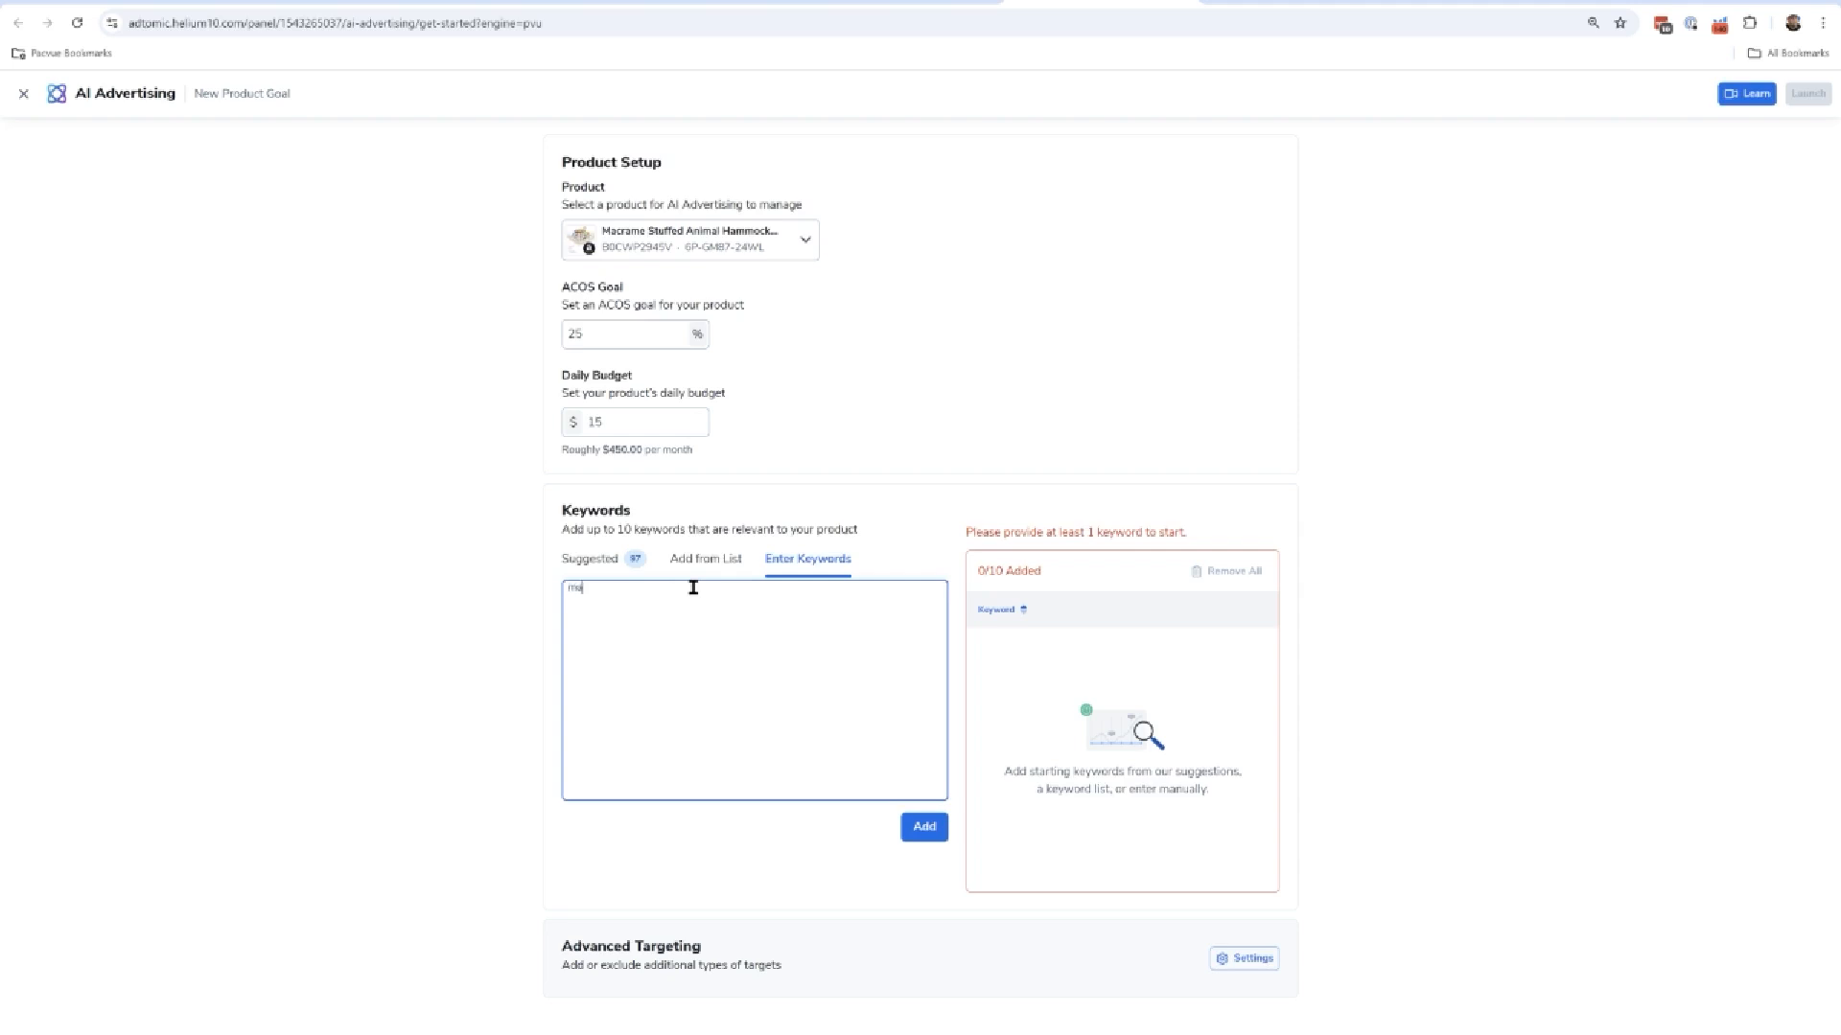
text(macrame stuffed animal hammoc)
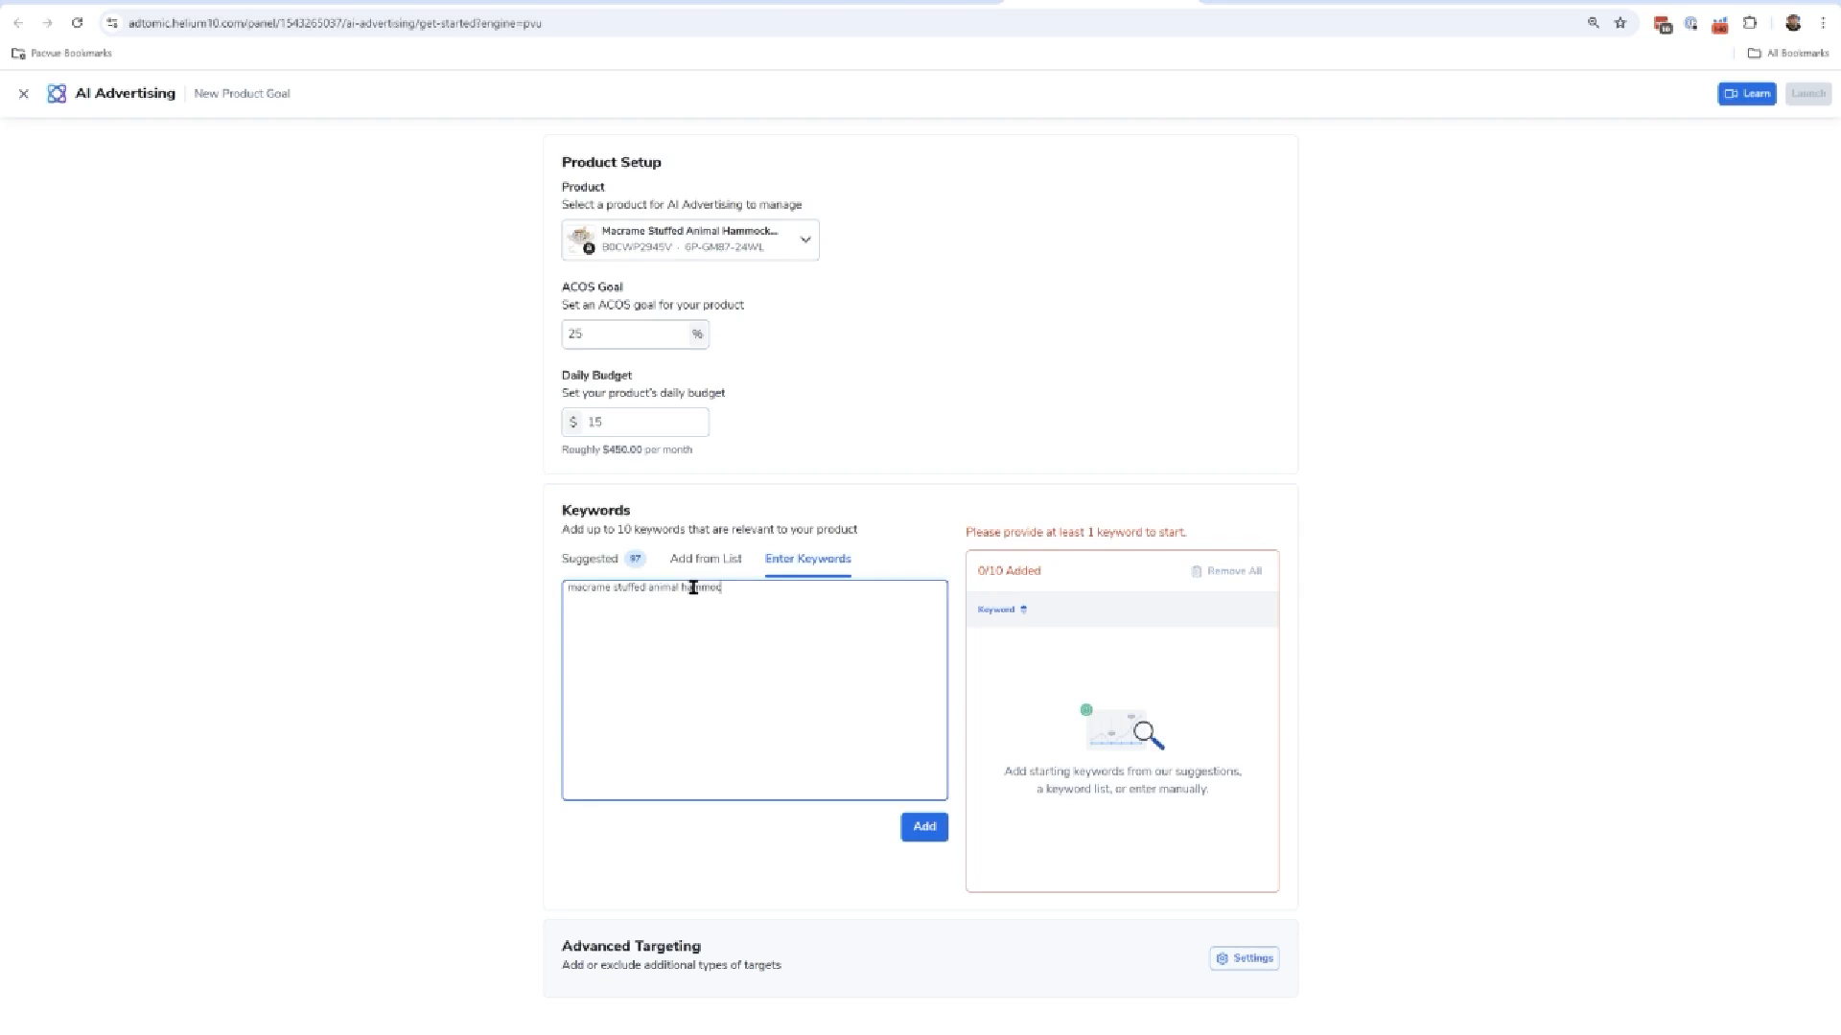
click(922, 827)
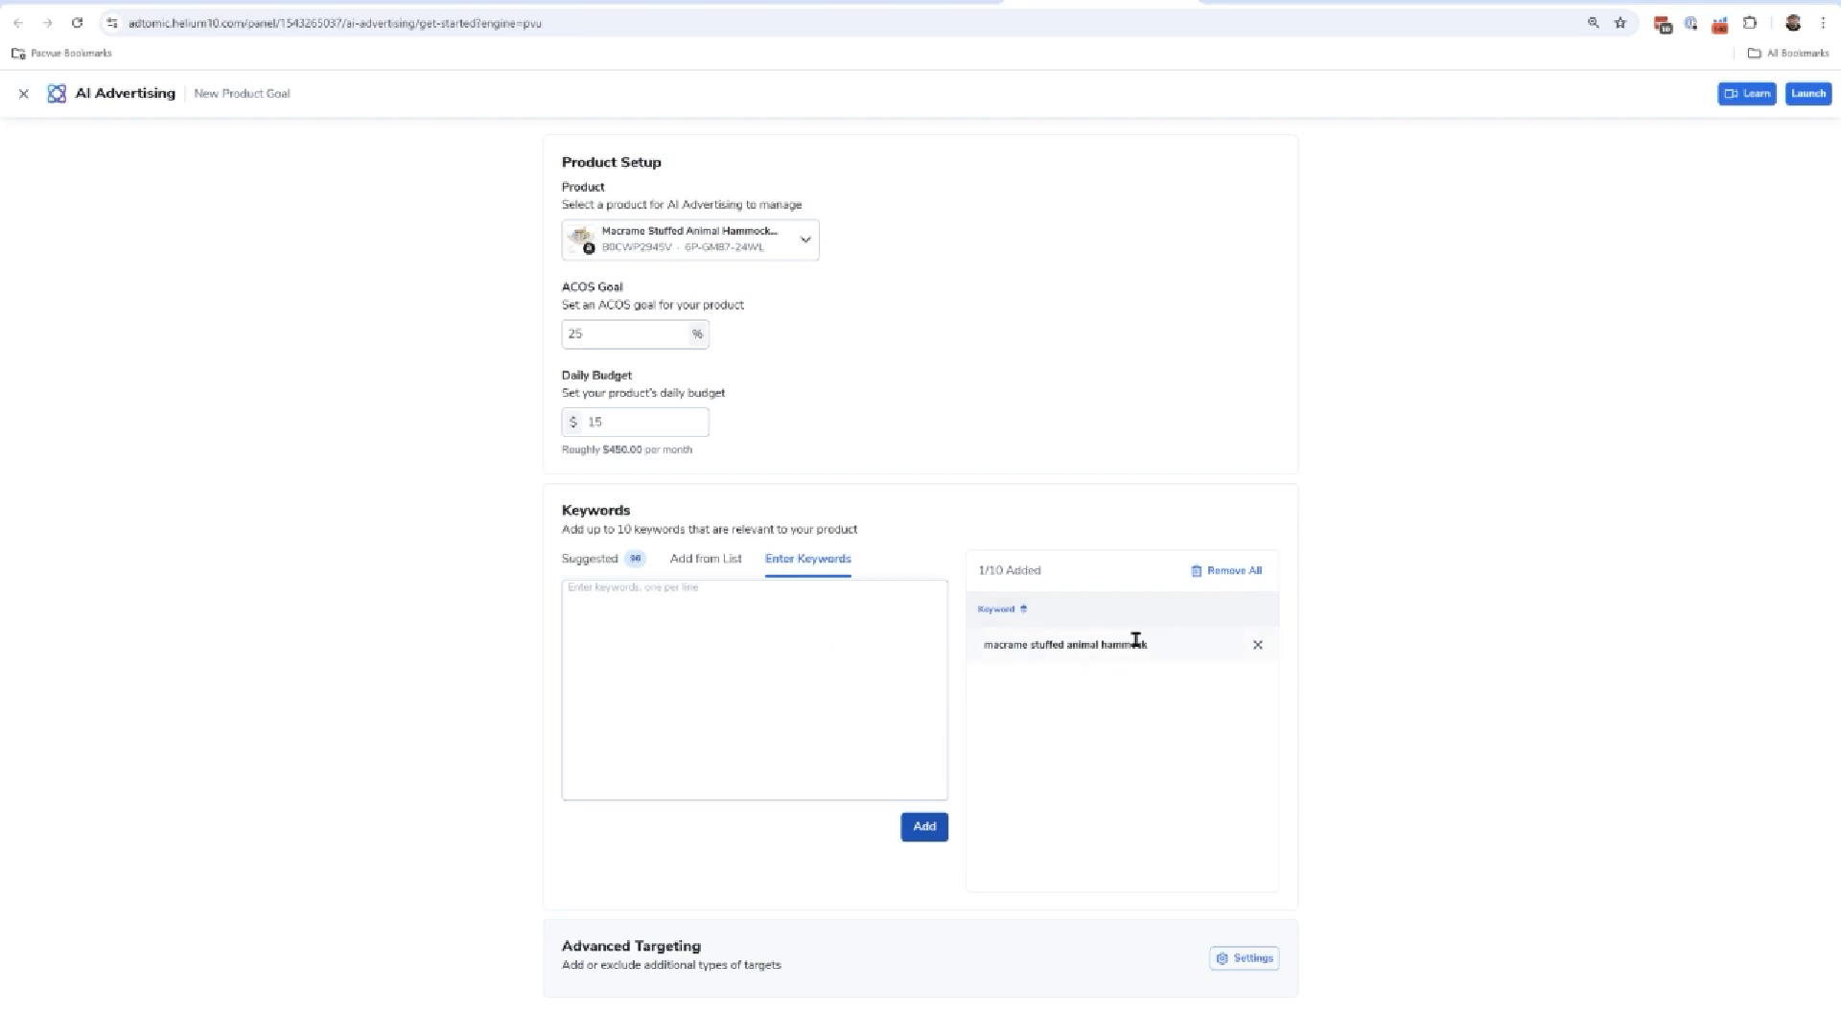
mouse_move(1156, 710)
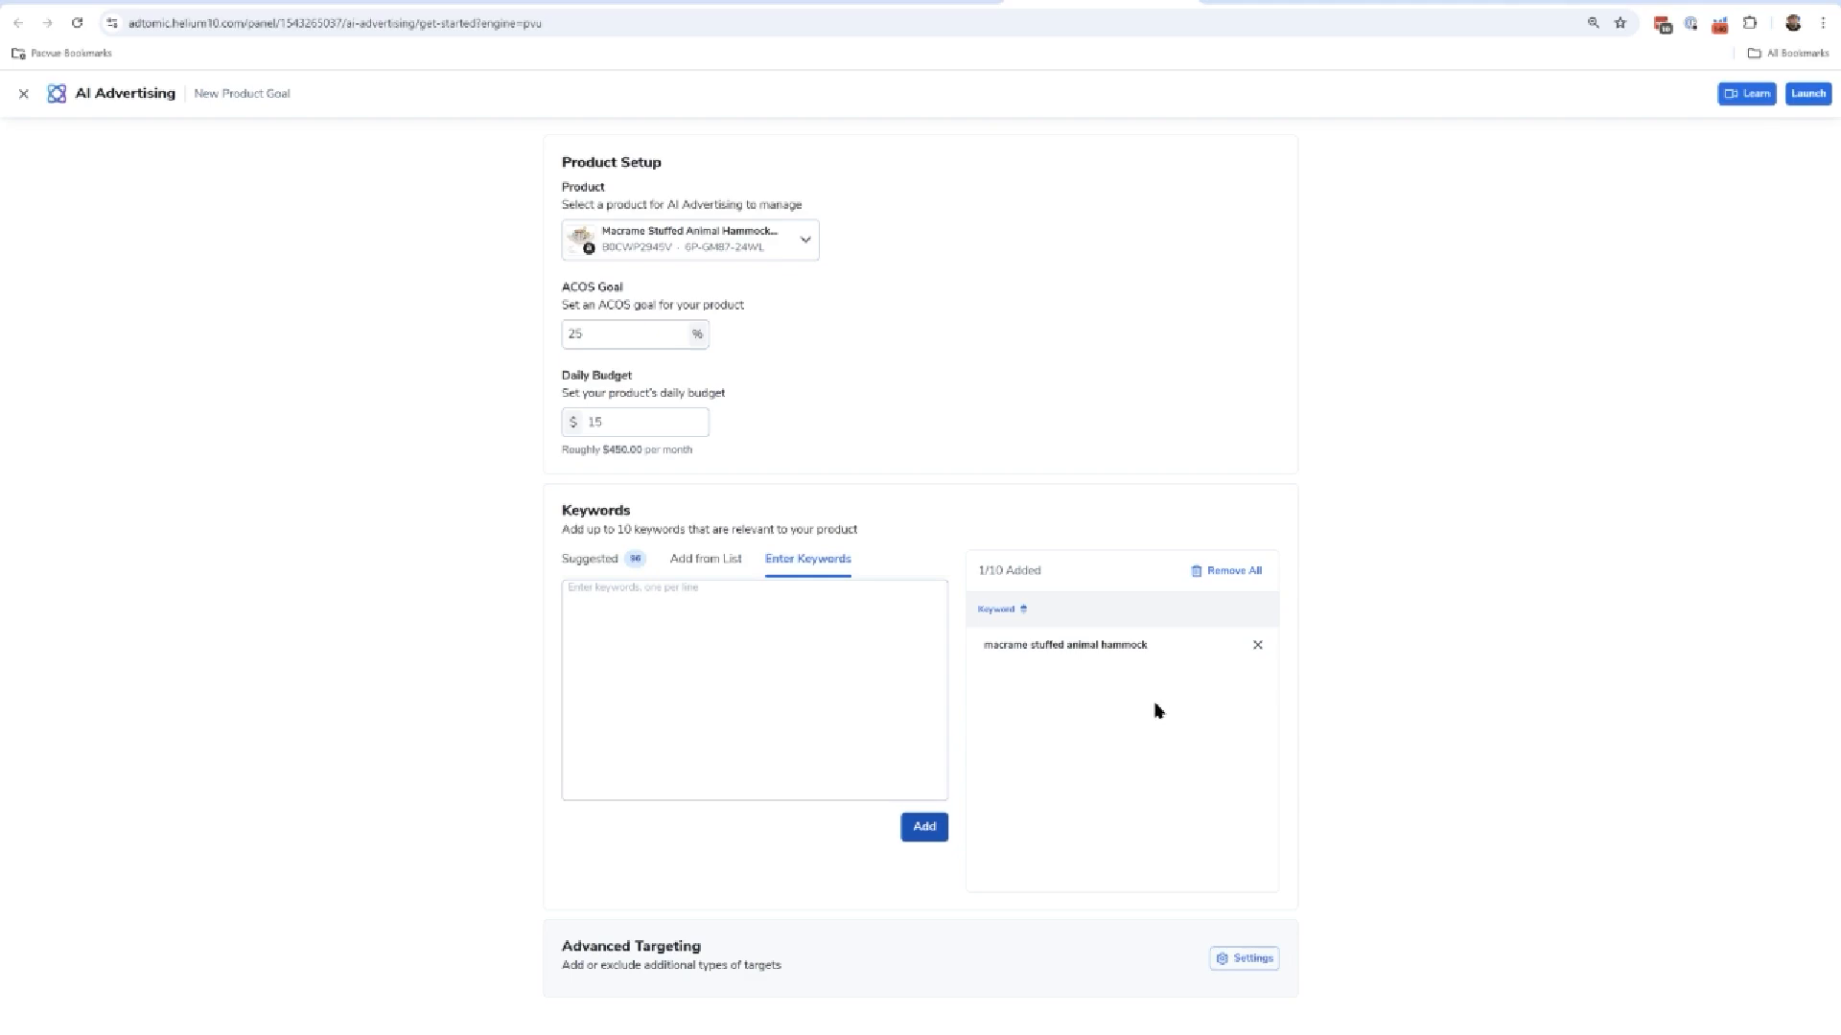